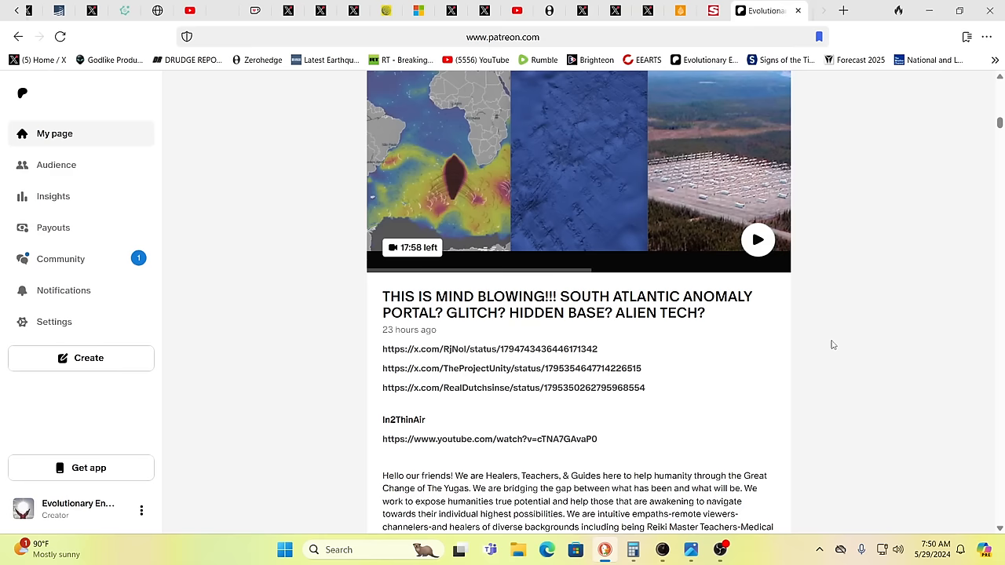
- Switch to The Sun tab and scroll to the spaceplane-in-orbit illustration
left_click(725, 9)
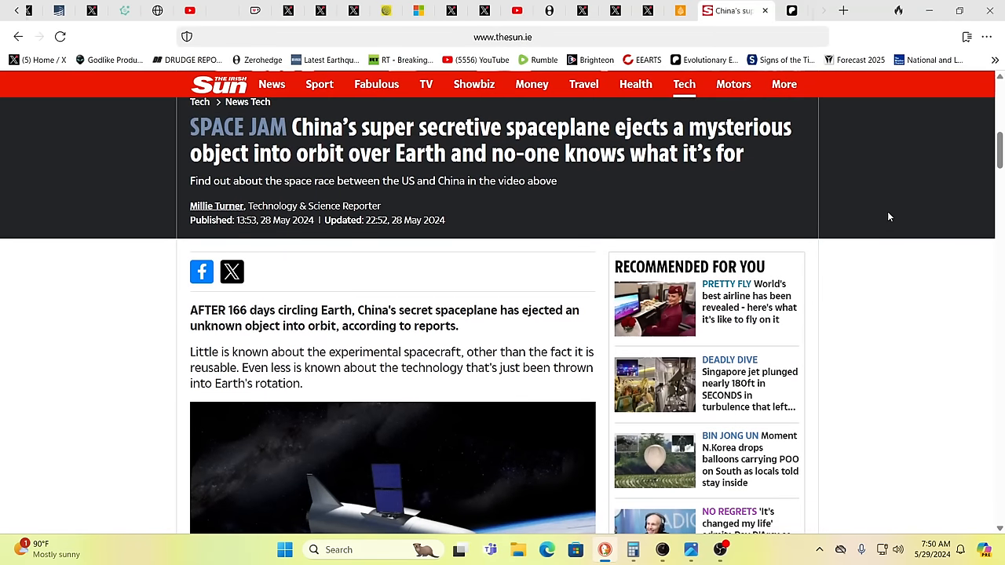
mouse_move(827, 275)
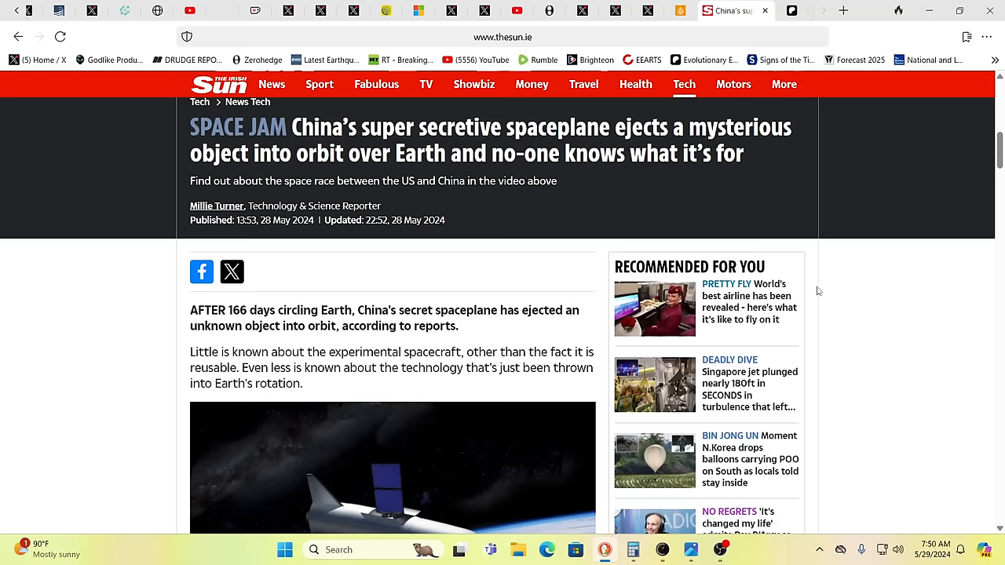
scroll("down", 3)
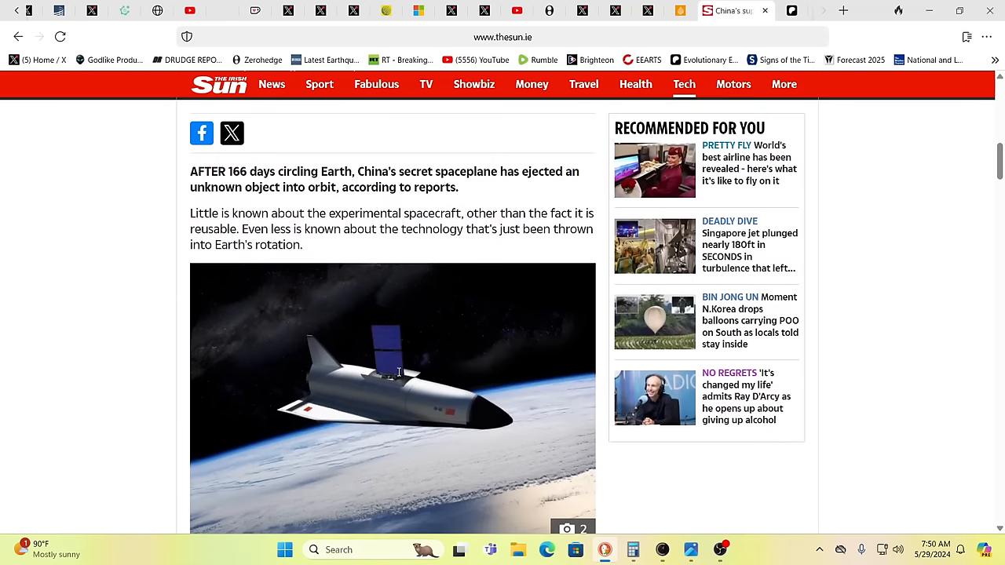
mouse_move(345, 405)
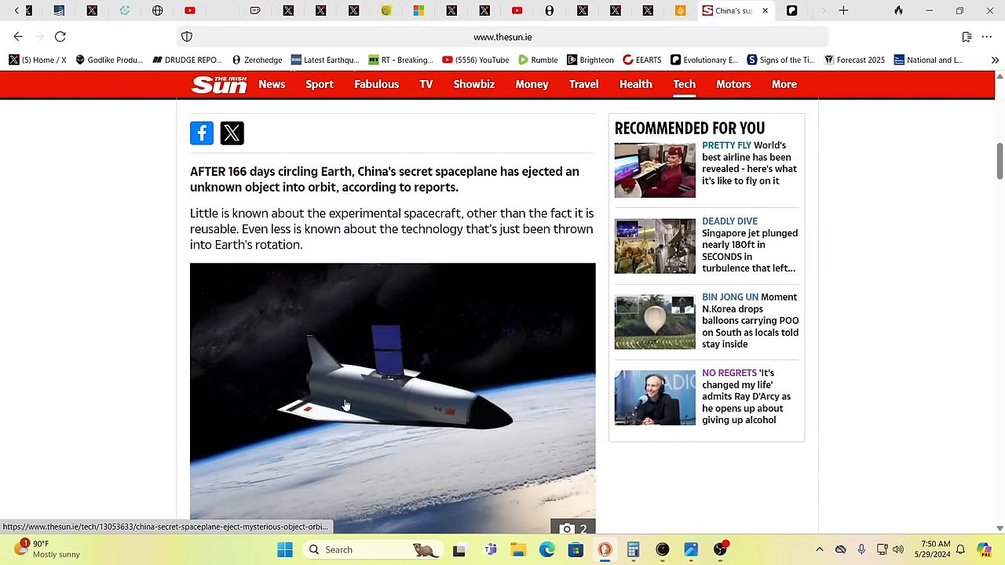
mouse_move(354, 390)
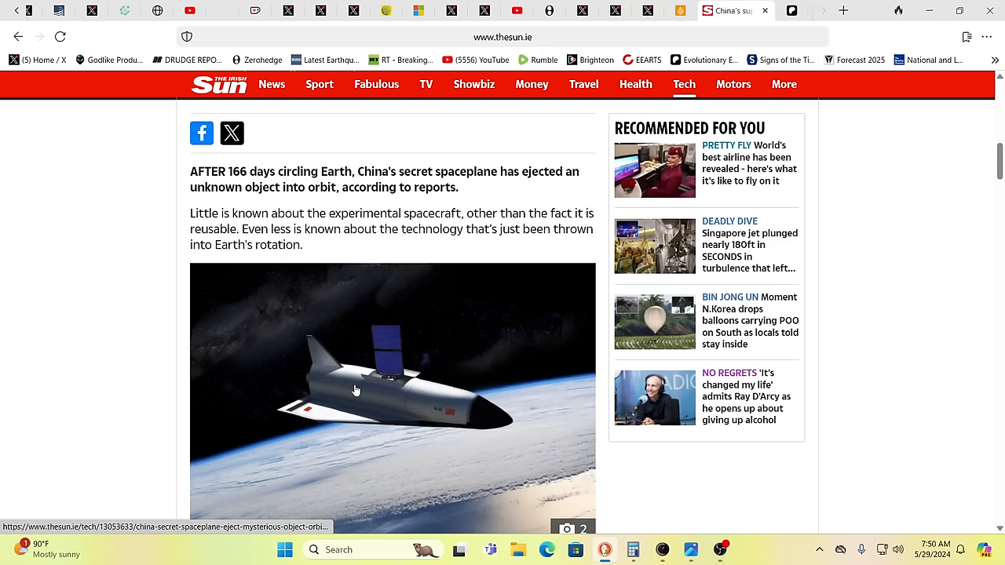
mouse_move(418, 348)
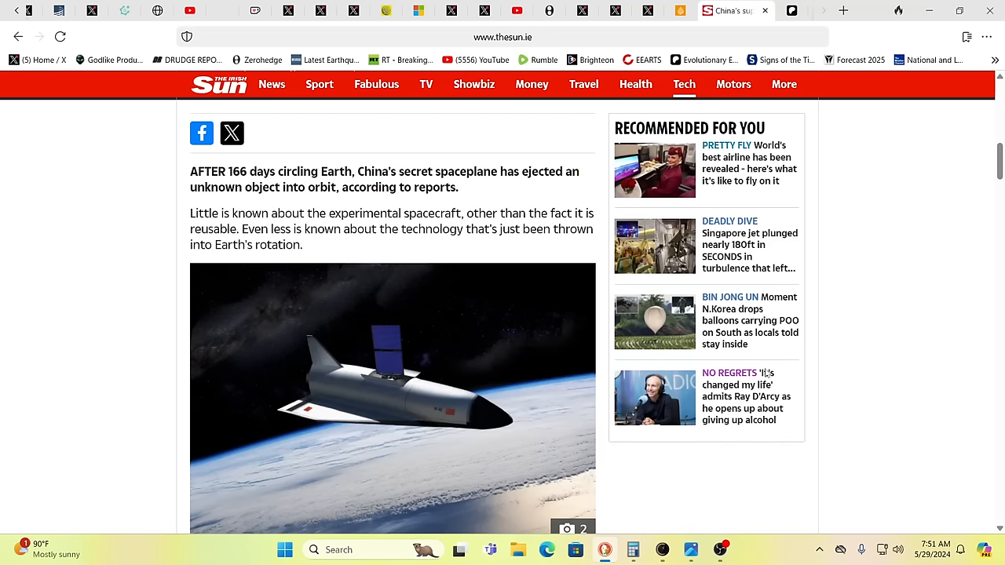
mouse_move(866, 370)
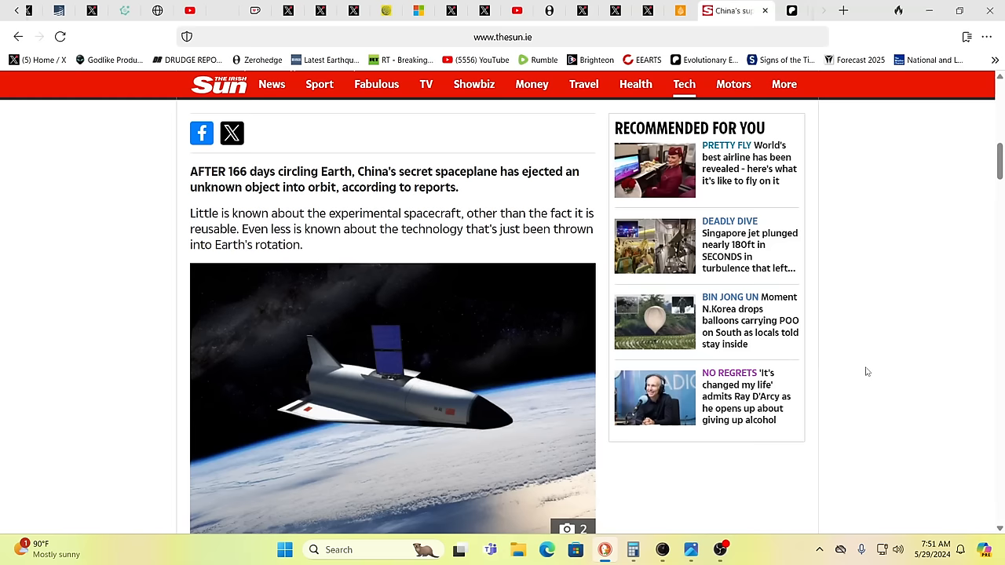
mouse_move(620, 348)
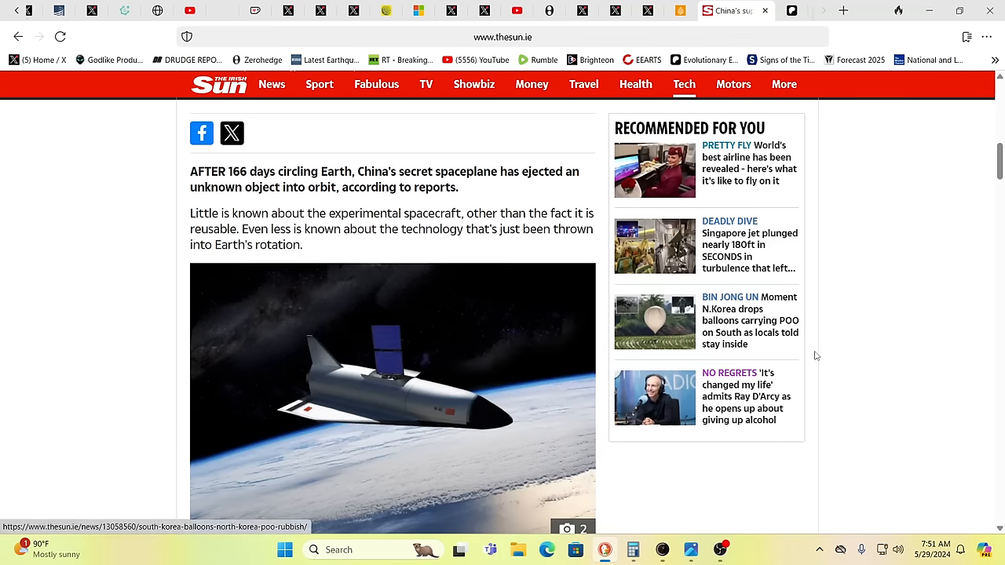
- Read down to the Long March 2F launch photo and Space Force catalogue passage, then back up slightly
scroll("down", 3)
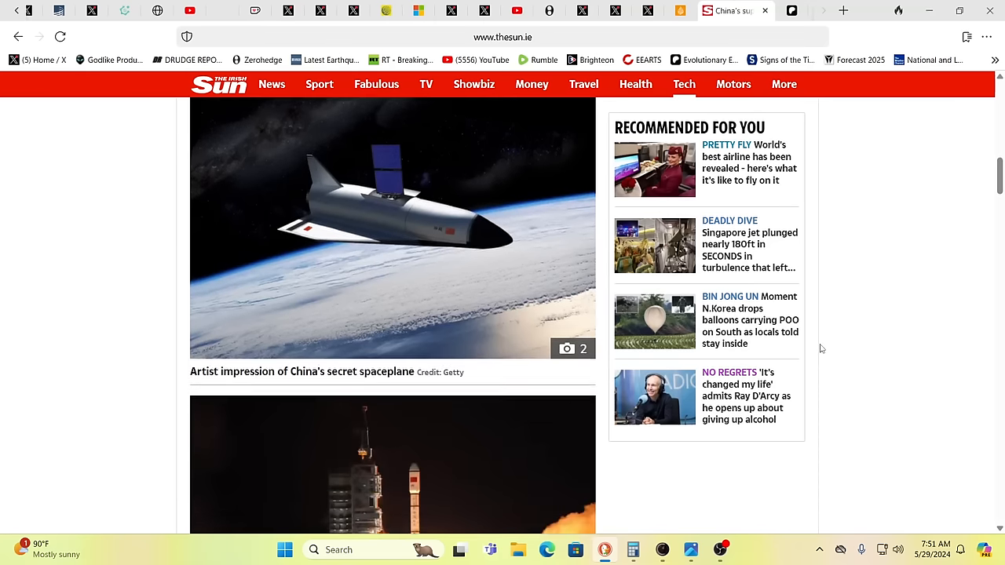
scroll("down", 3)
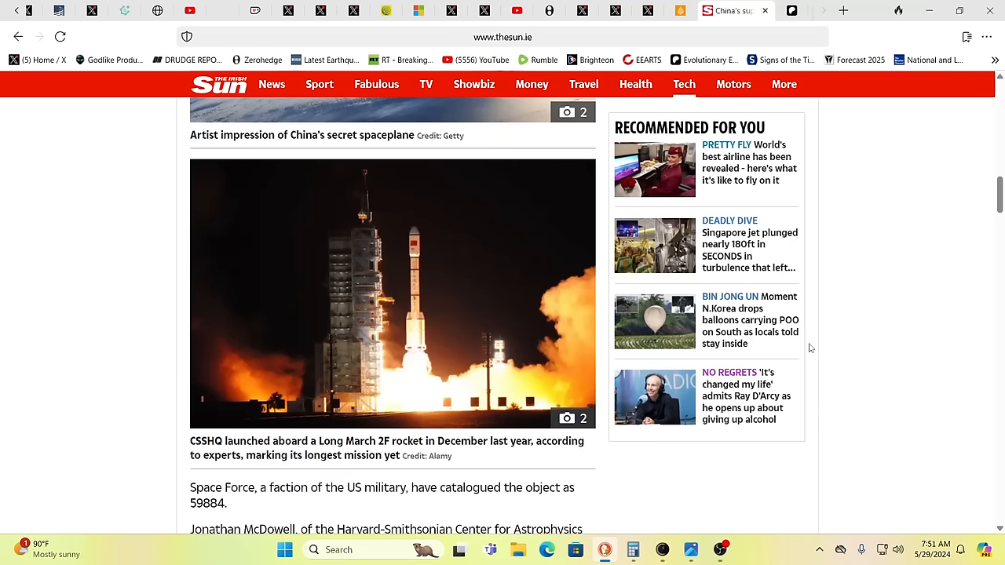
mouse_move(810, 361)
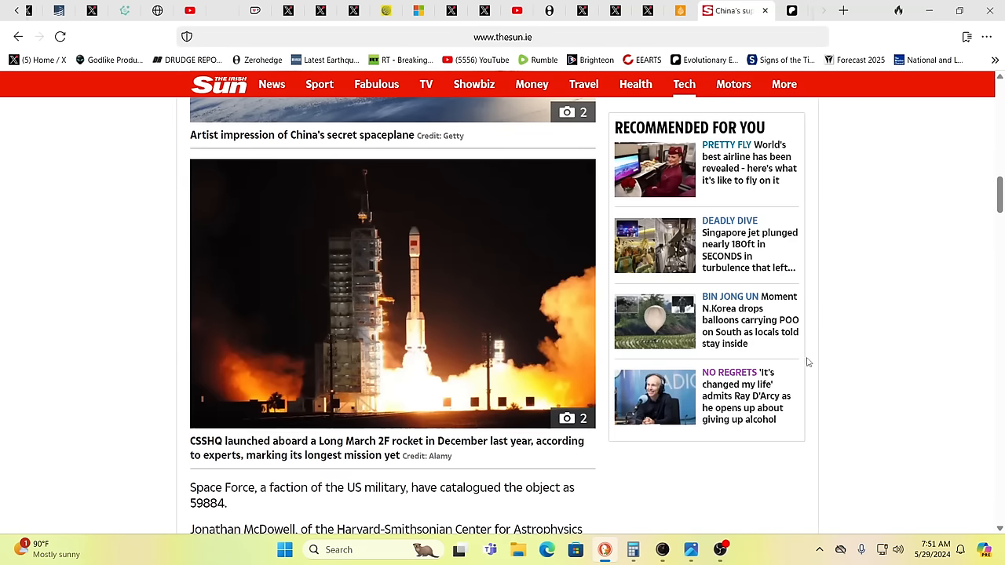
scroll("down", 3)
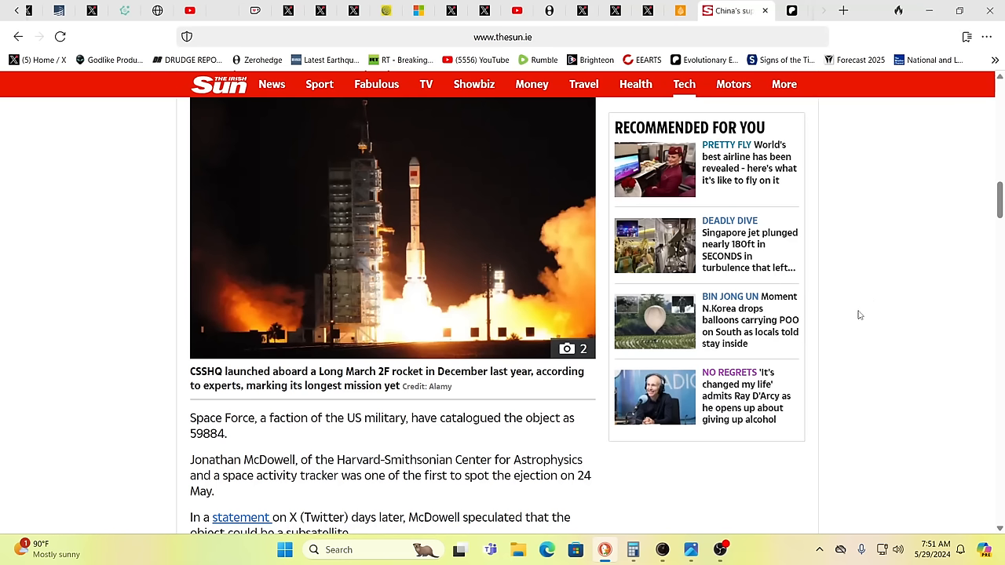
mouse_move(819, 377)
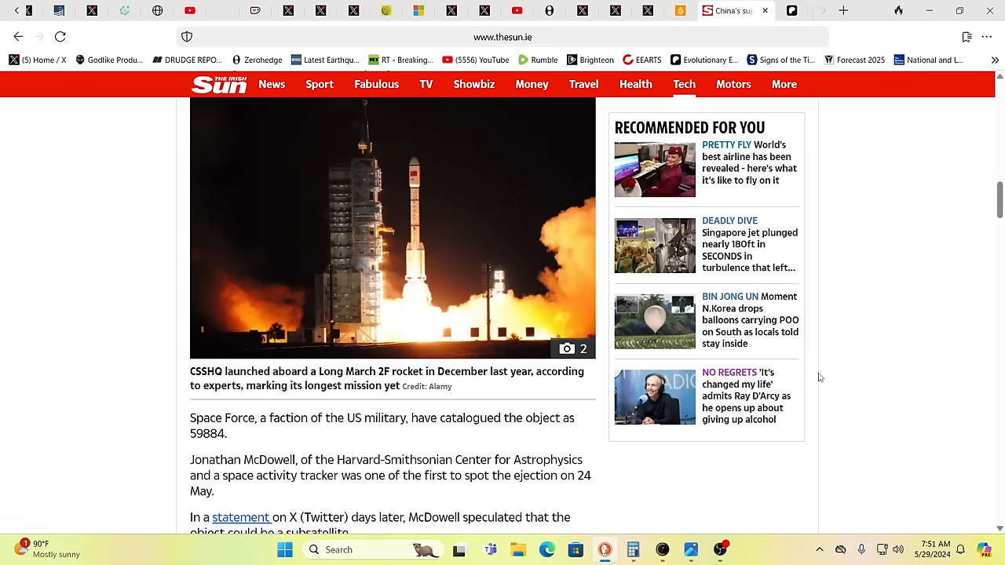
mouse_move(829, 371)
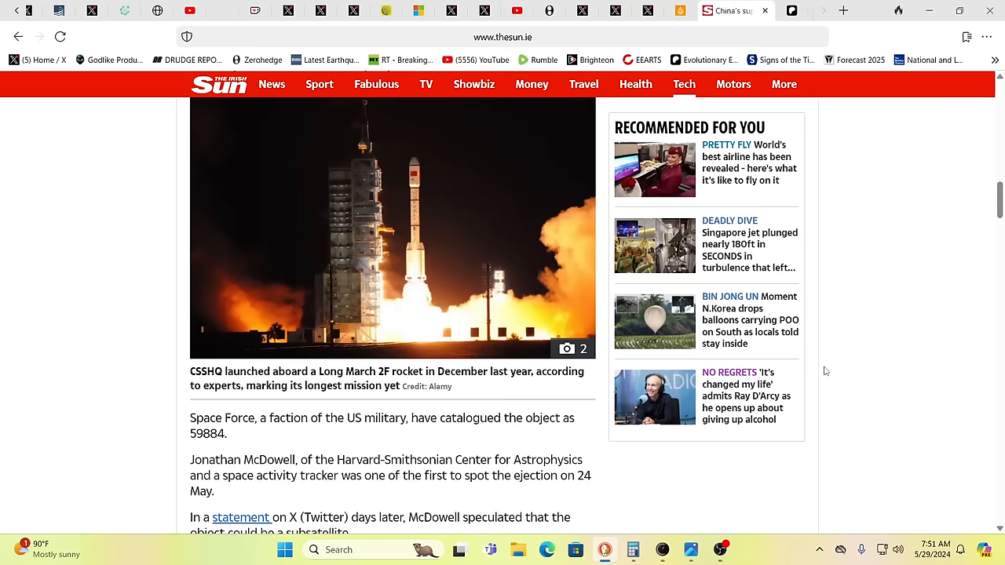
scroll("down", 3)
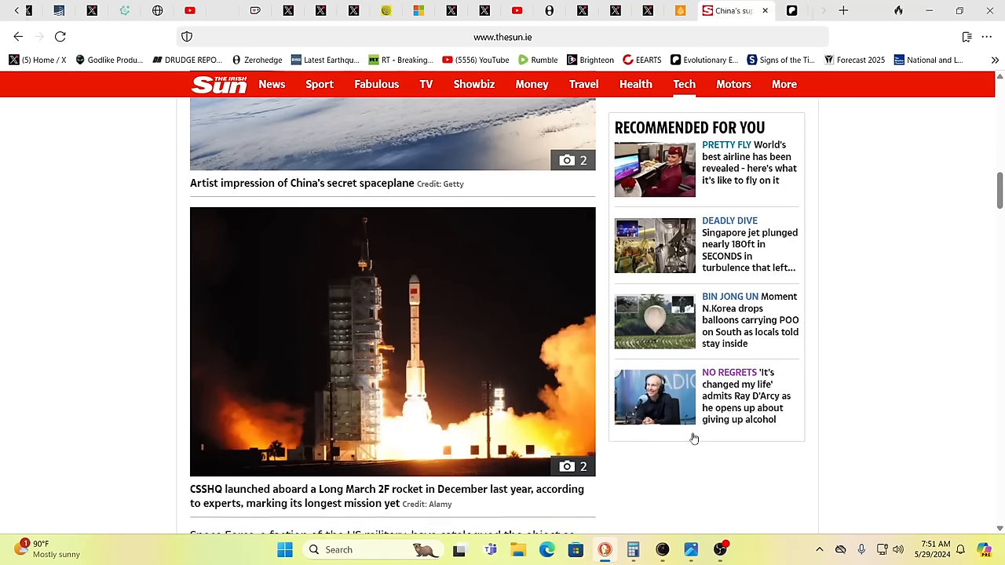
scroll("up", 3)
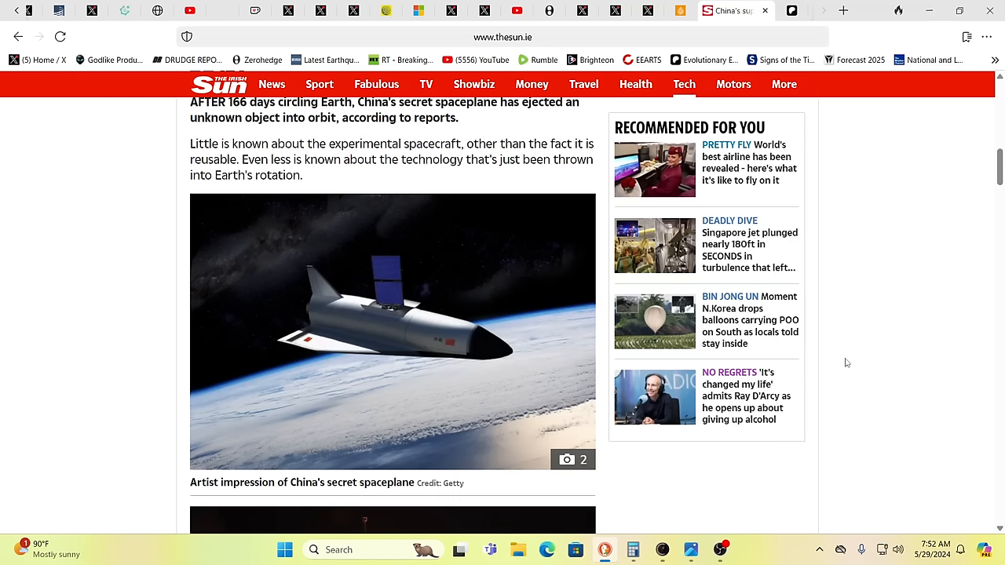
mouse_move(834, 359)
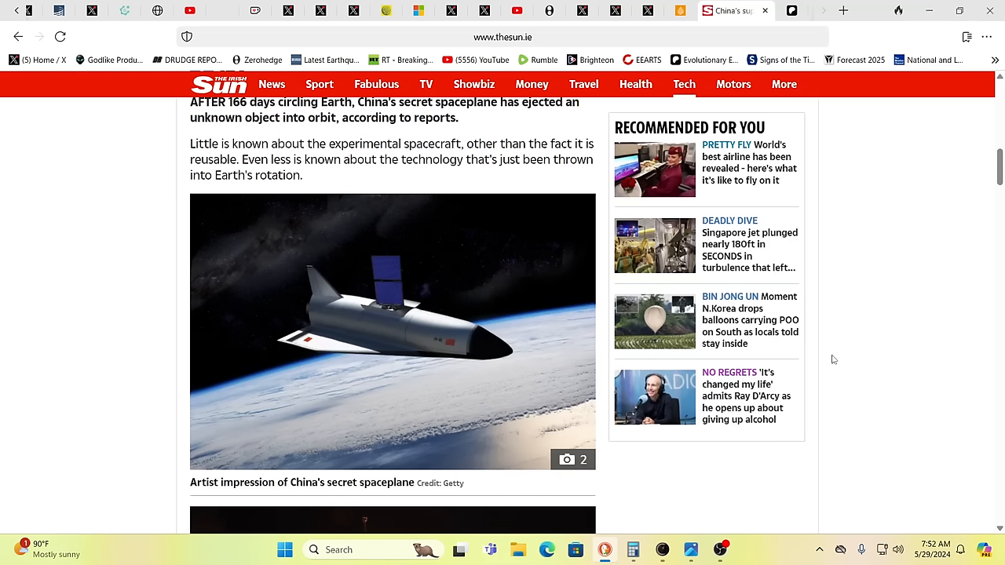
mouse_move(867, 406)
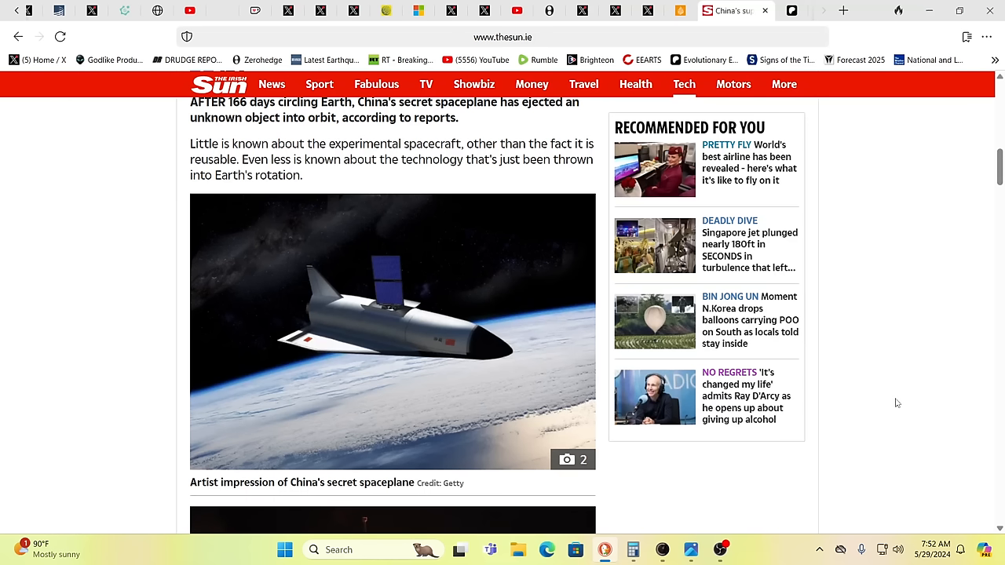
mouse_move(907, 358)
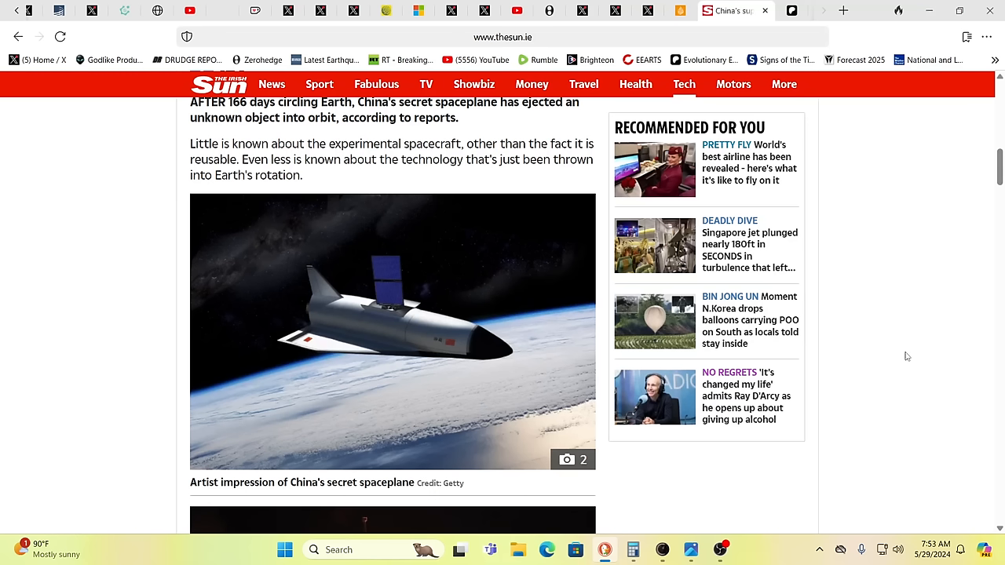
mouse_move(901, 355)
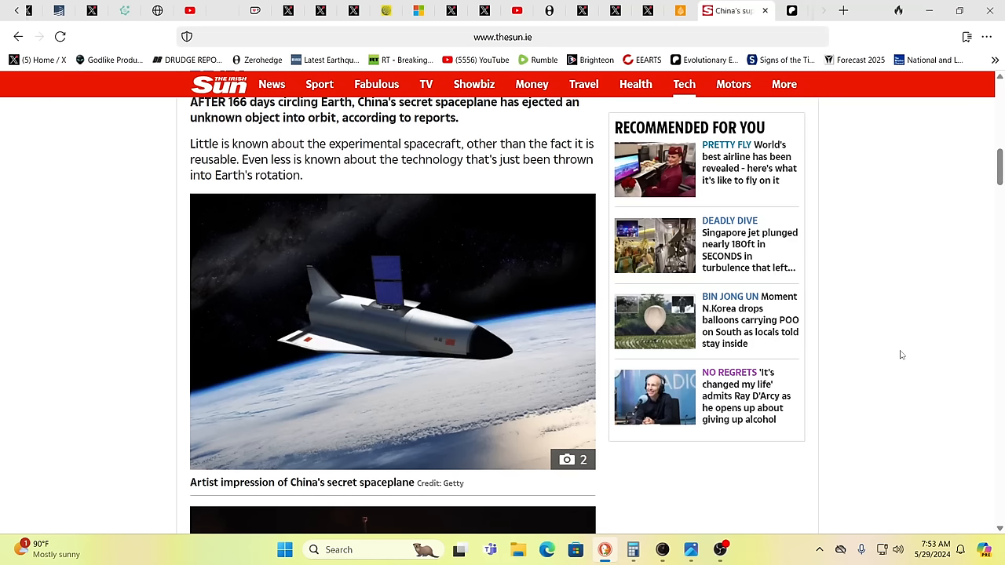
mouse_move(896, 353)
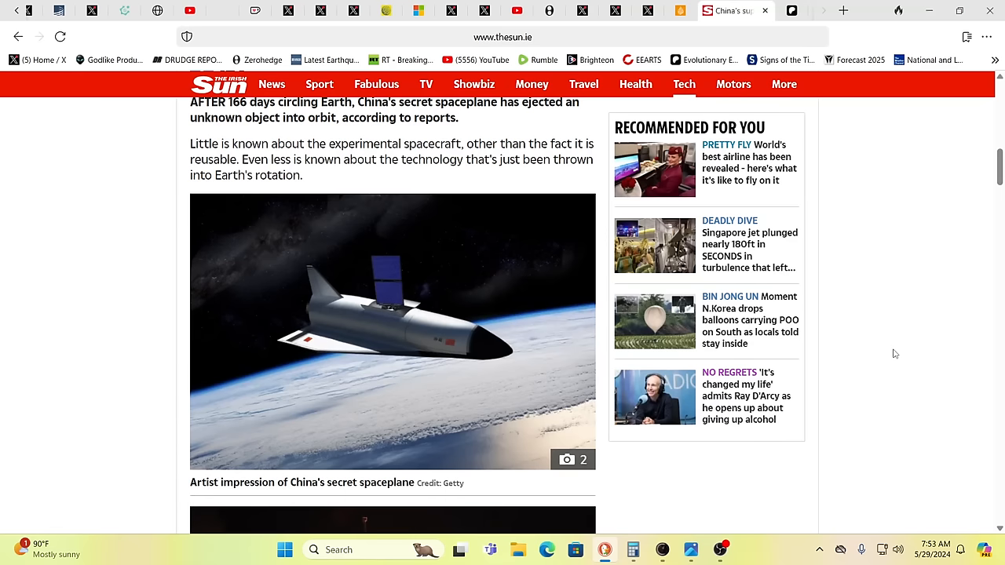
mouse_move(838, 392)
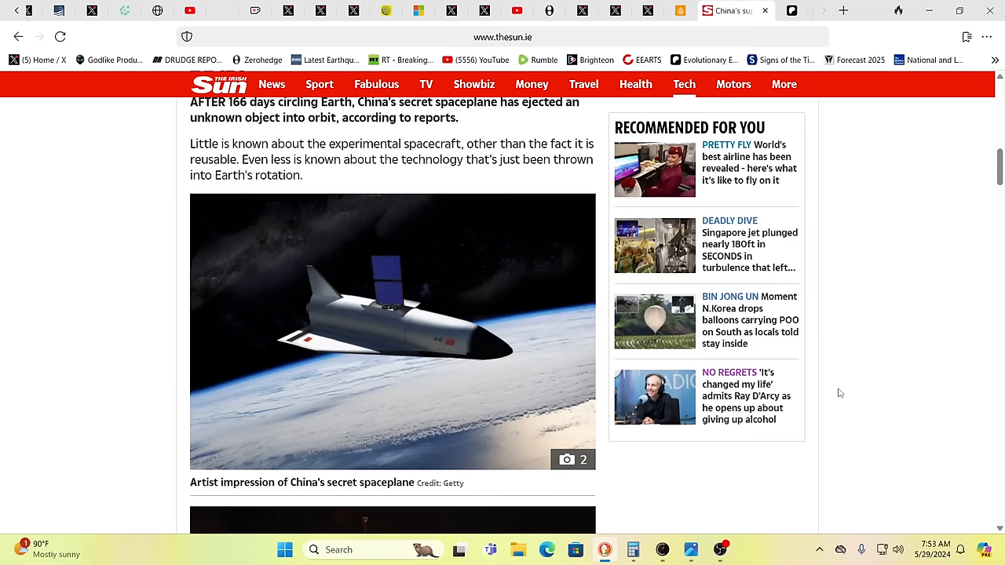
mouse_move(847, 383)
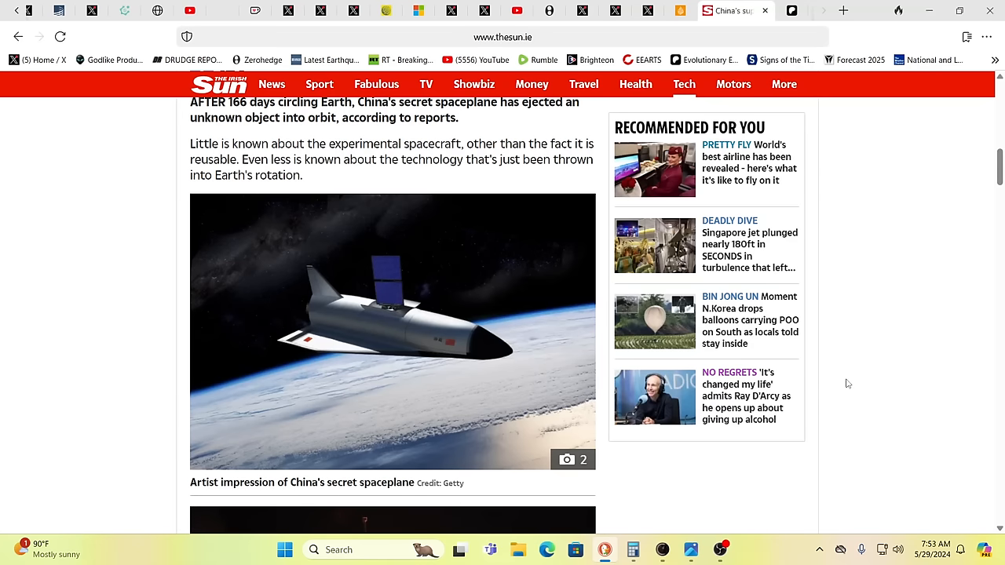
mouse_move(824, 384)
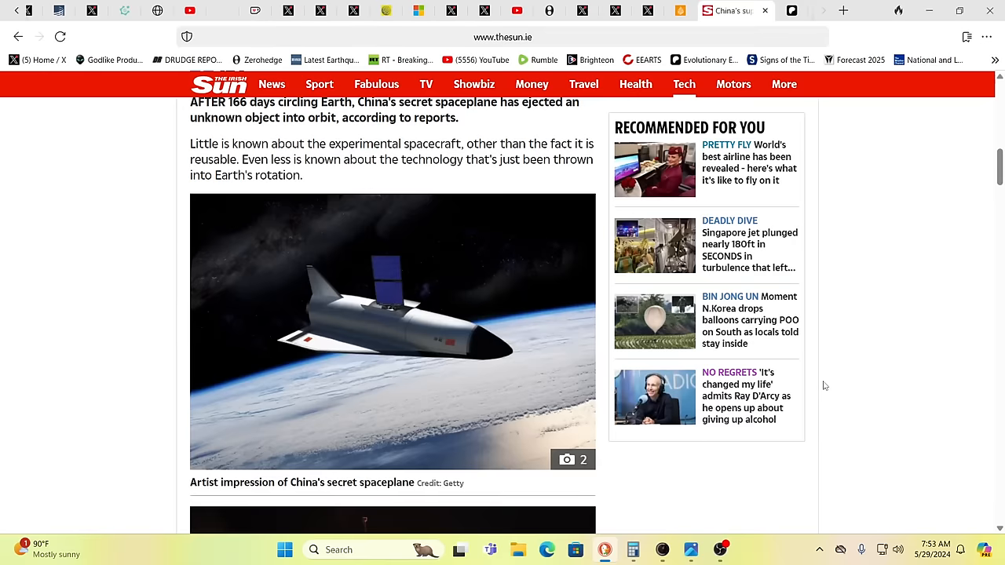
scroll("down", 3)
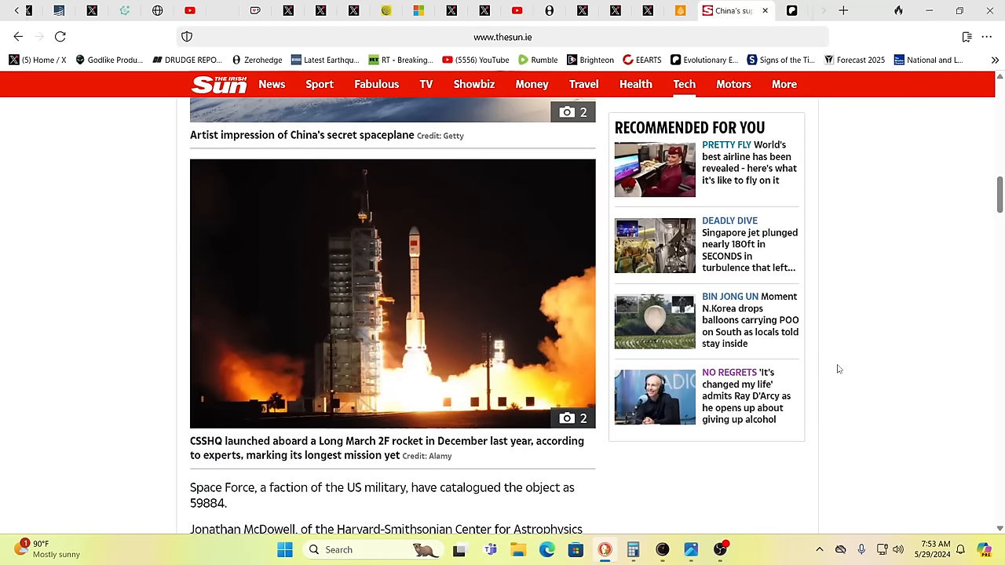
mouse_move(845, 350)
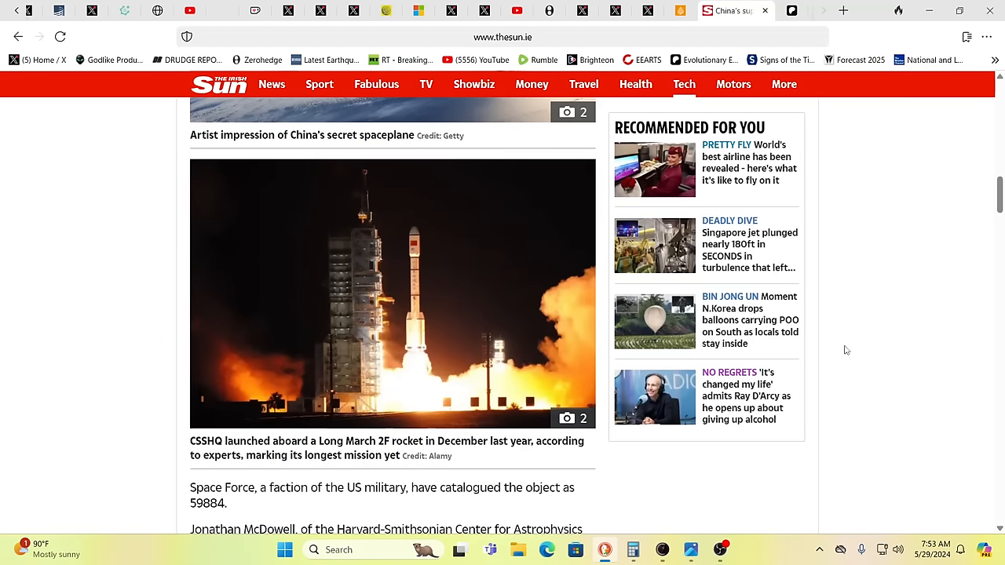
scroll("down", 3)
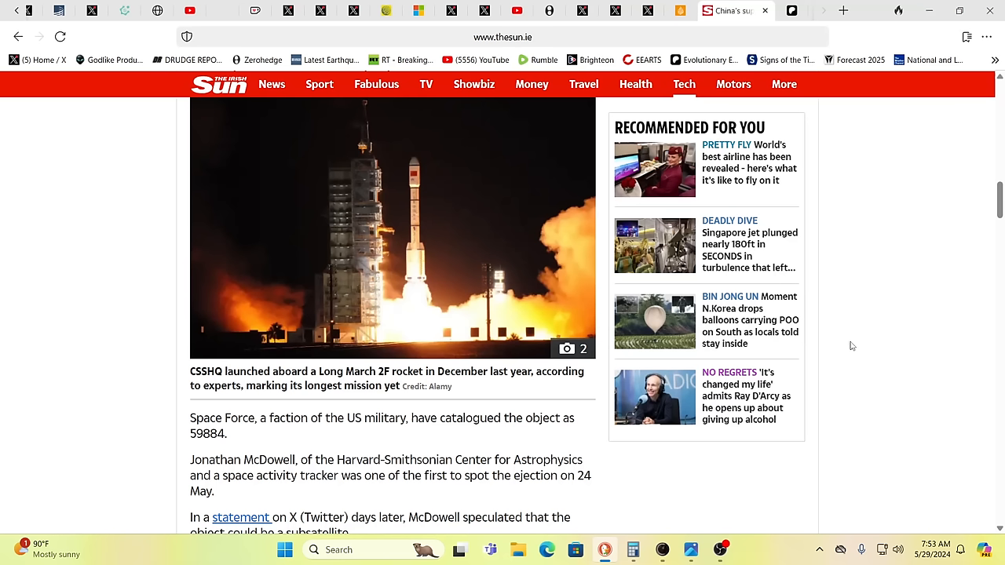
mouse_move(598, 431)
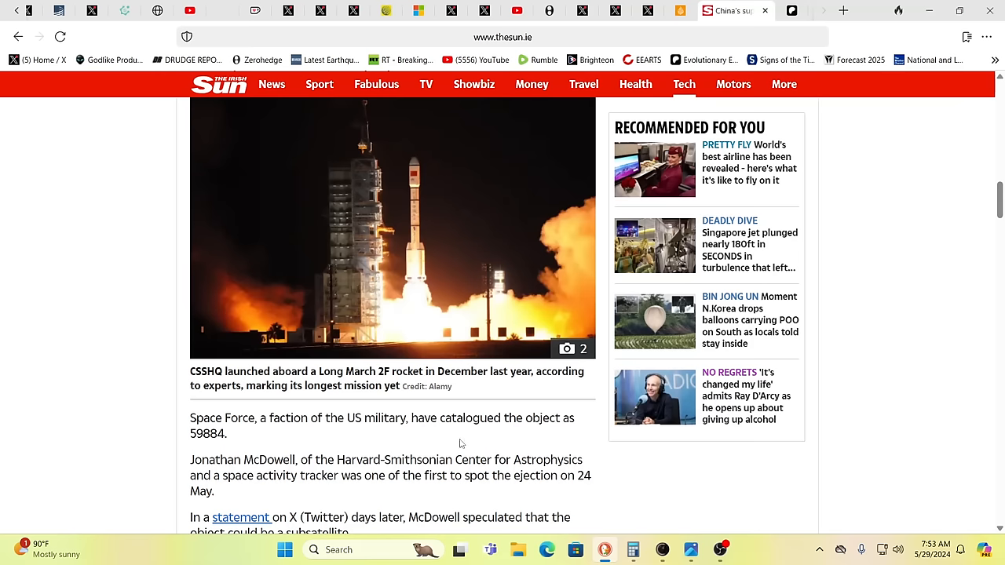
scroll("down", 3)
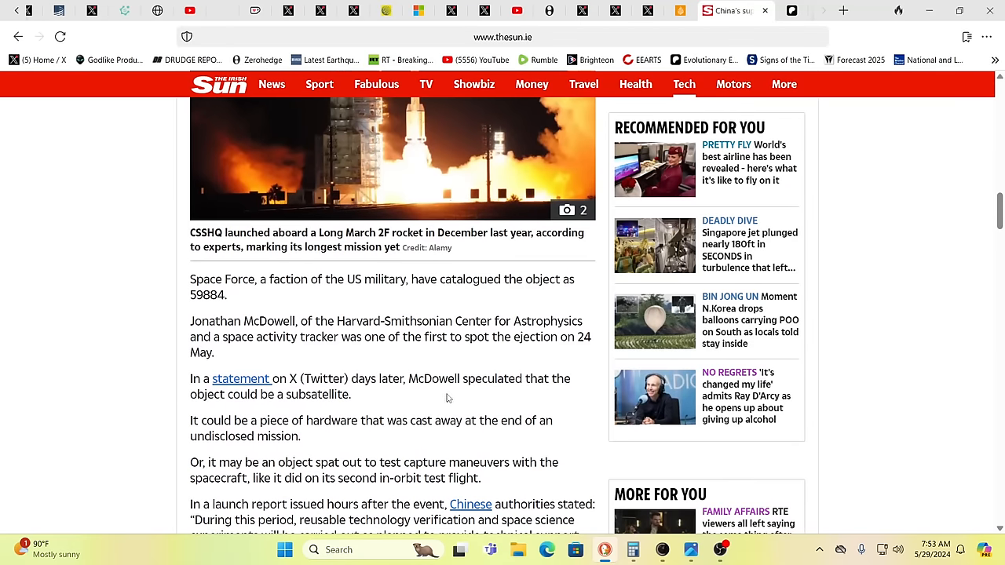
scroll("down", 3)
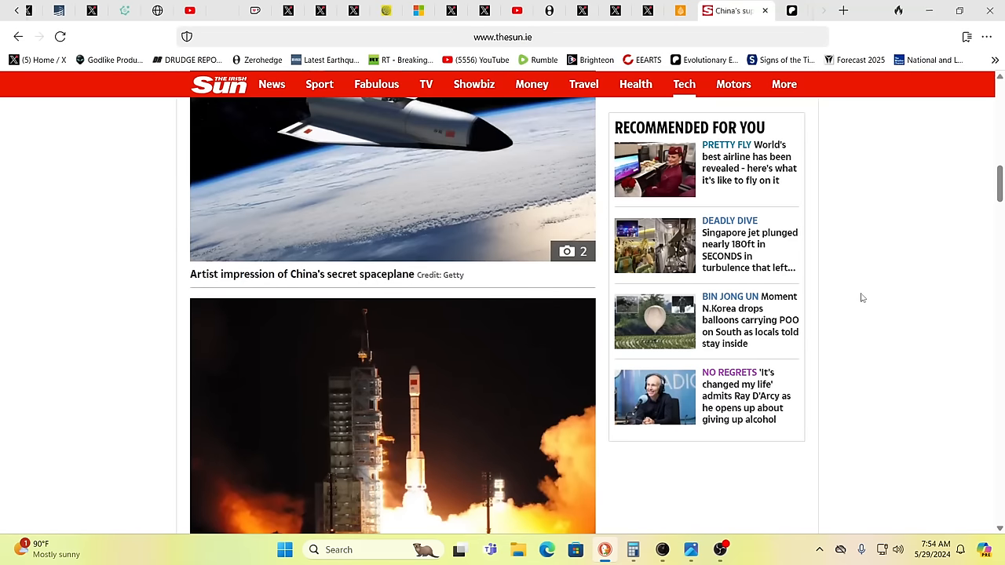
scroll("up", 3)
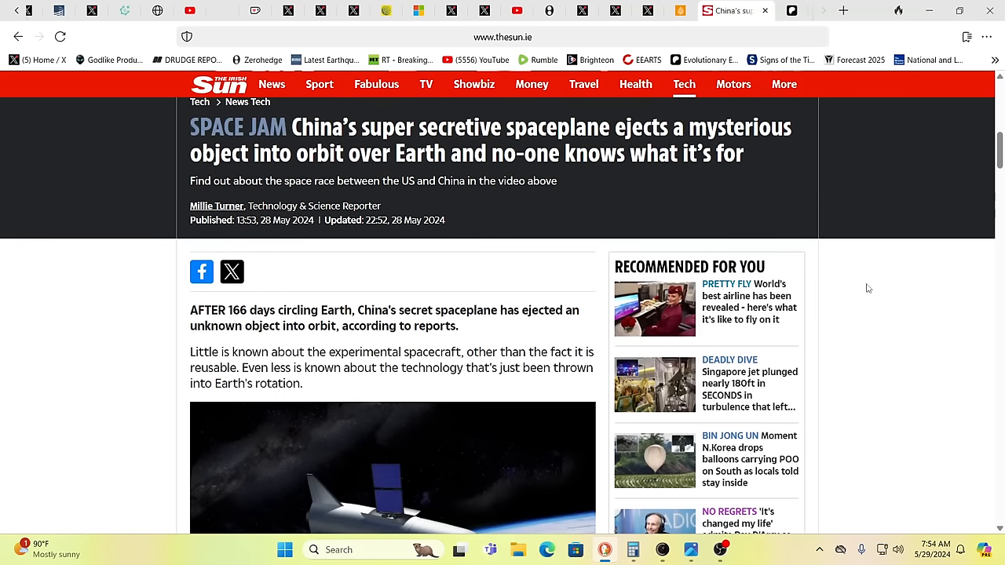
mouse_move(782, 164)
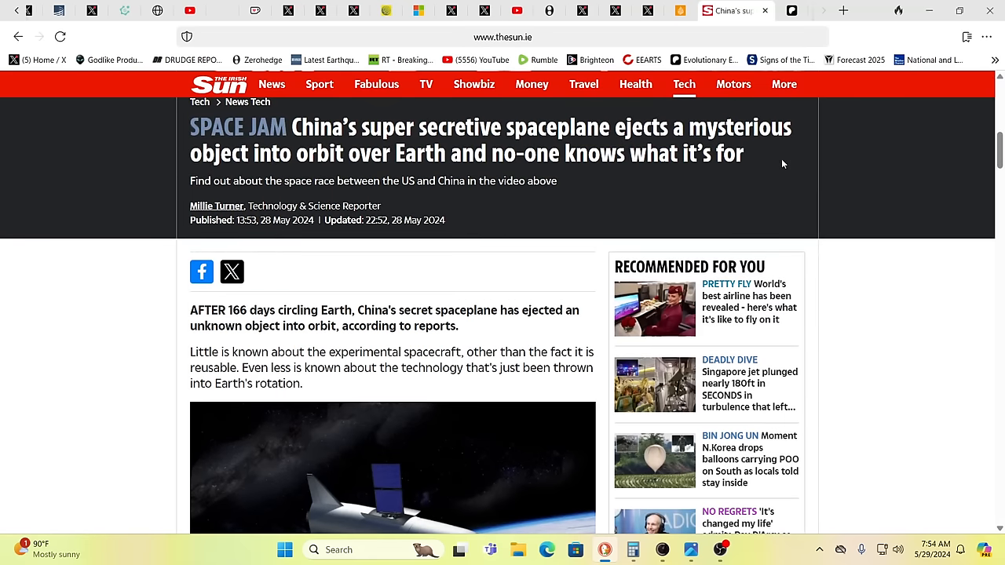
mouse_move(679, 14)
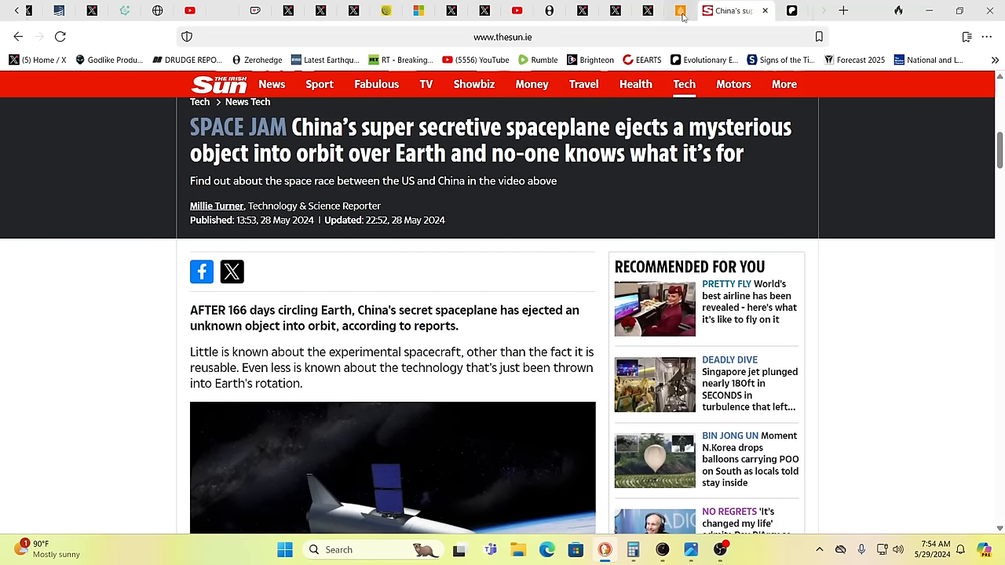
- Switch to the Al Jazeera tab and scroll to the Rafah casualty and displacement bullet points
left_click(694, 9)
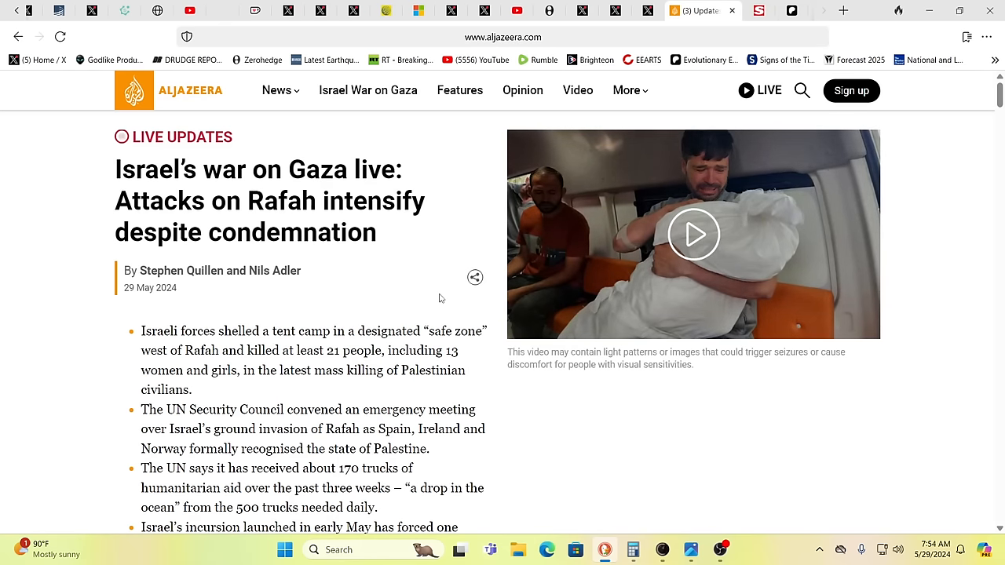
mouse_move(181, 270)
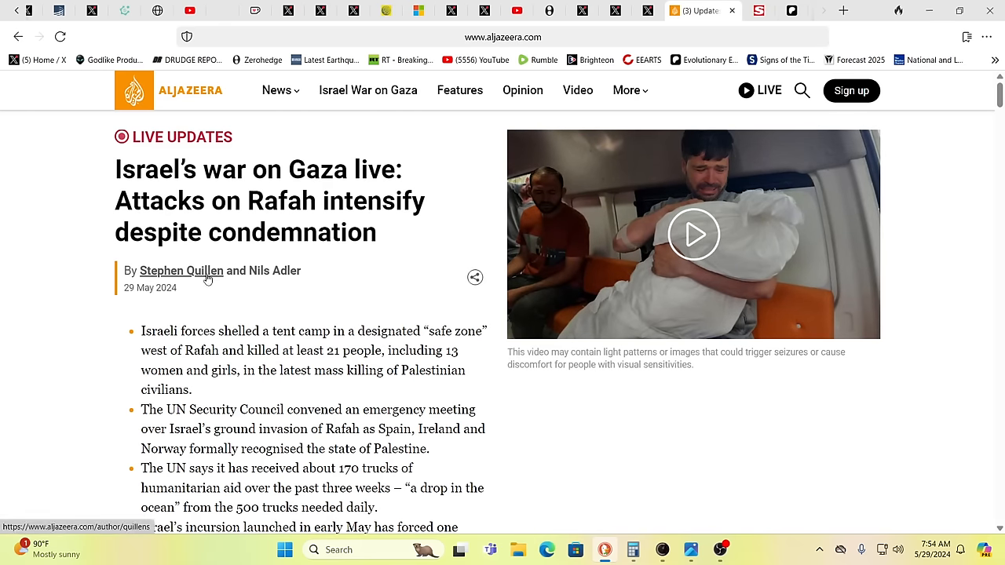
mouse_move(332, 276)
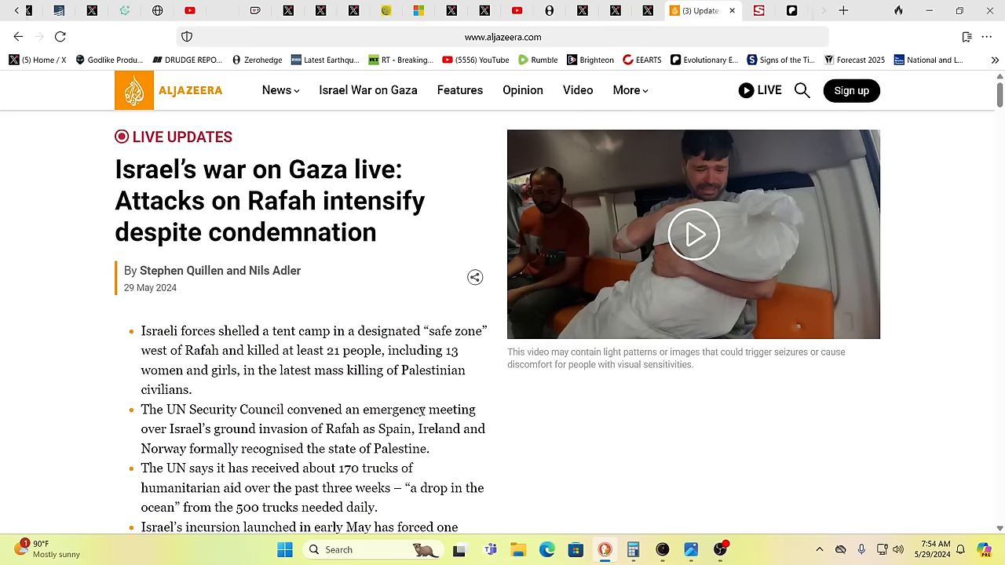
scroll("down", 3)
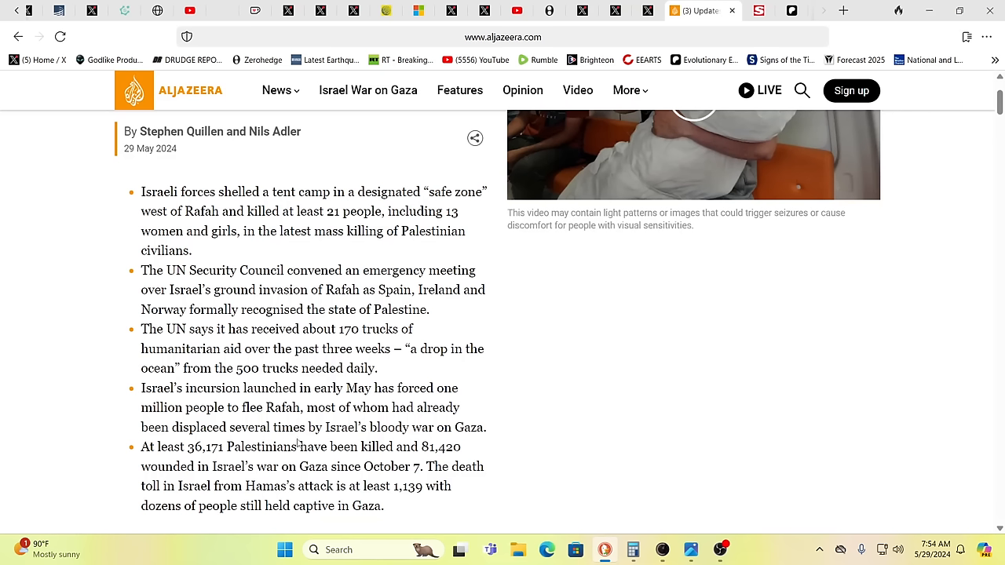
mouse_move(297, 441)
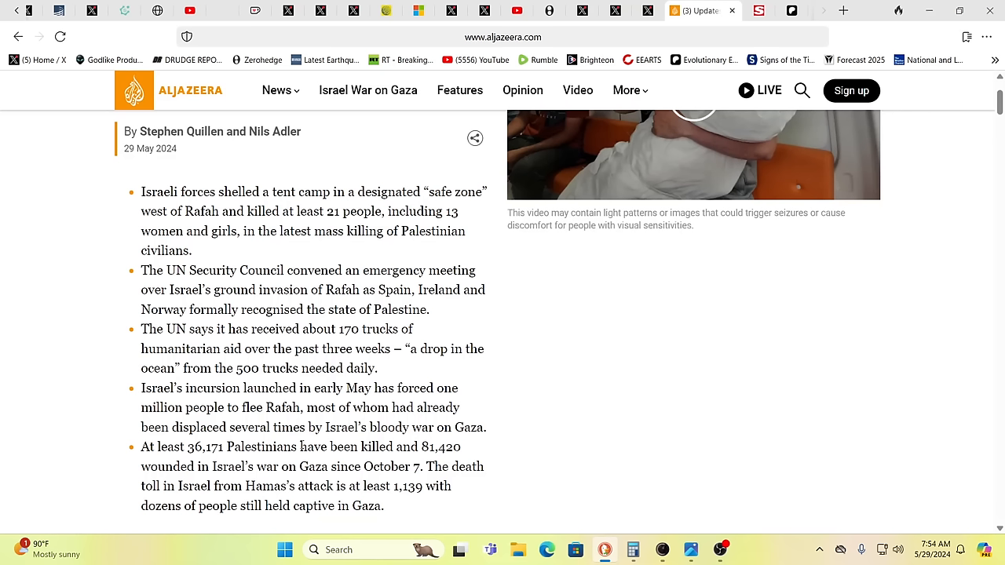
mouse_move(302, 444)
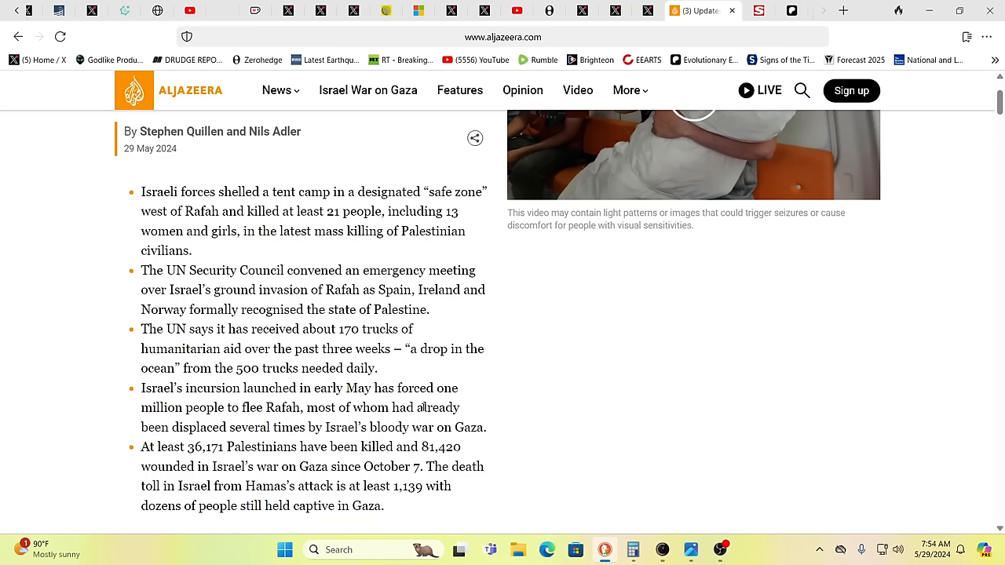
mouse_move(380, 460)
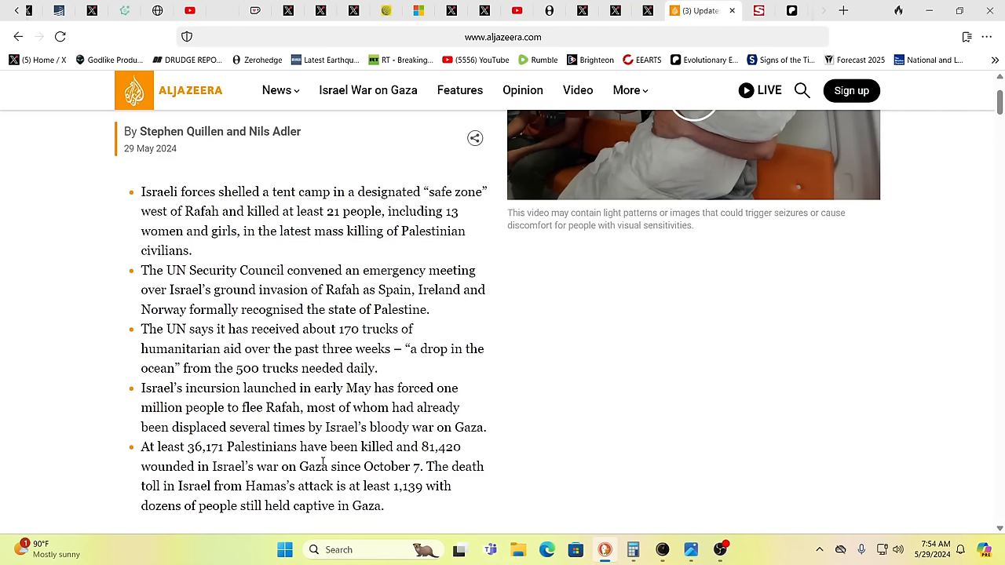
mouse_move(211, 462)
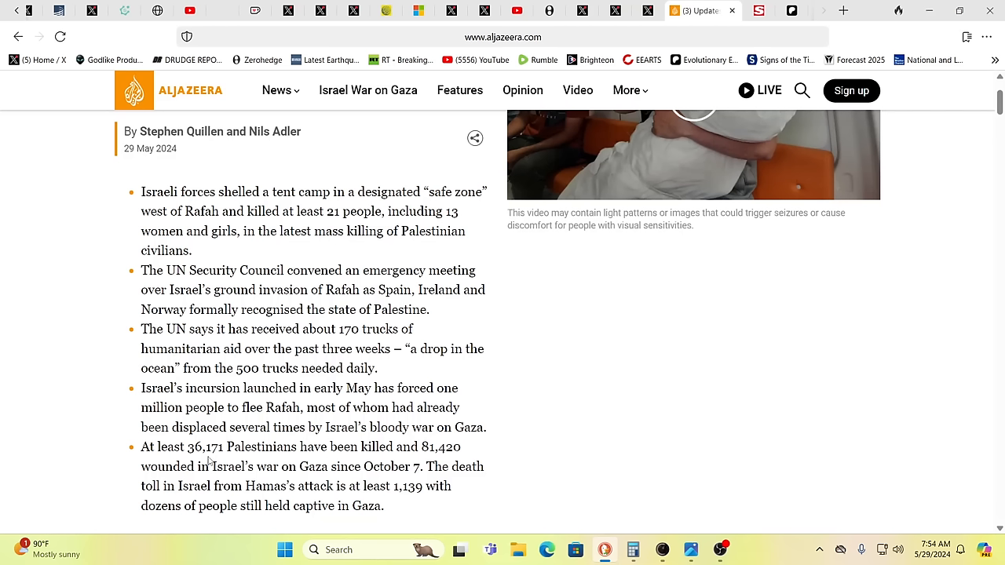
mouse_move(293, 462)
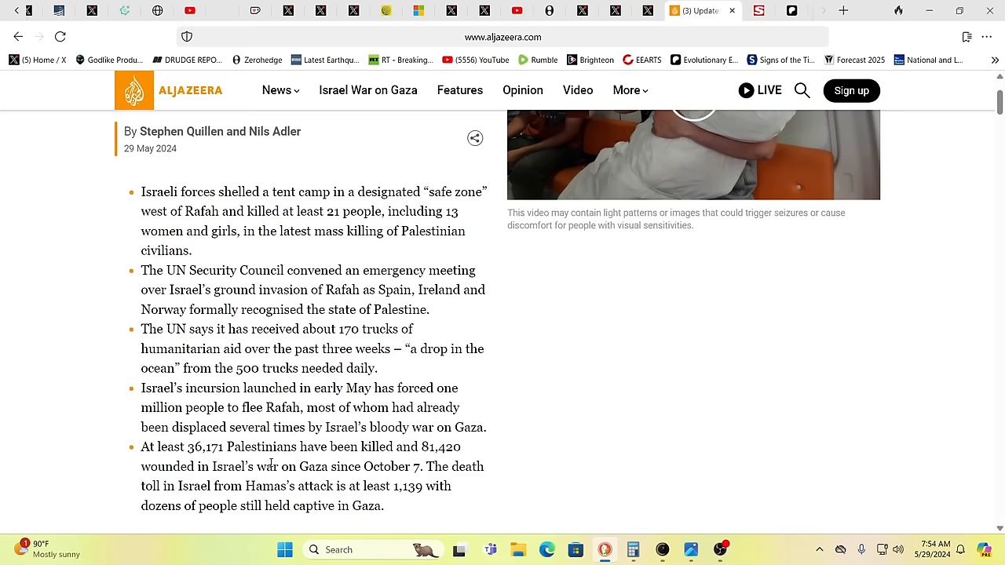
mouse_move(486, 447)
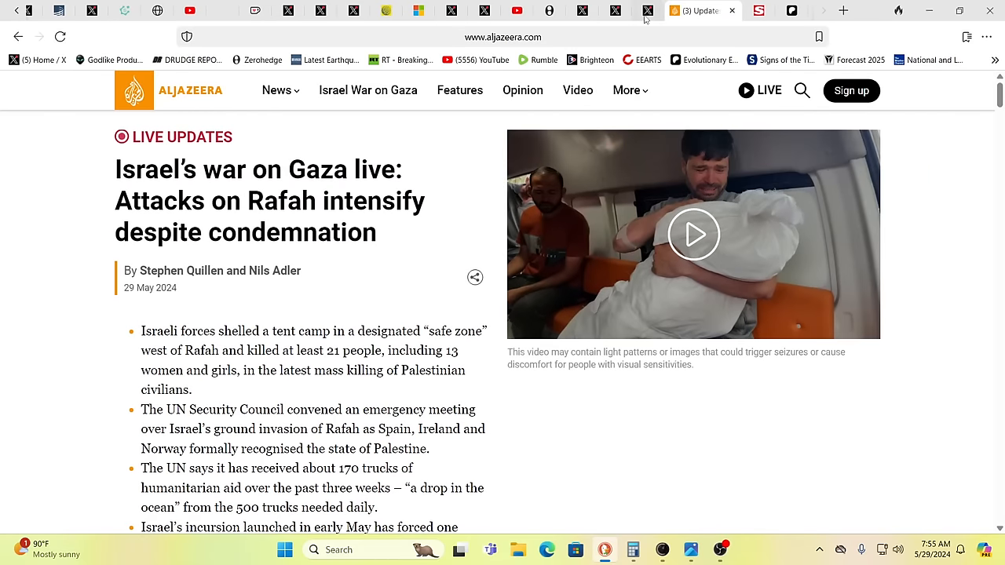
- View the BRICS News X post quoting Erdogan, then start a blank new tab
left_click(667, 9)
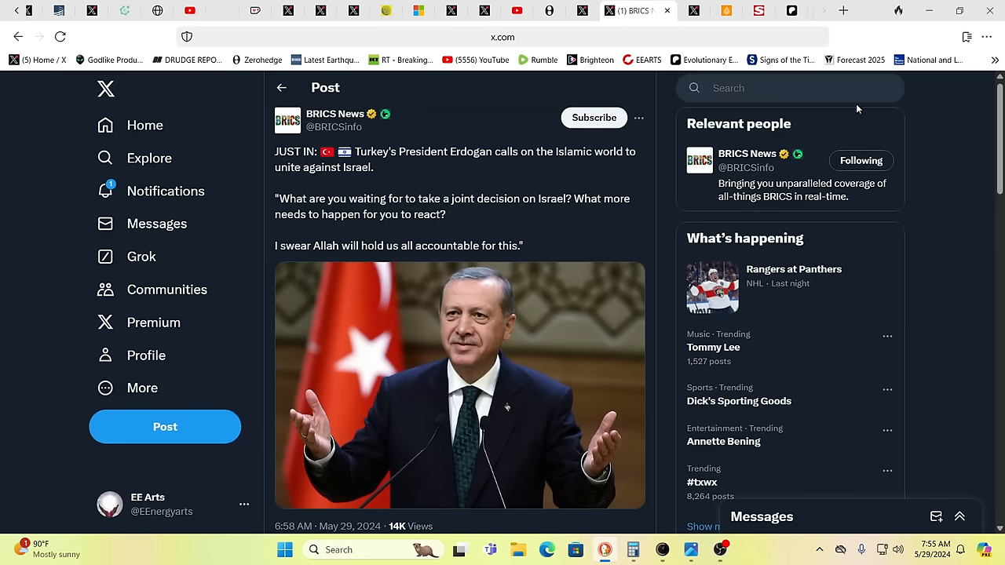
mouse_move(947, 120)
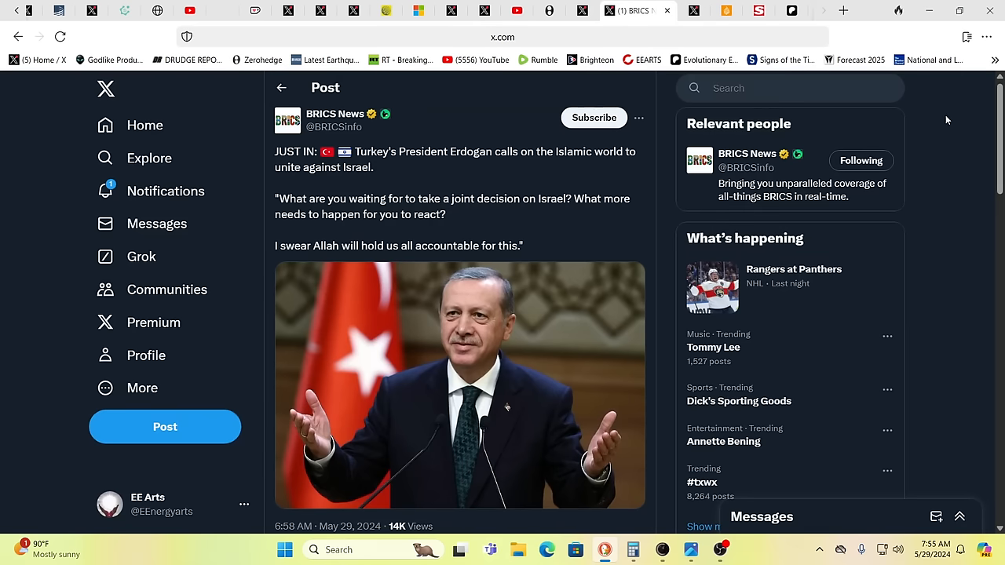
mouse_move(961, 119)
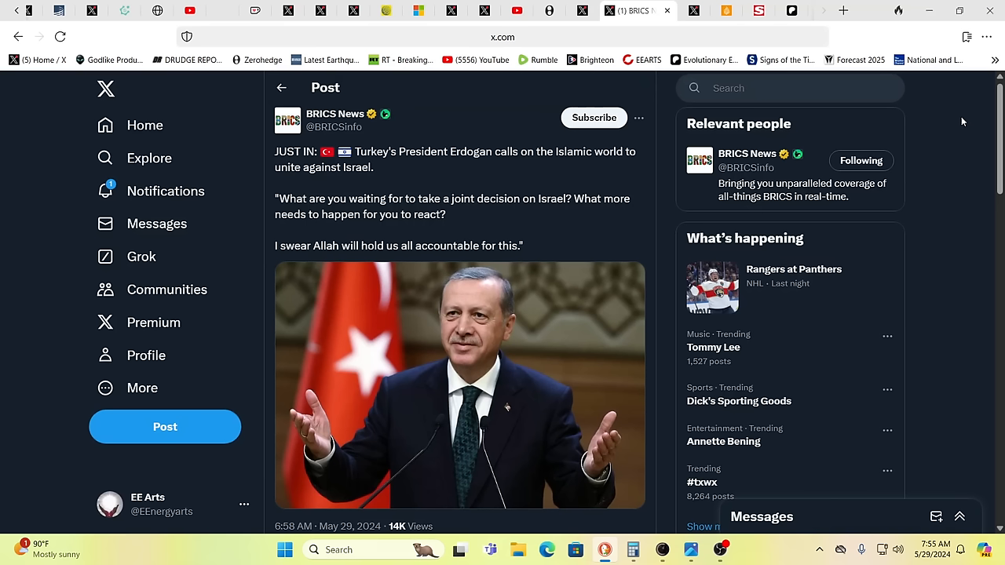
mouse_move(980, 119)
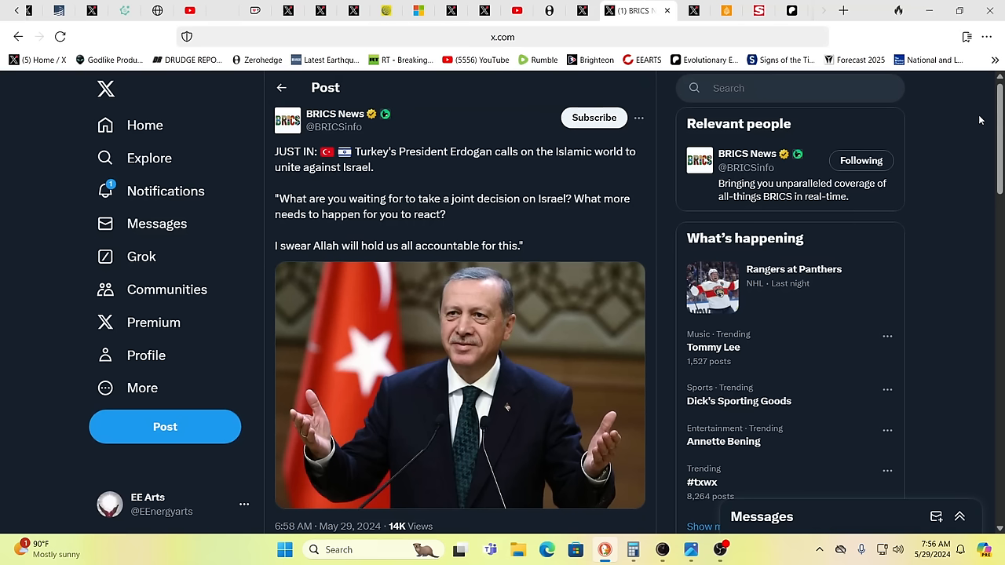
mouse_move(974, 118)
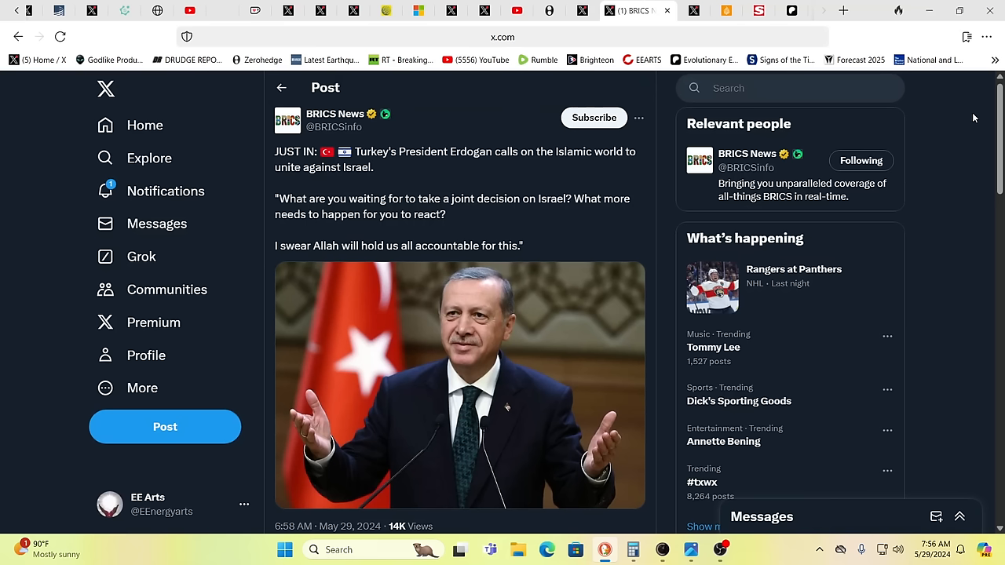
mouse_move(941, 175)
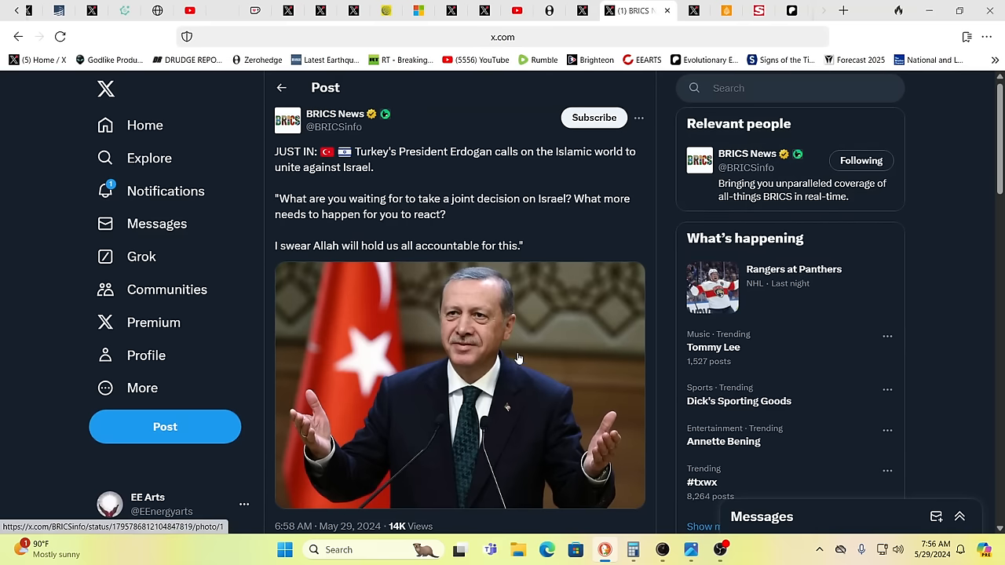
mouse_move(862, 270)
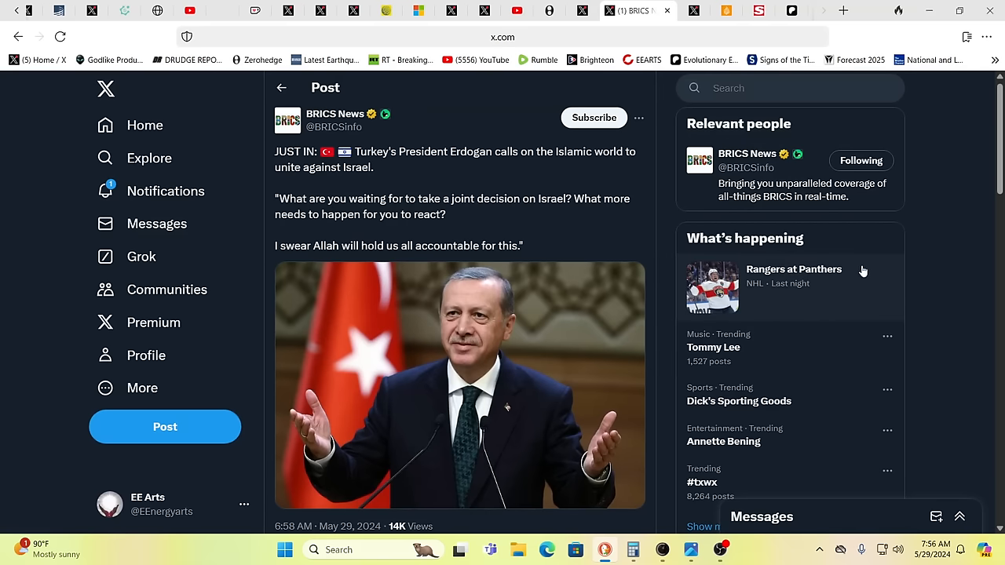
mouse_move(942, 135)
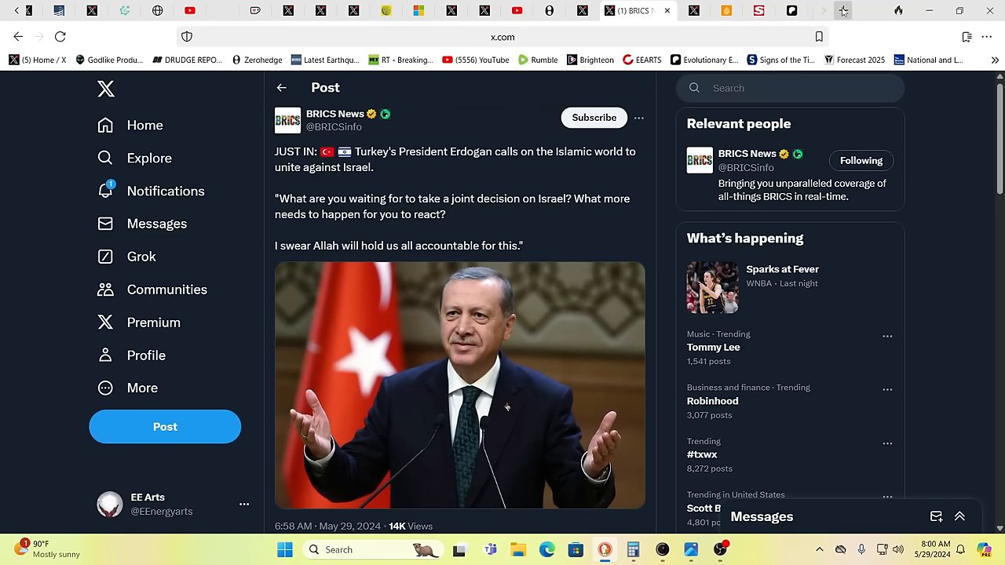
left_click(842, 10)
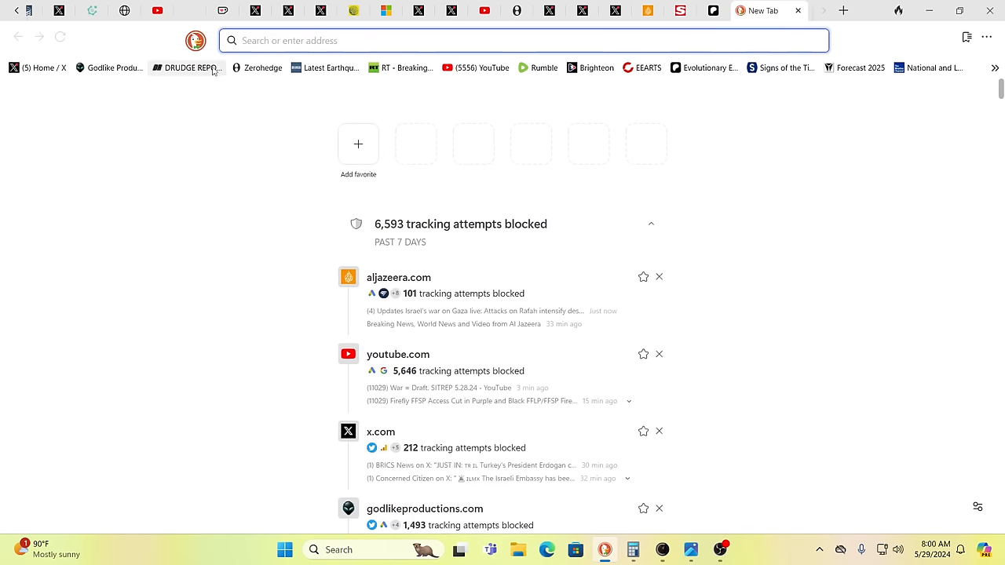
- Load Drudge Report from the bookmark and scroll through the 'Judgment Looms' verdict headlines
left_click(185, 68)
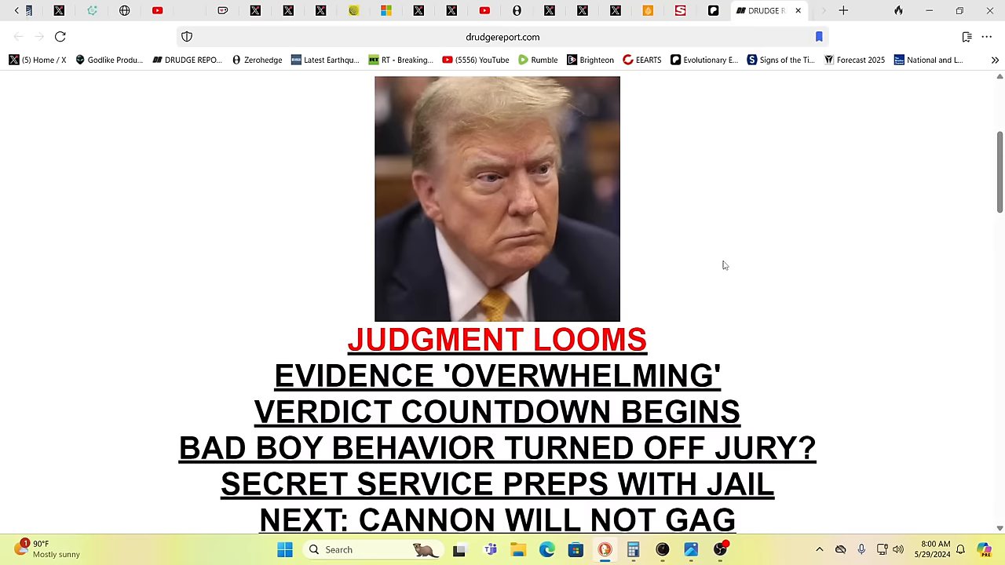
scroll("down", 3)
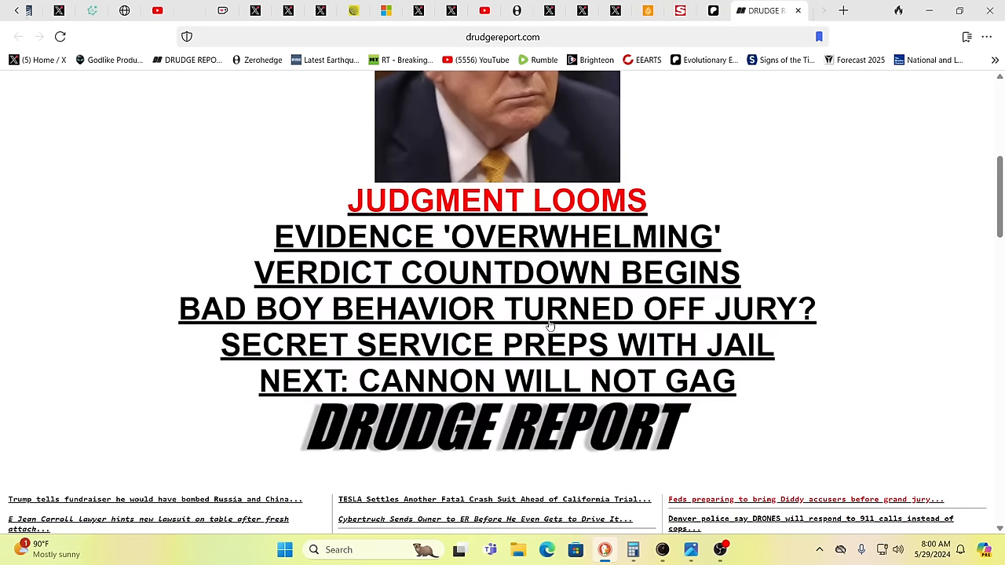
scroll("up", 3)
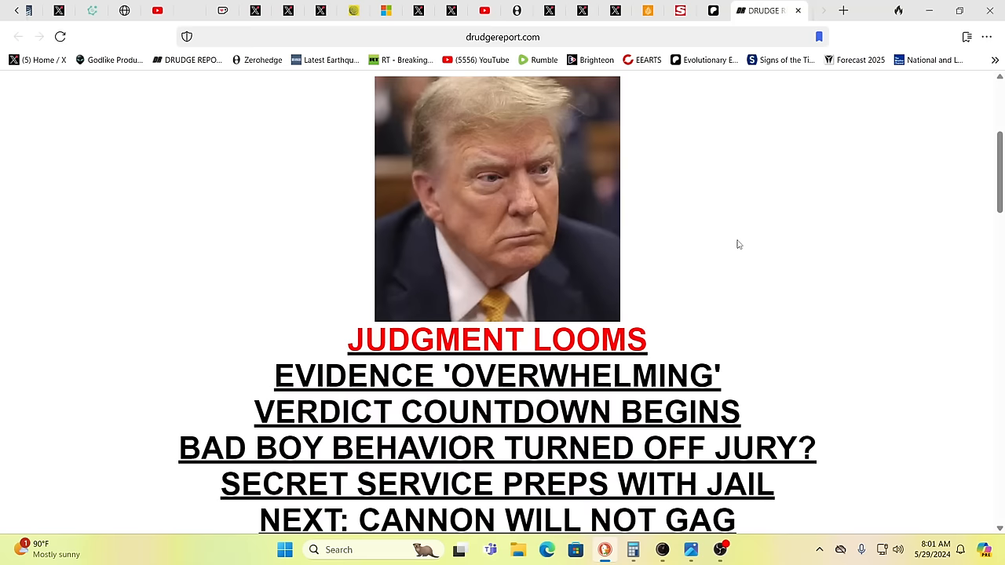
scroll("down", 3)
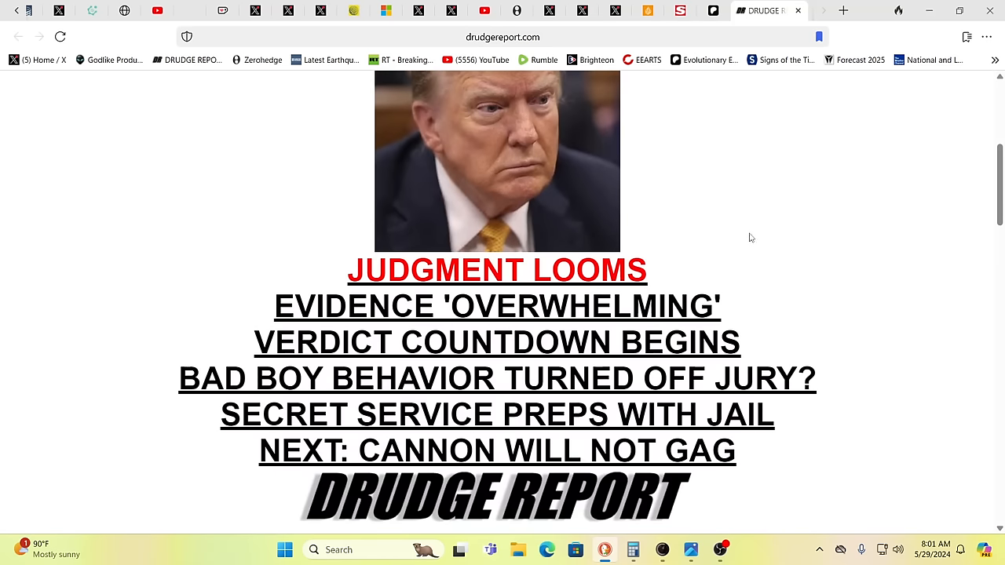
scroll("down", 3)
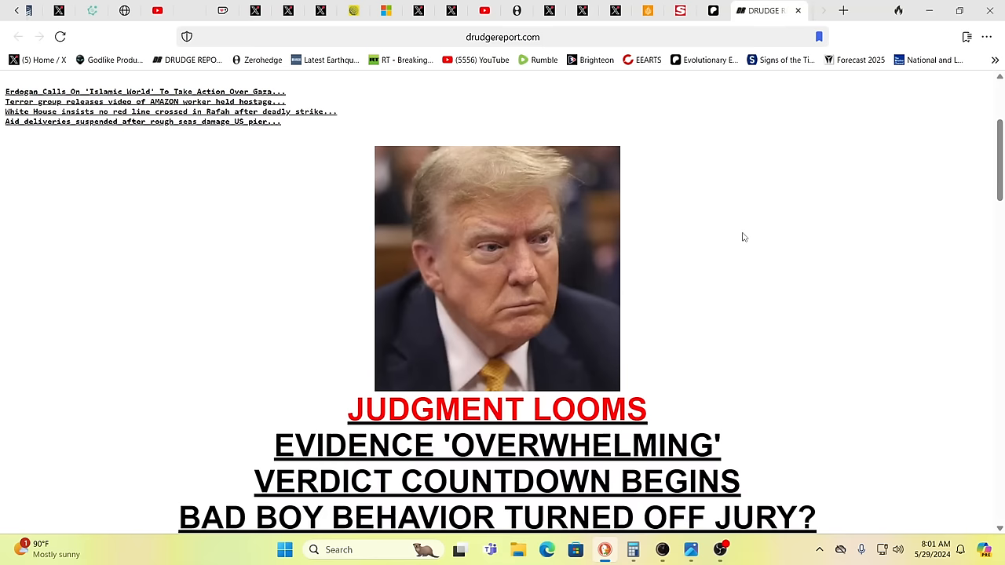
scroll("down", 3)
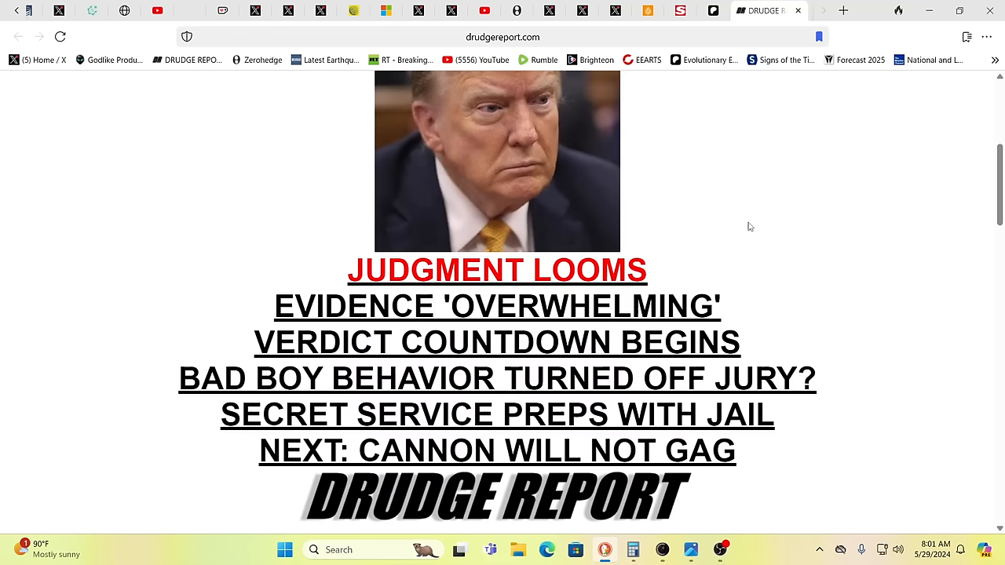
mouse_move(761, 230)
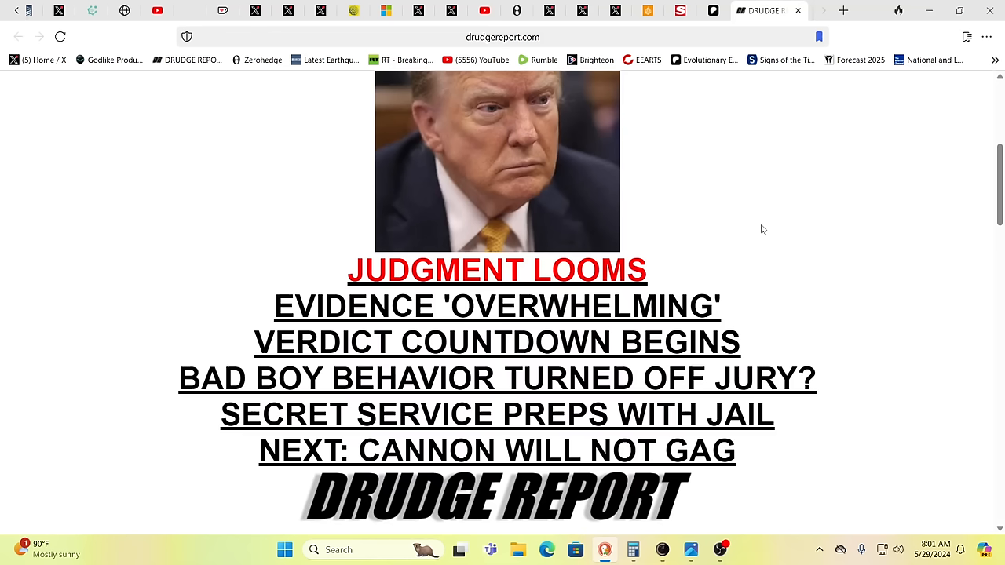
mouse_move(720, 219)
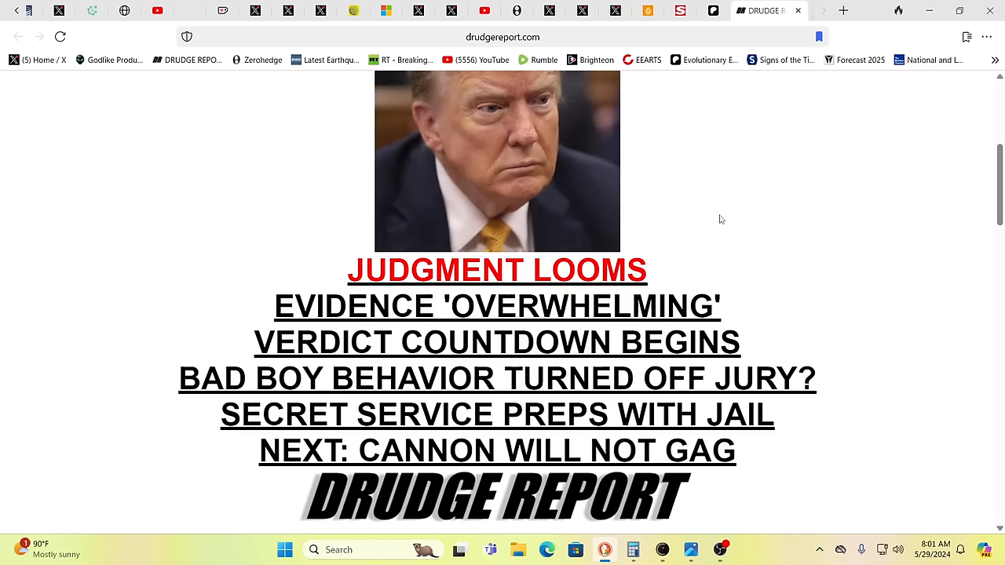
mouse_move(707, 94)
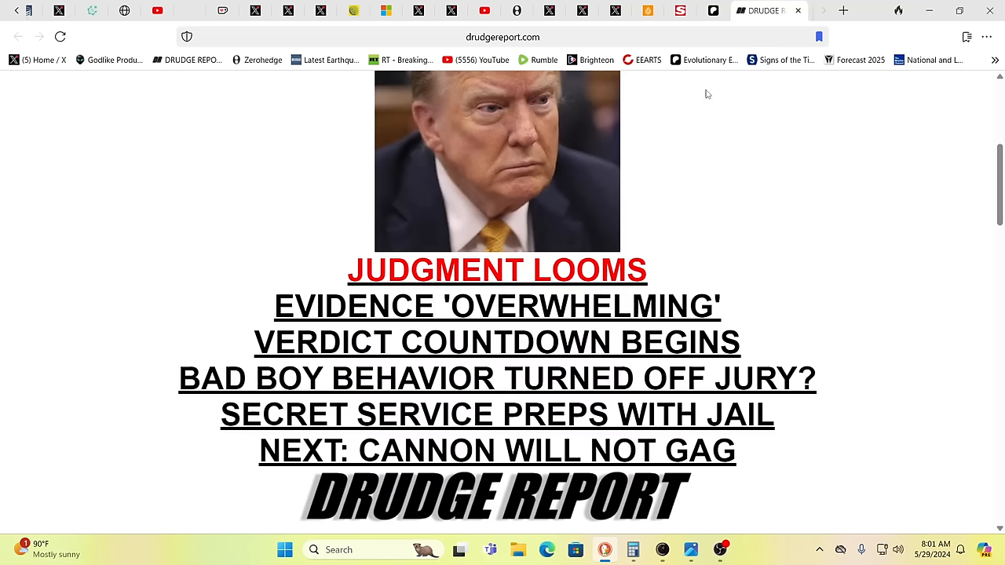
mouse_move(662, 51)
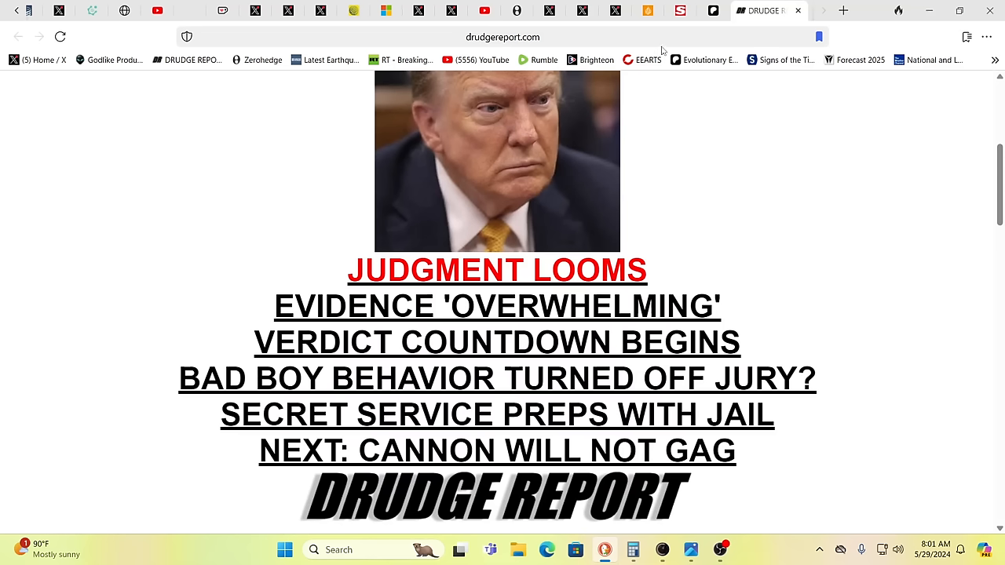
mouse_move(593, 38)
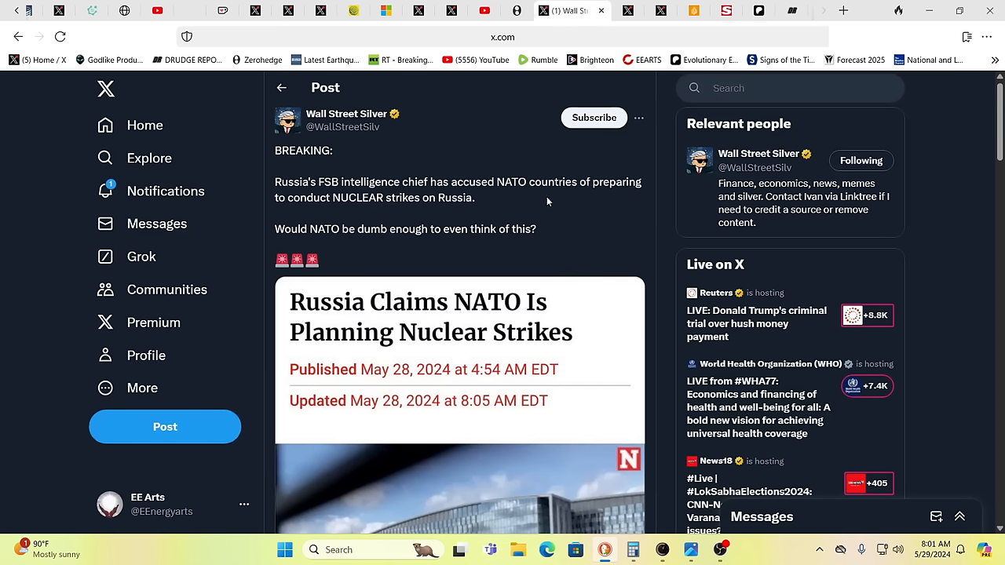
mouse_move(609, 225)
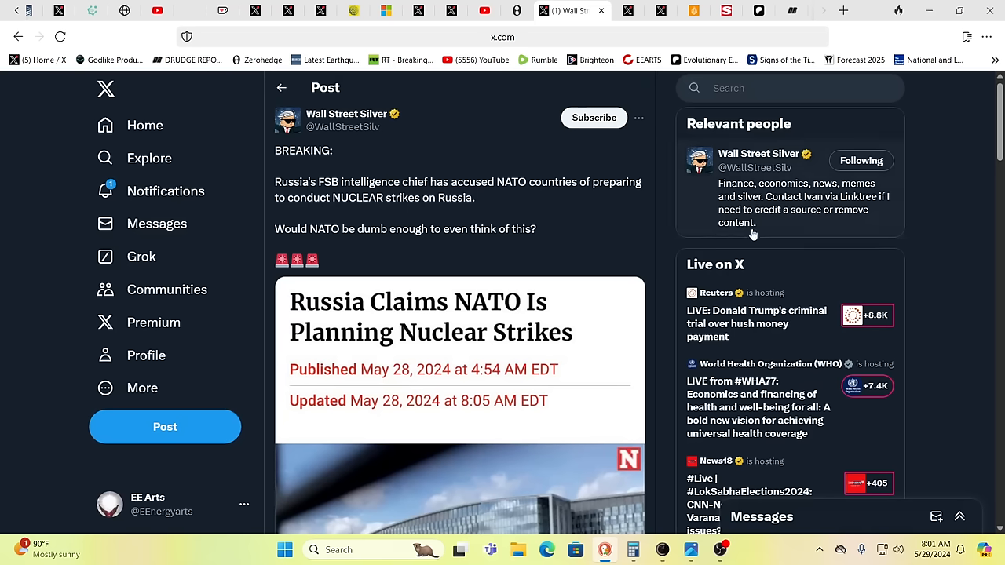
mouse_move(891, 214)
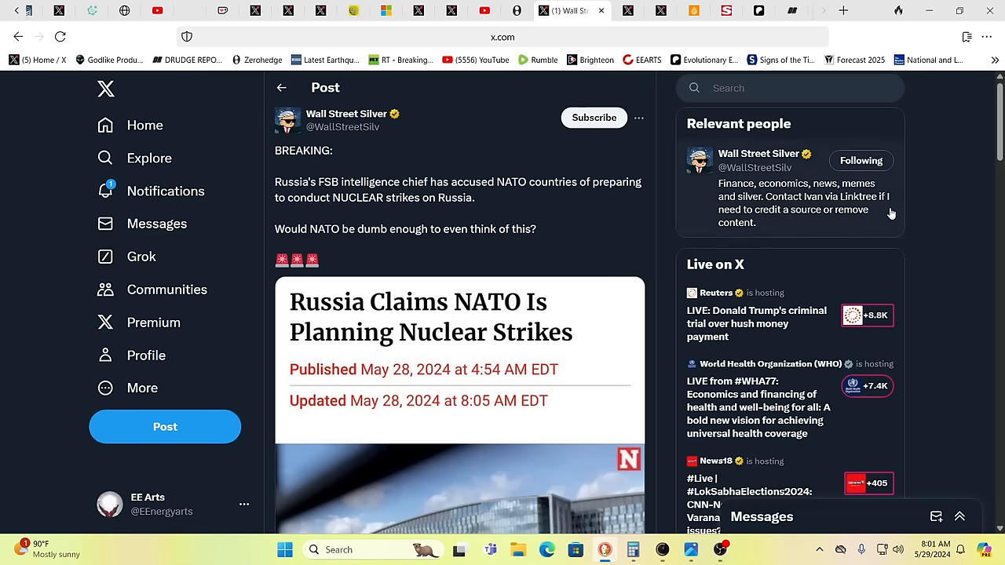
- Scroll the Wall Street Silver NATO nuclear-strike post to its preview image, then start a new tab
scroll("down", 3)
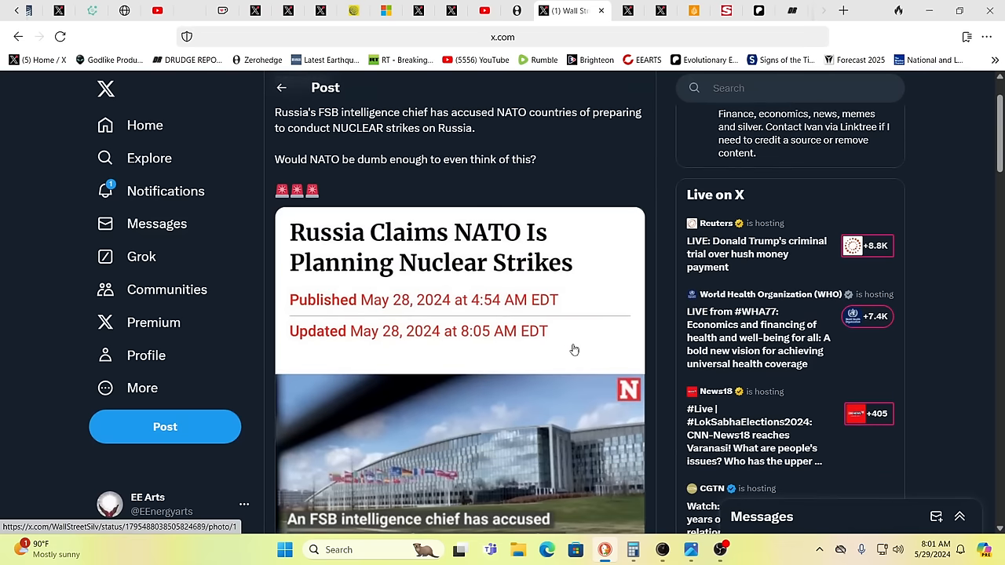
scroll("down", 3)
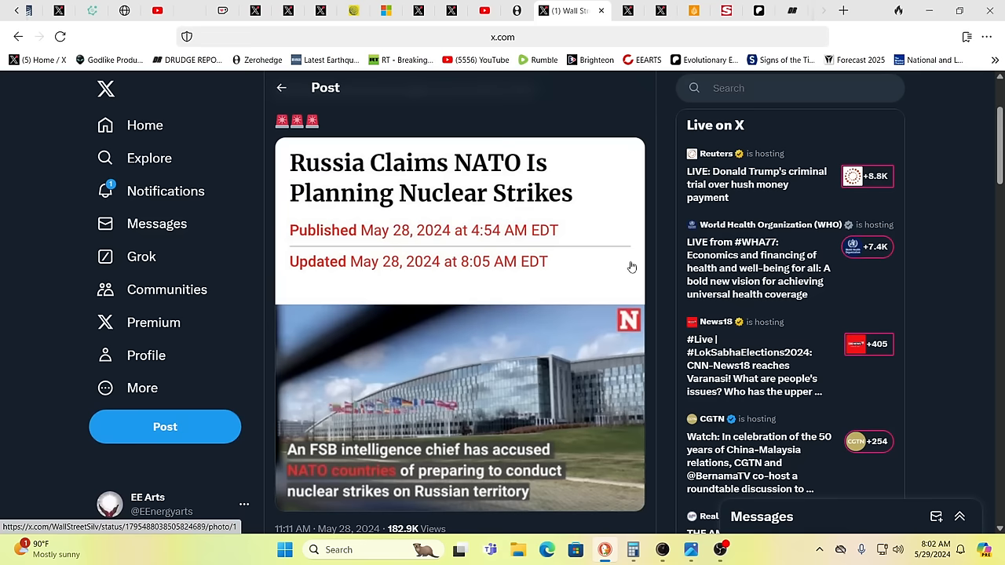
mouse_move(622, 267)
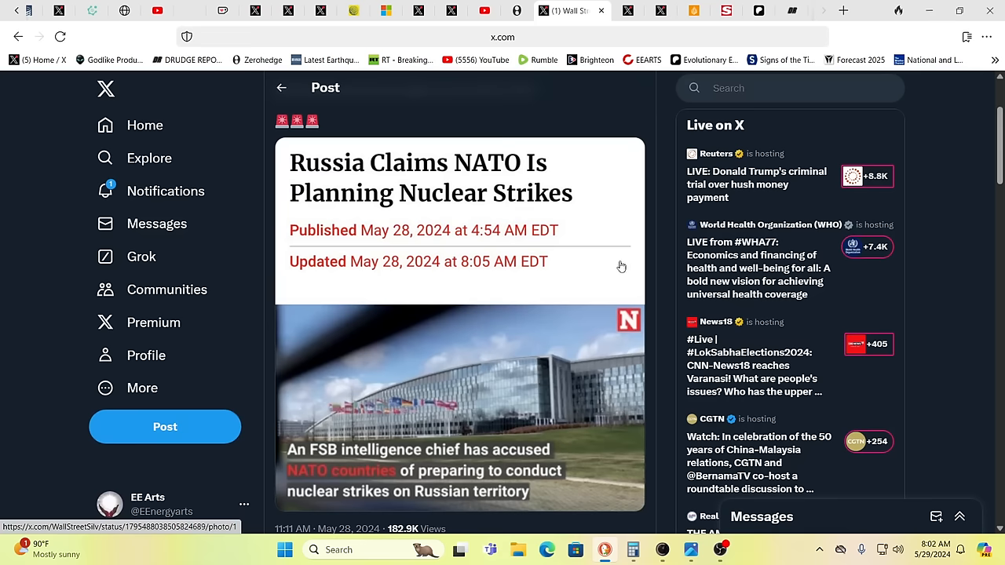
mouse_move(672, 143)
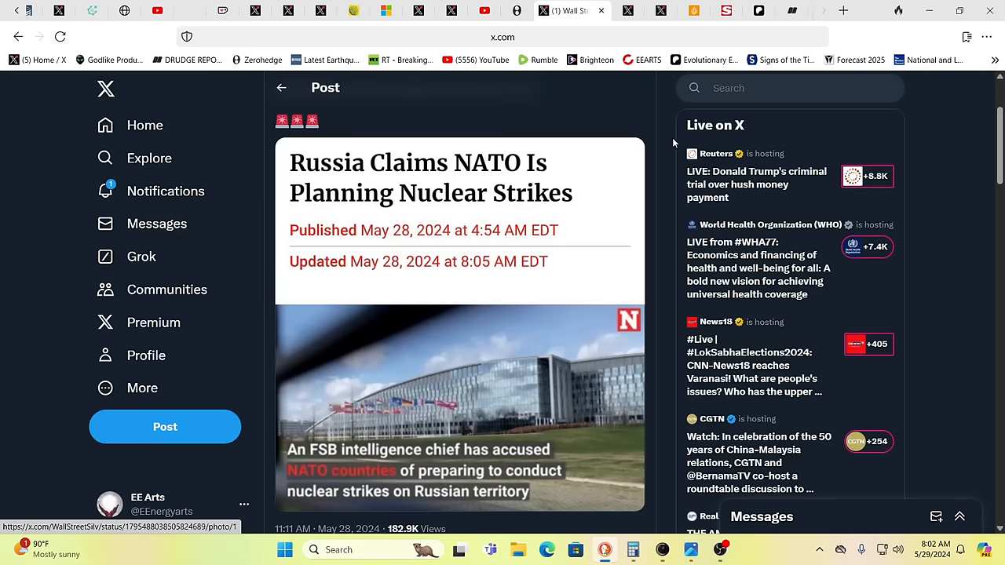
mouse_move(624, 116)
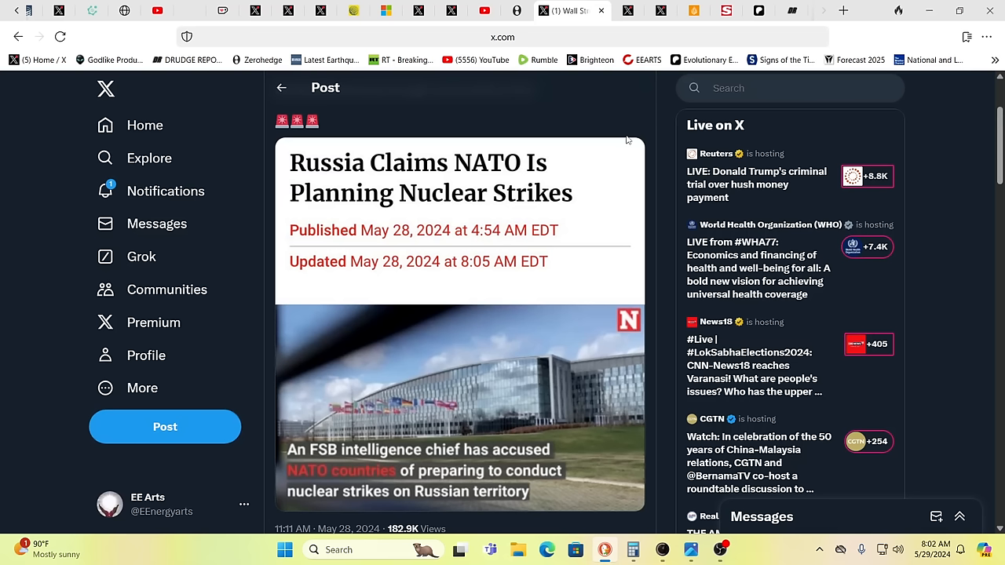
mouse_move(604, 124)
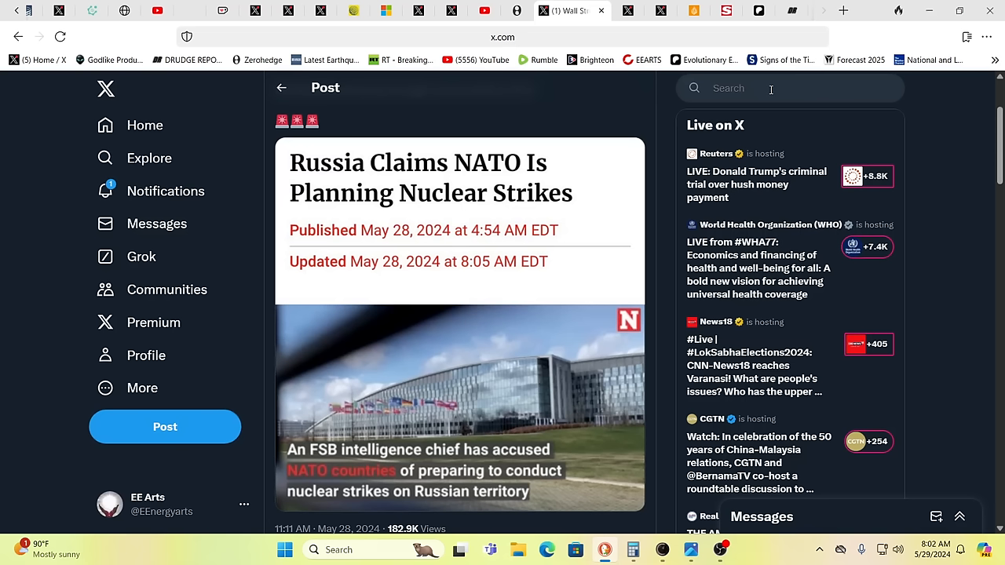
left_click(845, 10)
type("R")
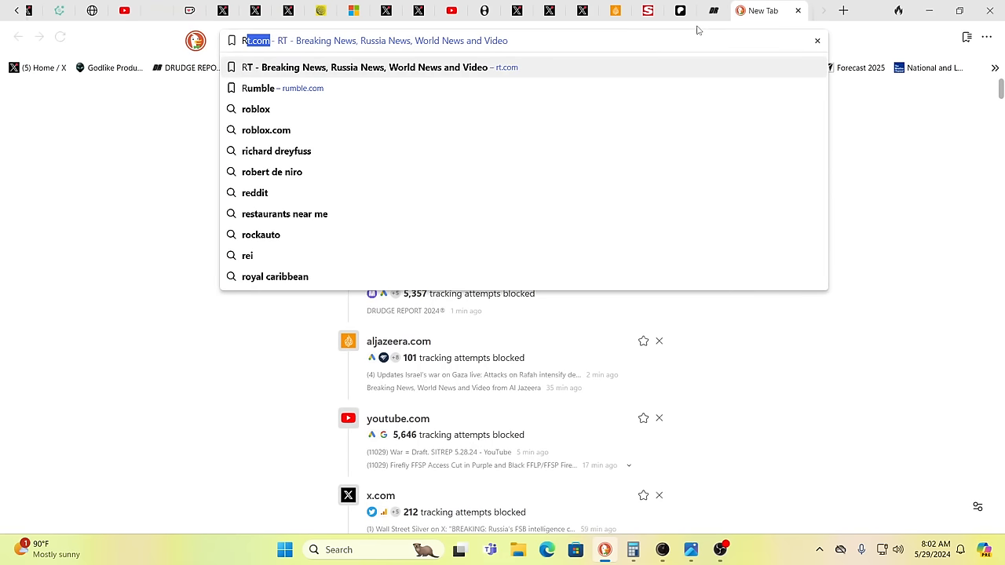
- Enter 'RODS OF' in the address bar to begin the rods of god search
type("ODS")
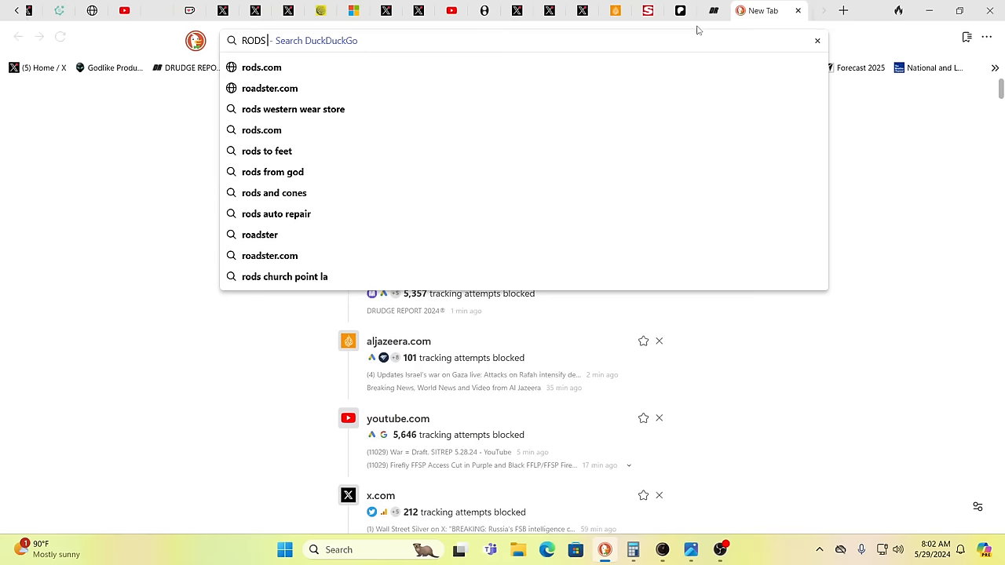
type("OF")
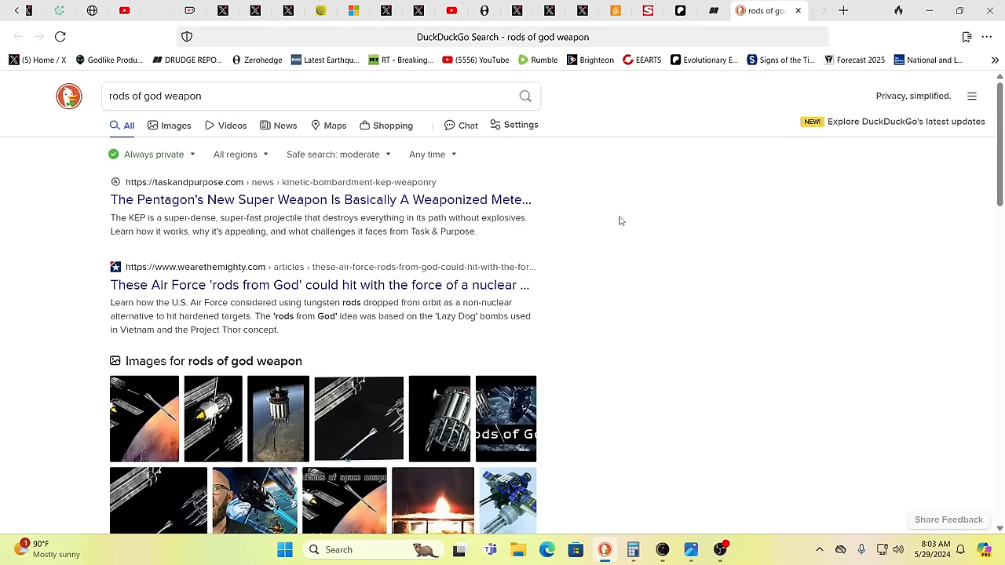
- Scroll the 'rods of god weapon' results down to the image results and National Interest article
scroll("down", 3)
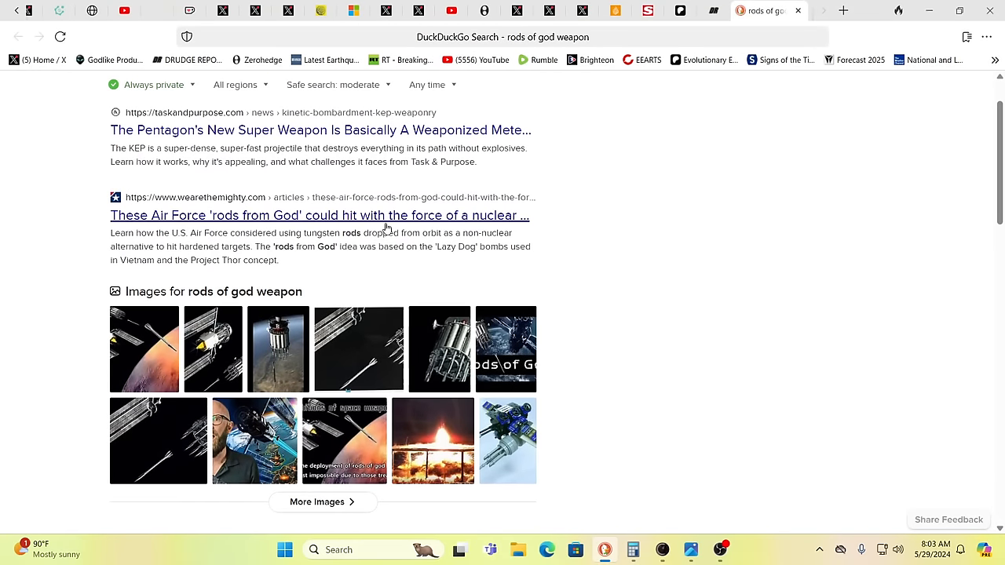
mouse_move(446, 226)
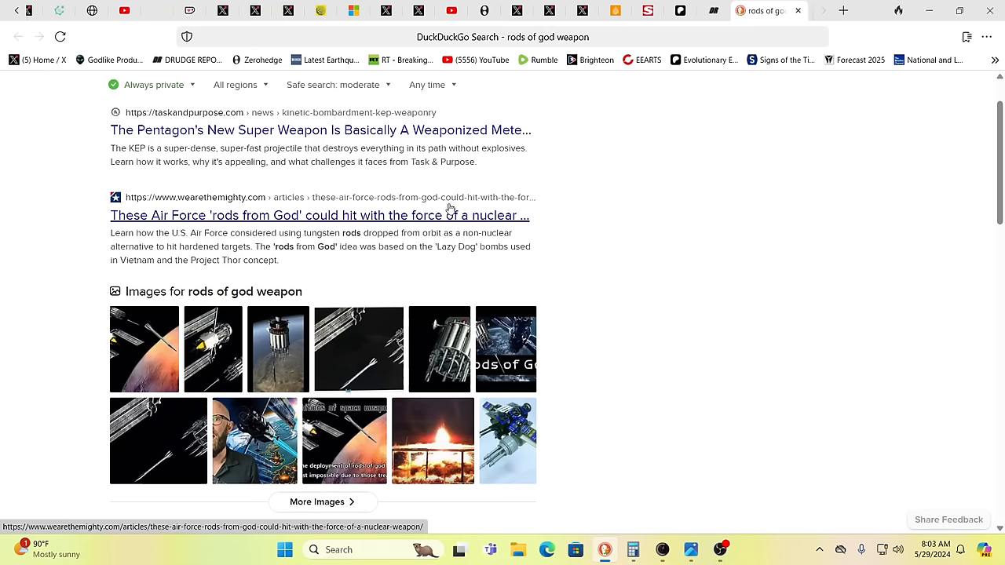
mouse_move(473, 207)
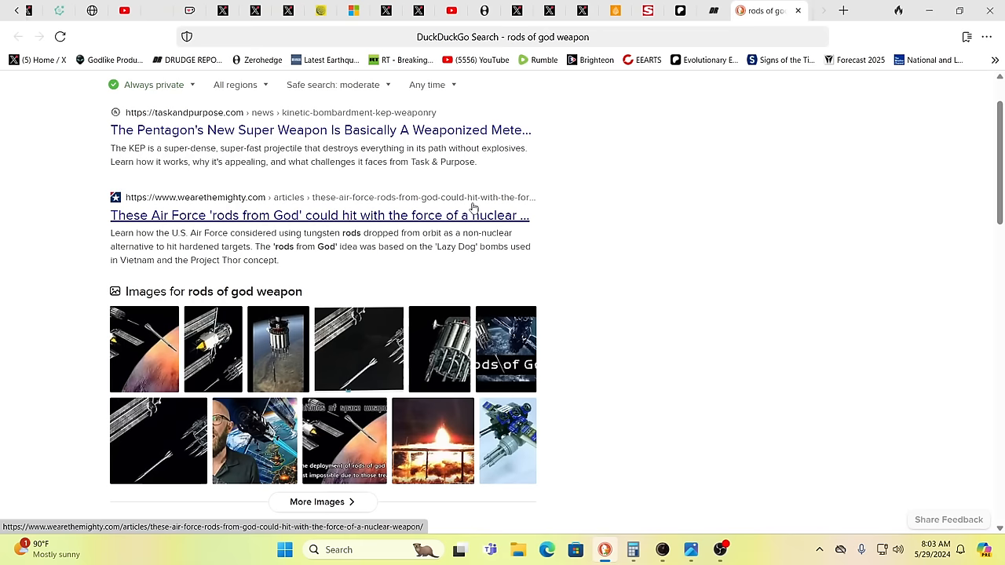
mouse_move(474, 206)
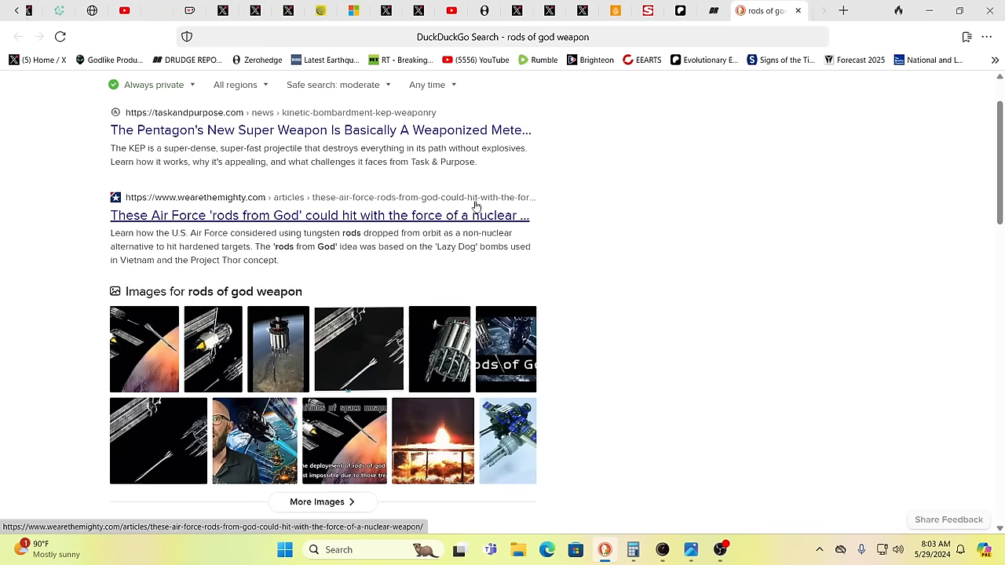
scroll("down", 3)
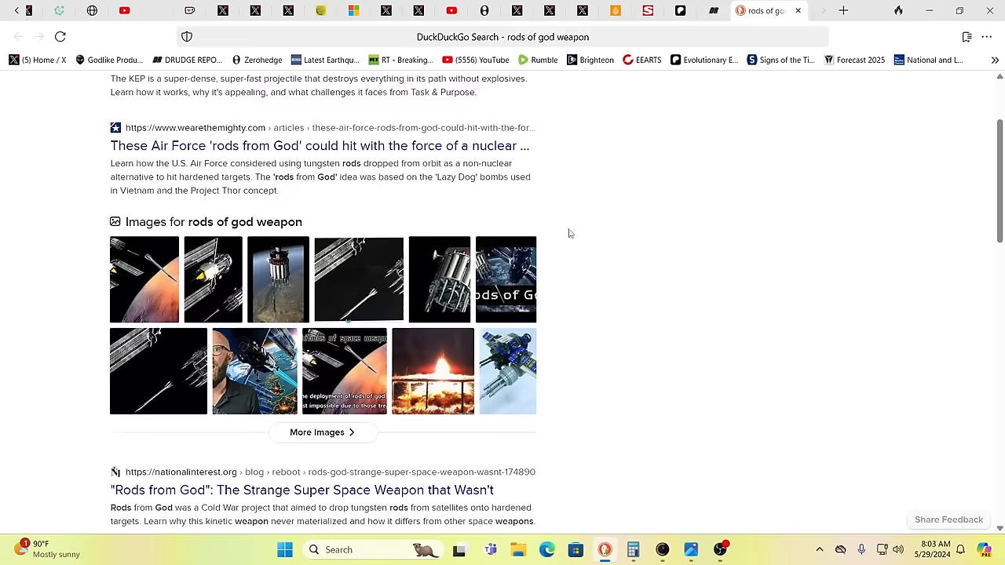
mouse_move(573, 229)
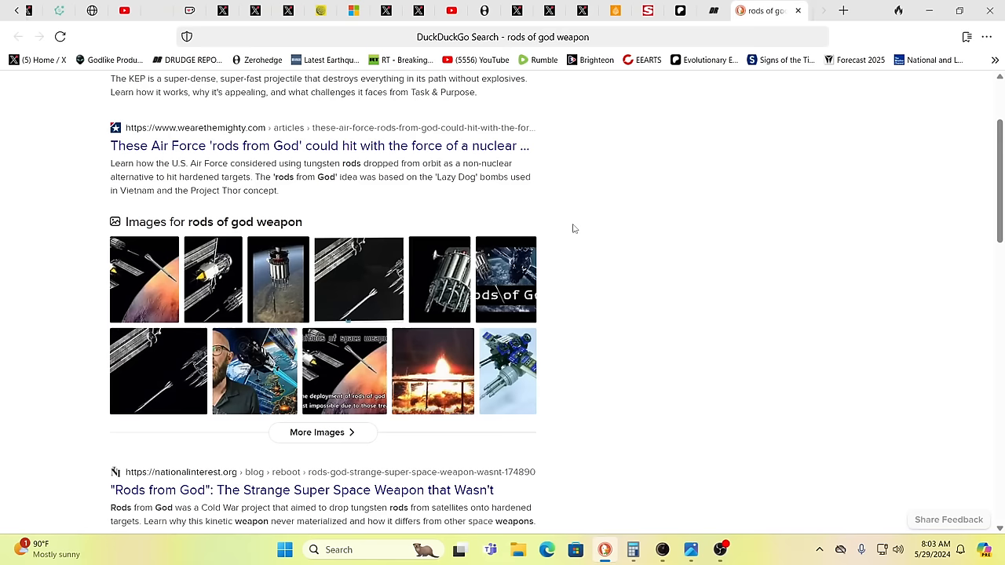
mouse_move(593, 200)
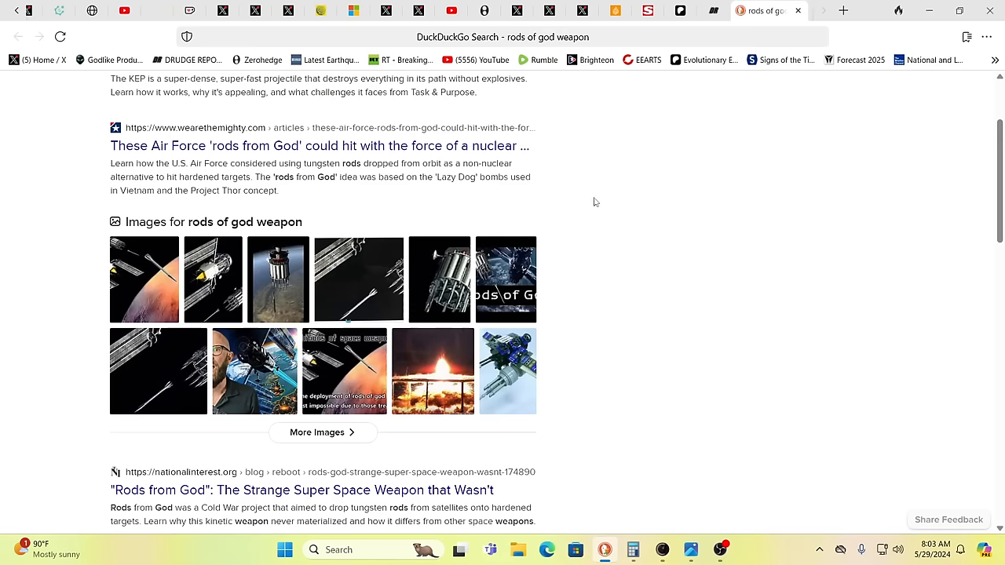
mouse_move(683, 195)
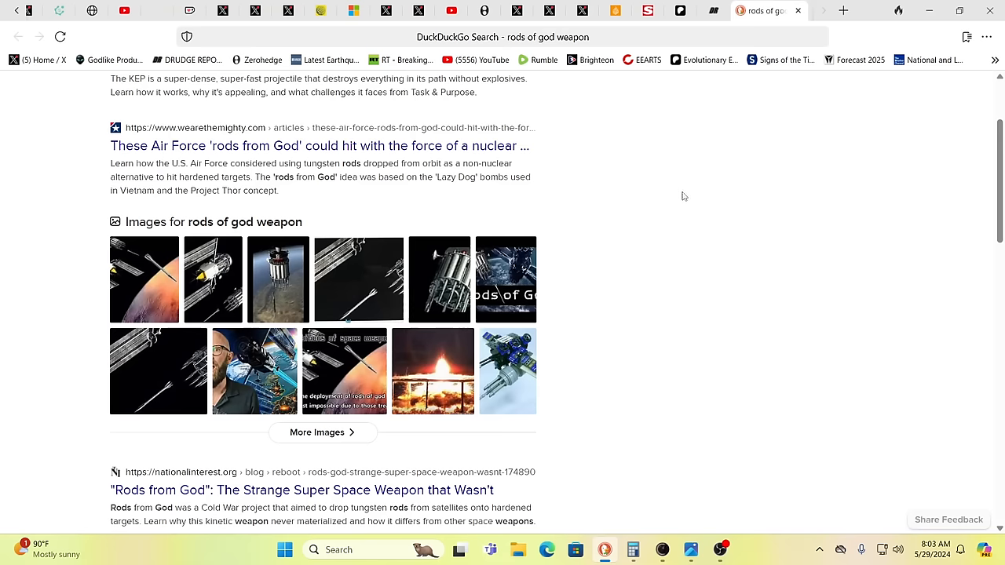
scroll("down", 3)
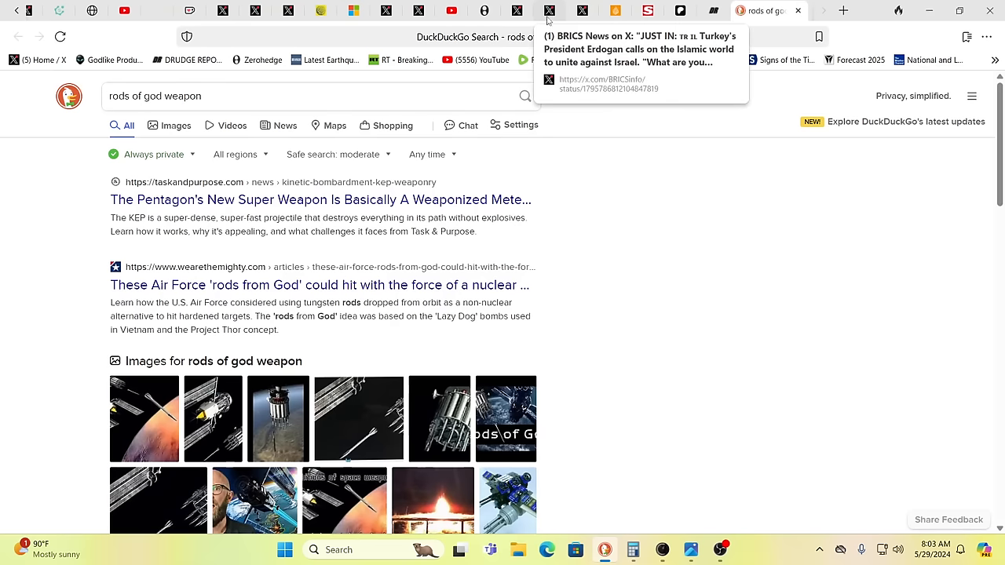
mouse_move(483, 9)
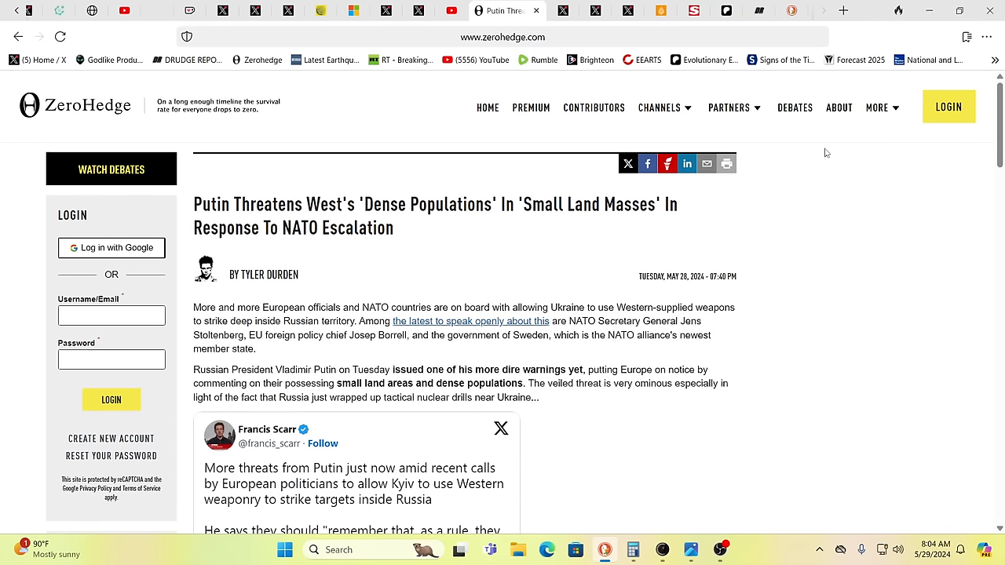
mouse_move(885, 187)
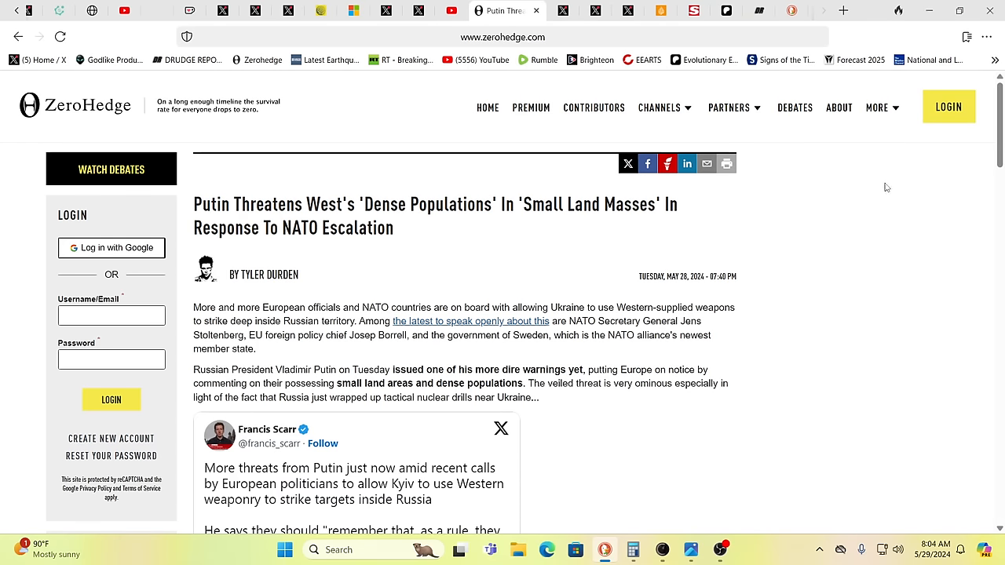
mouse_move(878, 192)
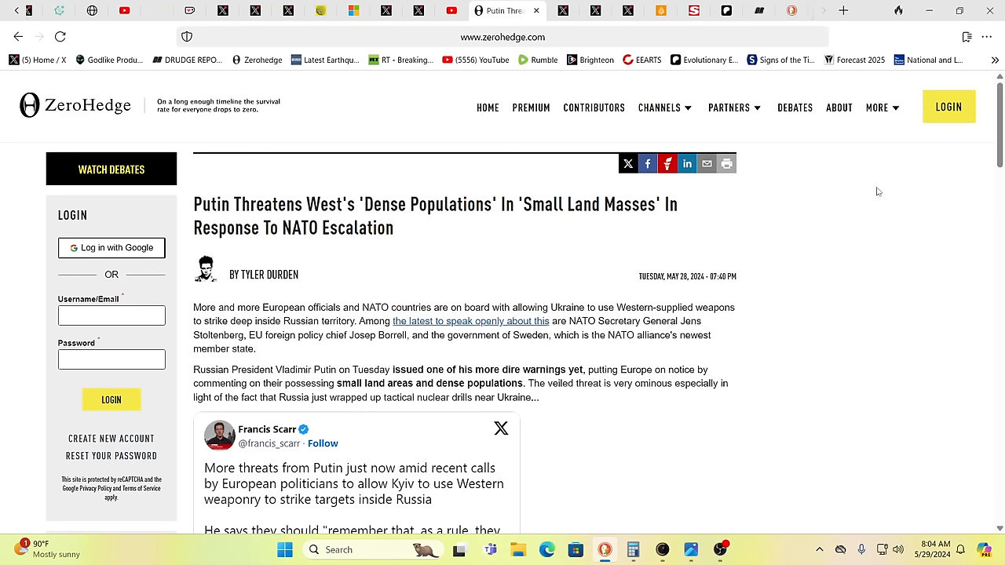
mouse_move(844, 236)
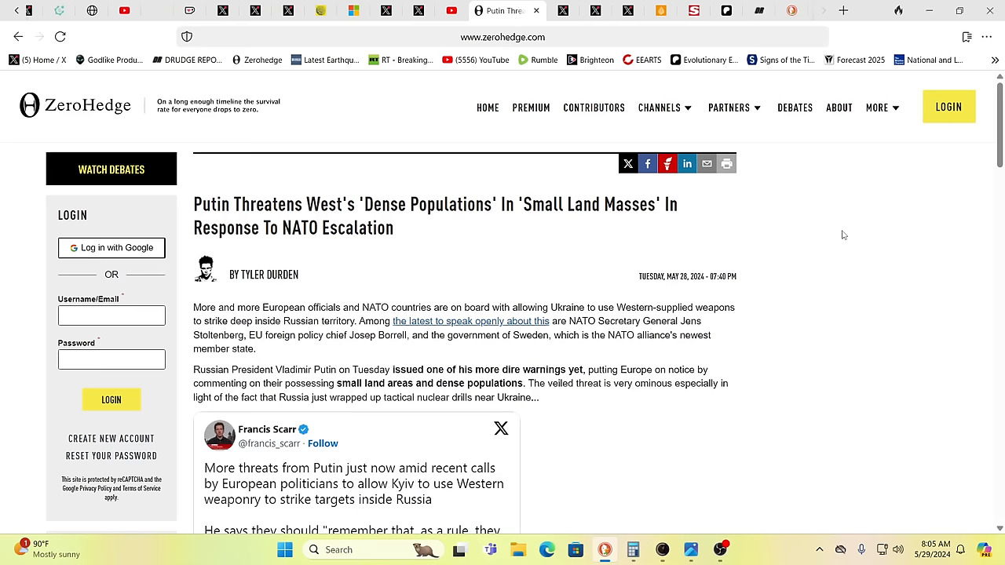
scroll("down", 3)
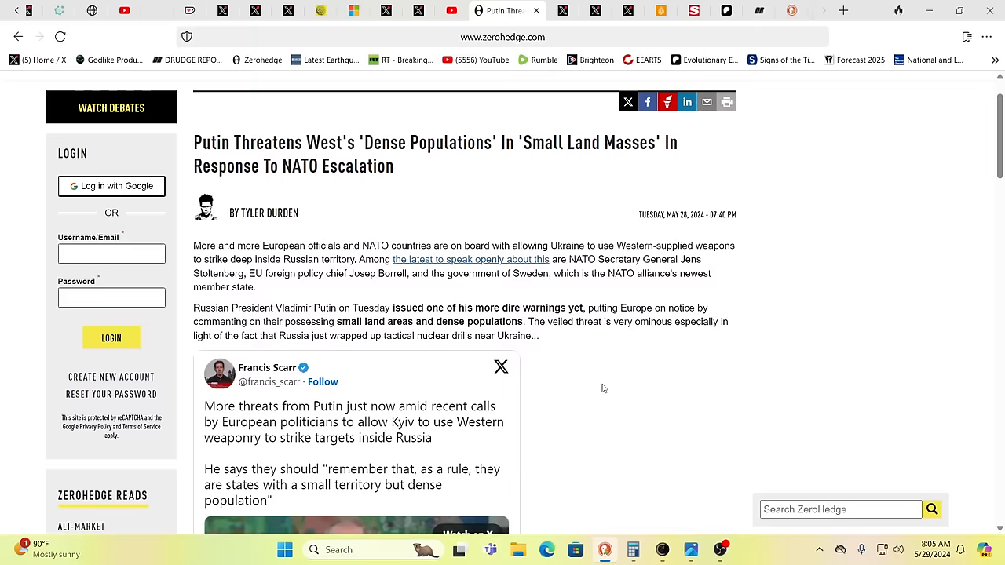
scroll("down", 3)
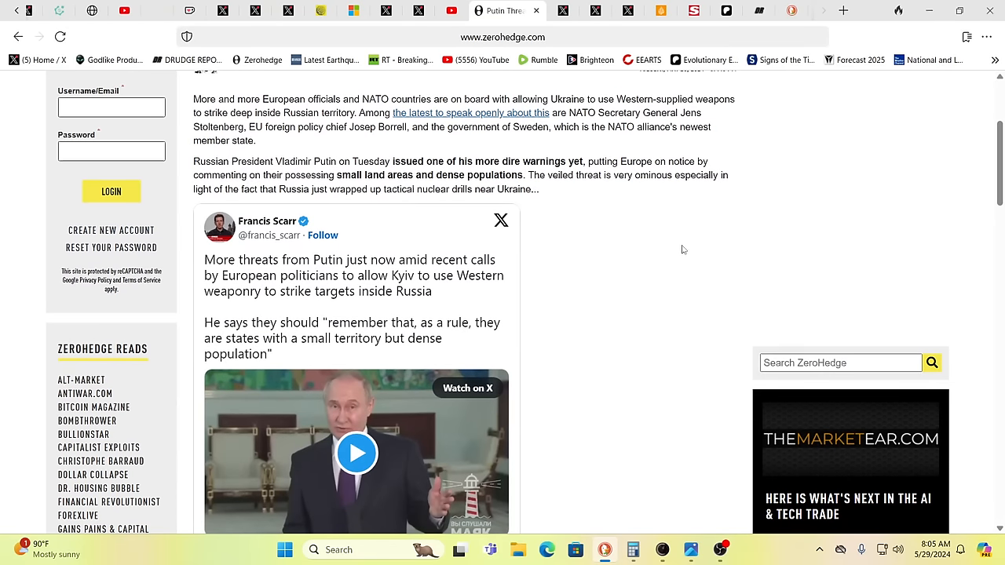
mouse_move(785, 228)
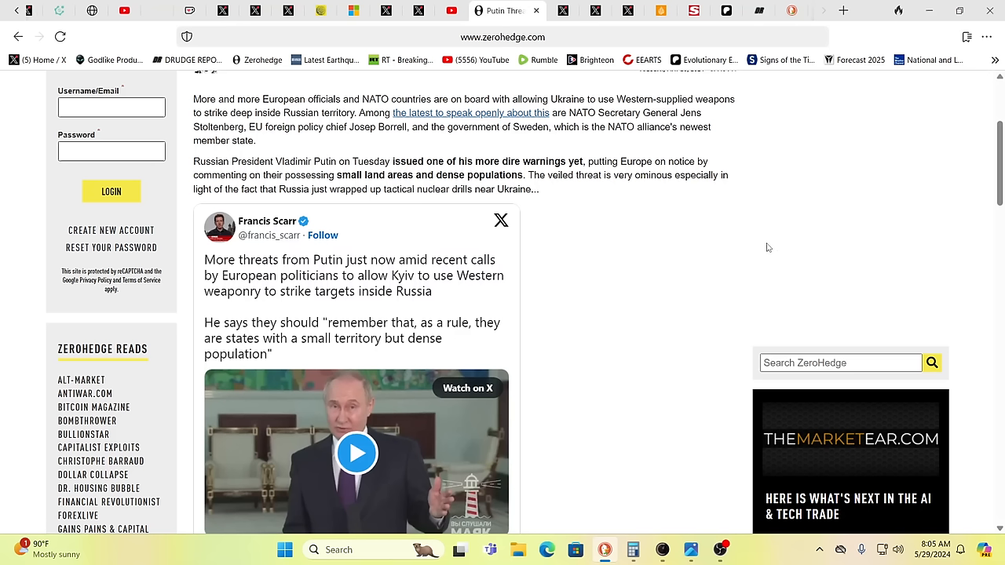
mouse_move(766, 244)
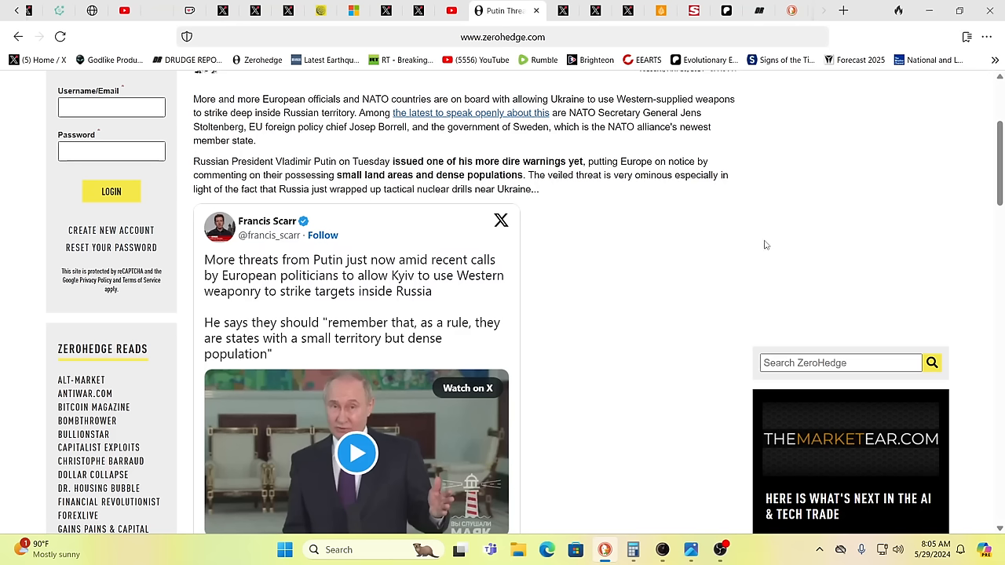
mouse_move(744, 256)
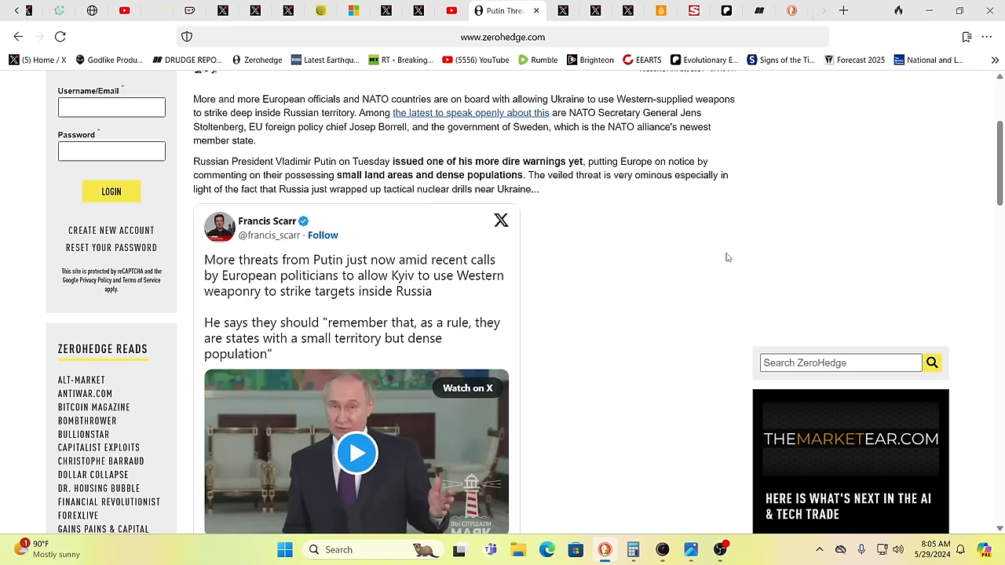
mouse_move(729, 256)
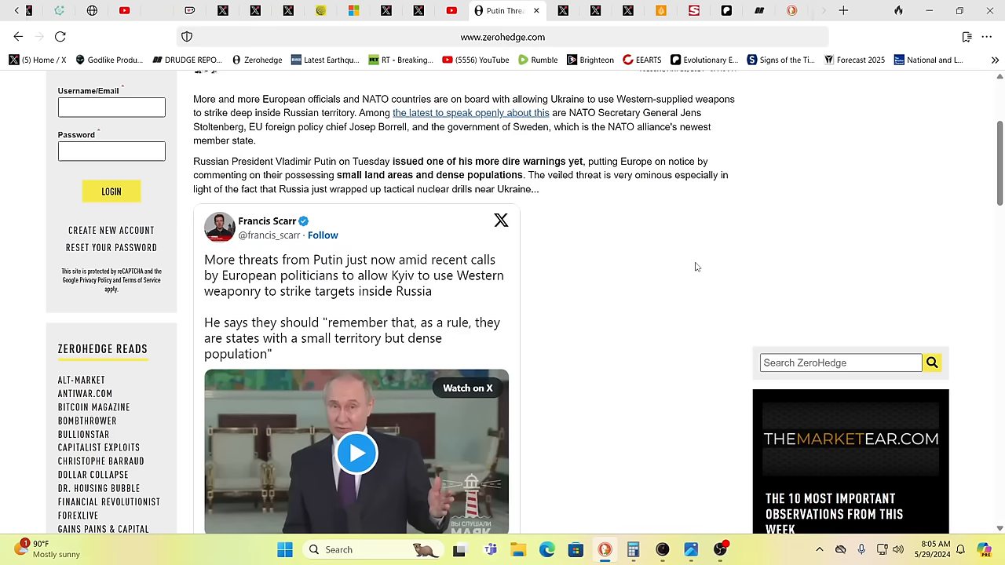
scroll("down", 3)
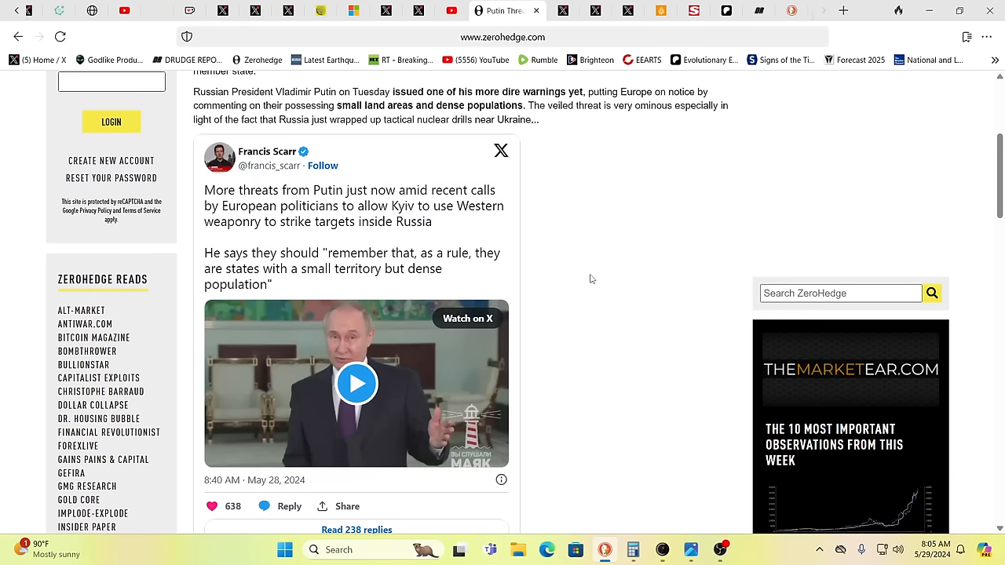
mouse_move(611, 276)
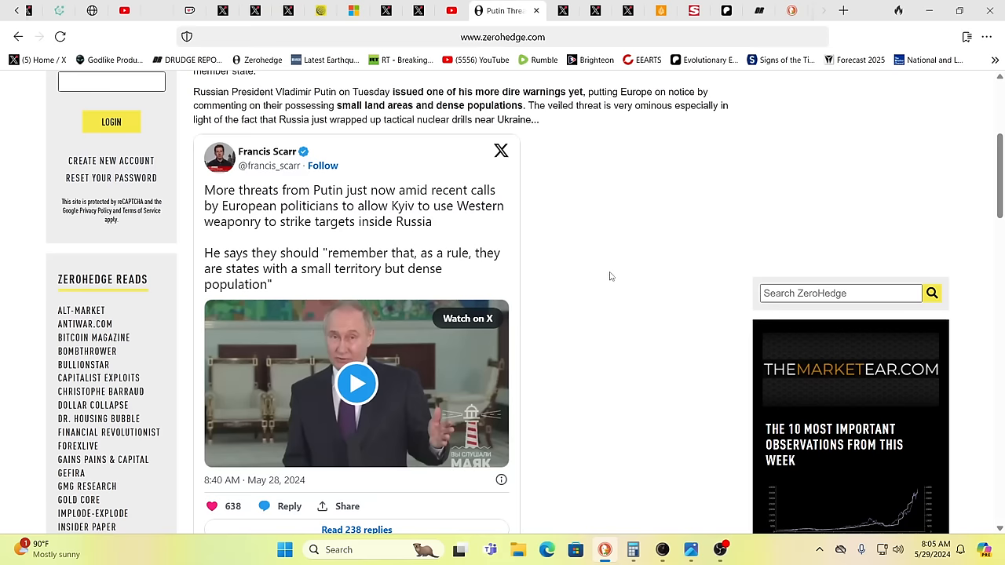
mouse_move(621, 276)
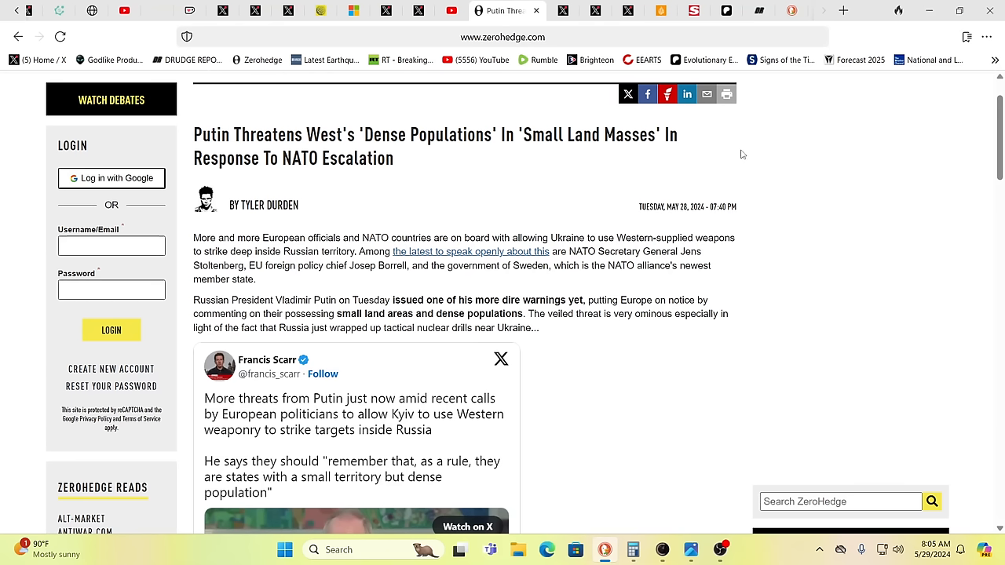
mouse_move(791, 214)
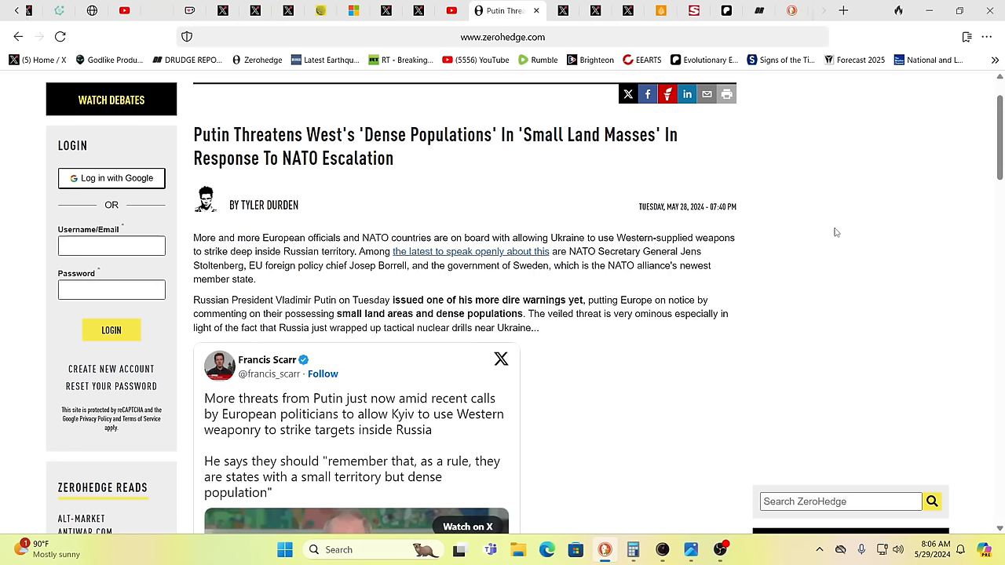
mouse_move(587, 223)
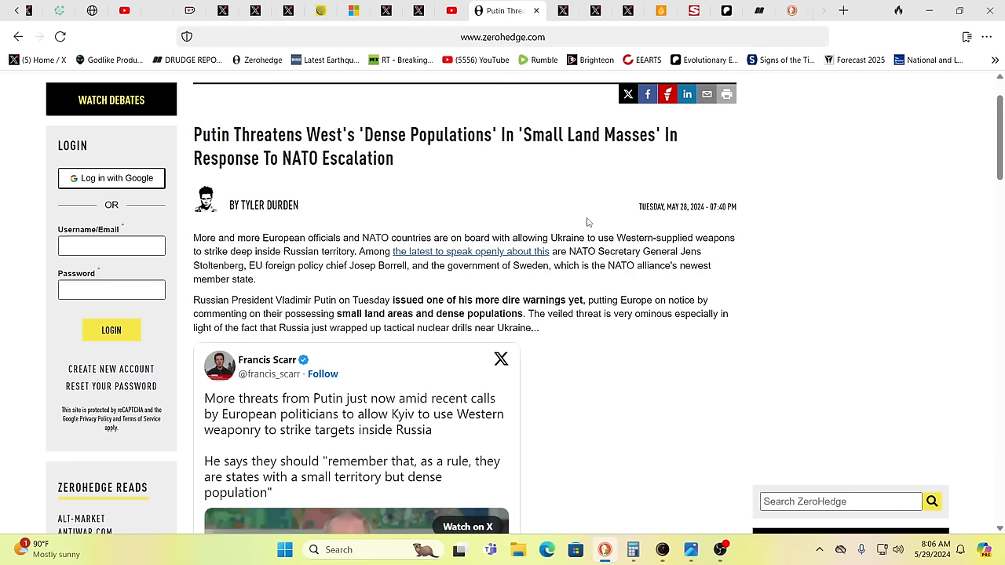
mouse_move(584, 226)
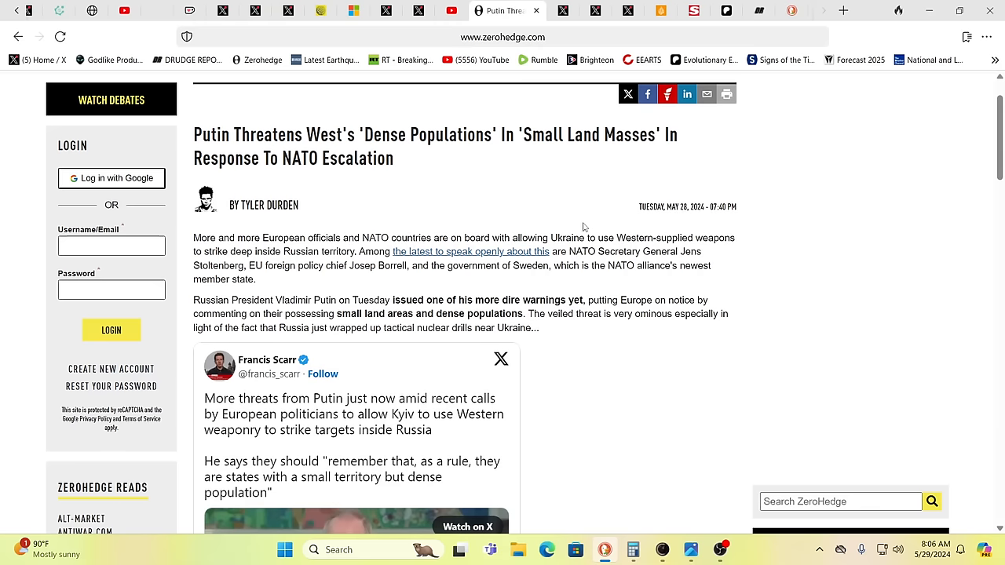
scroll("down", 3)
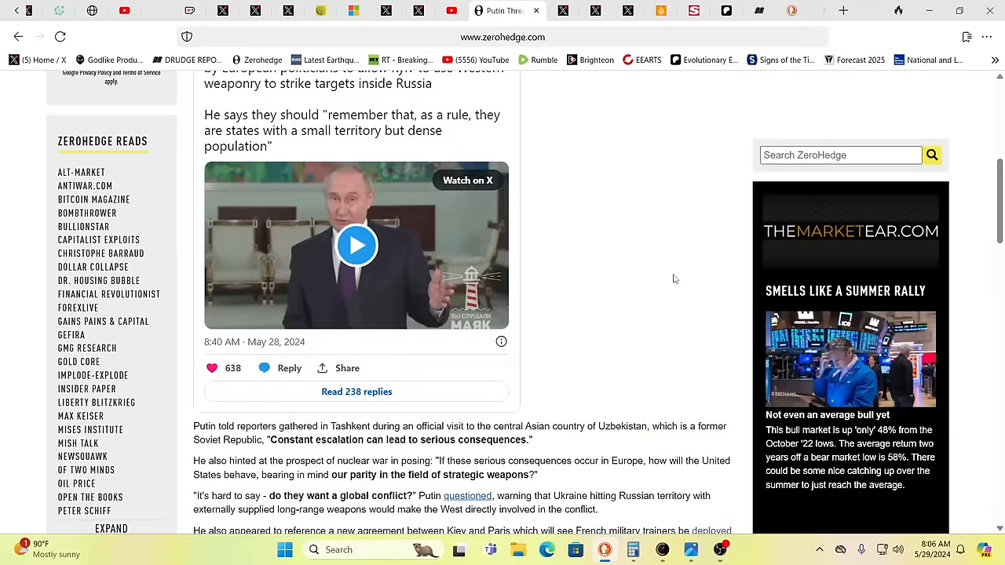
scroll("down", 3)
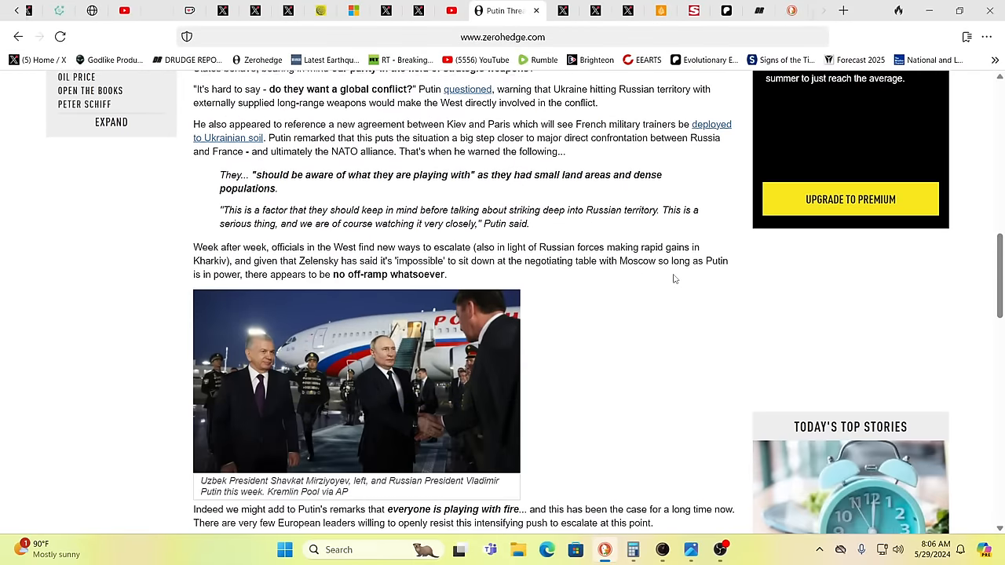
scroll("down", 3)
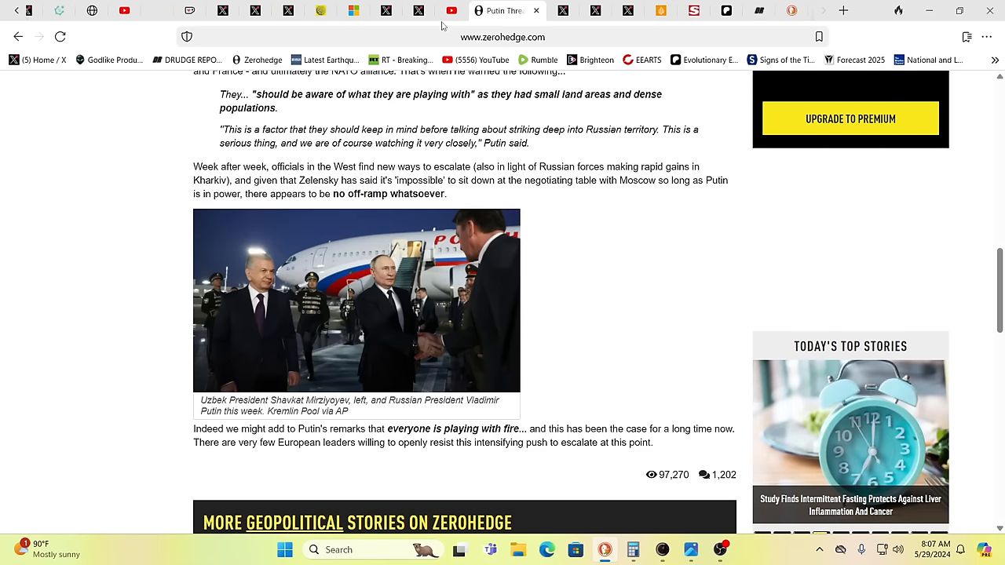
left_click(471, 10)
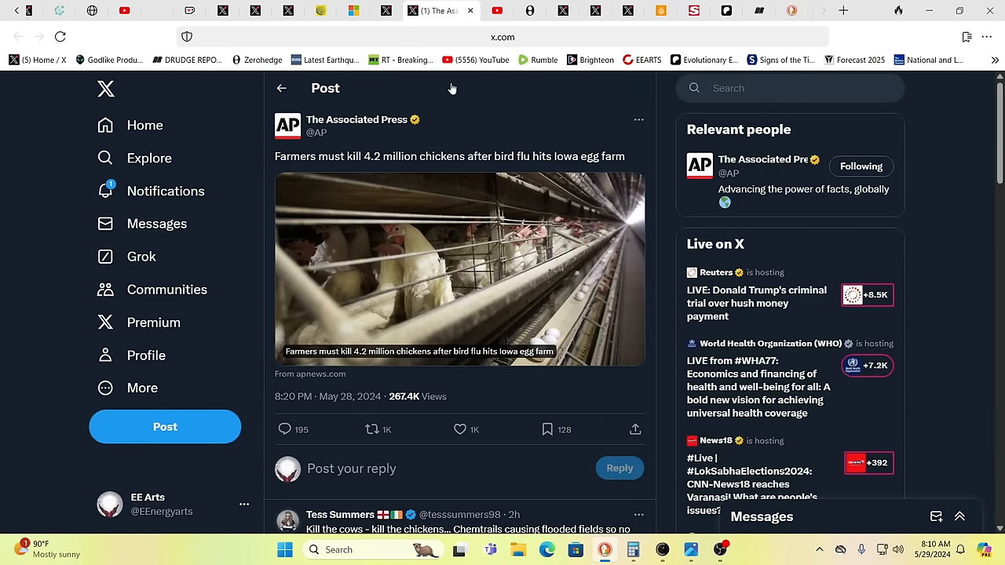
mouse_move(488, 102)
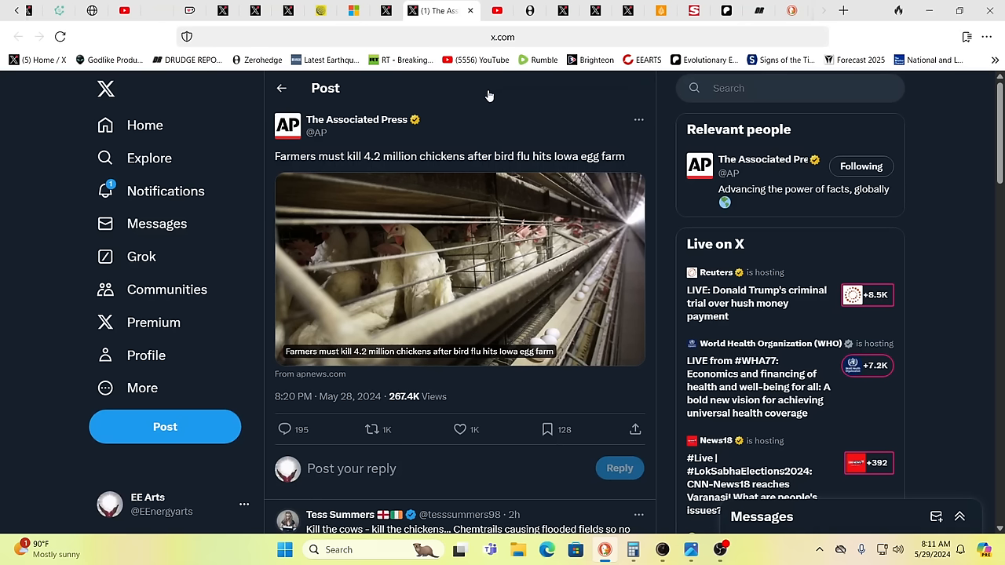
mouse_move(462, 90)
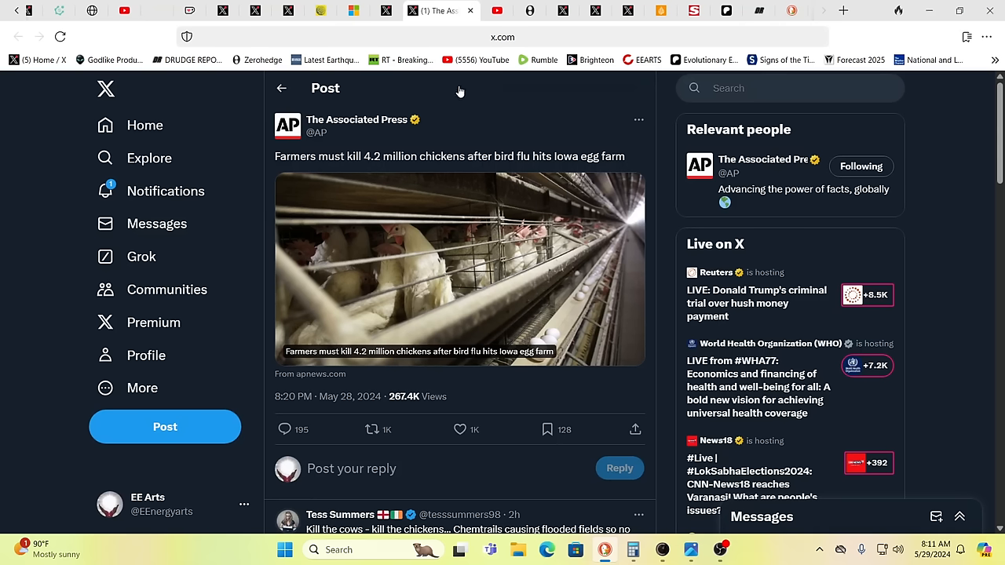
mouse_move(467, 93)
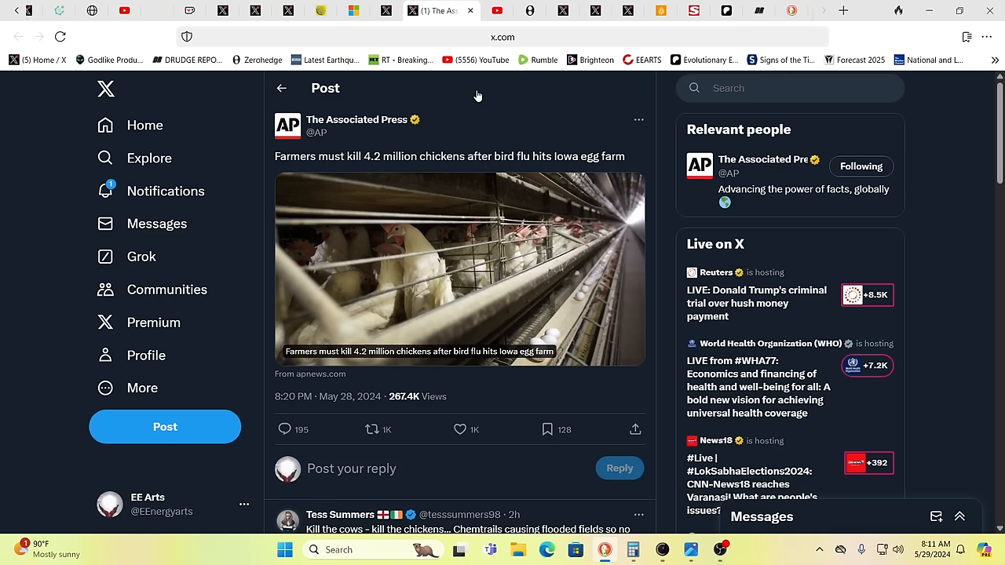
mouse_move(481, 96)
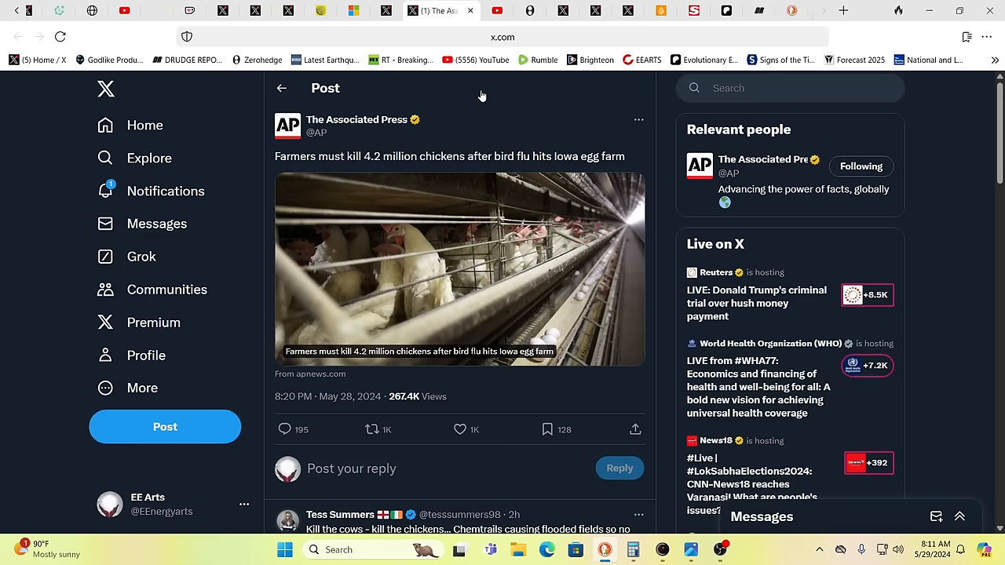
mouse_move(537, 101)
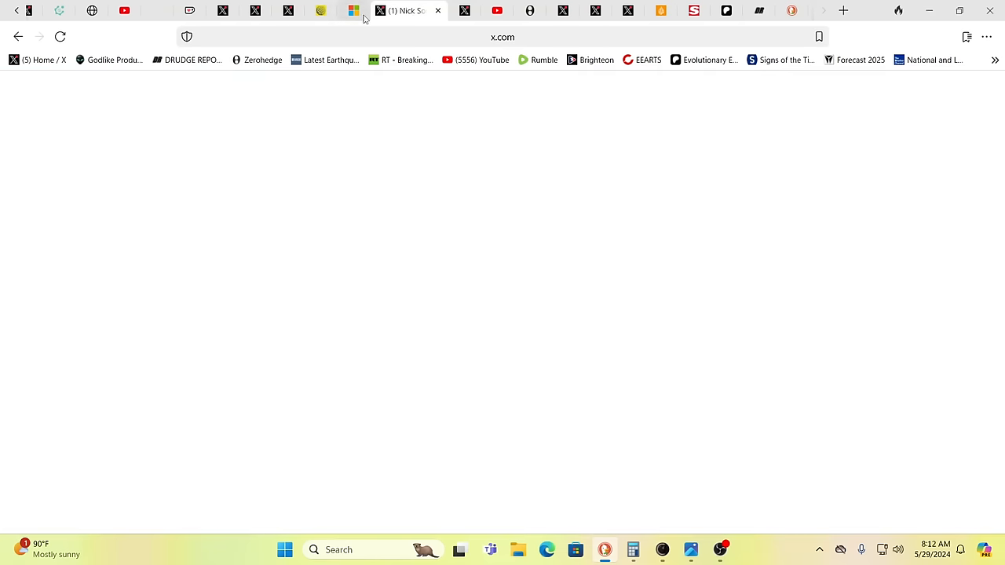
- Switch to the Newsweek beach clumps tab and scroll to the tar clump on driftwood photo
left_click(353, 10)
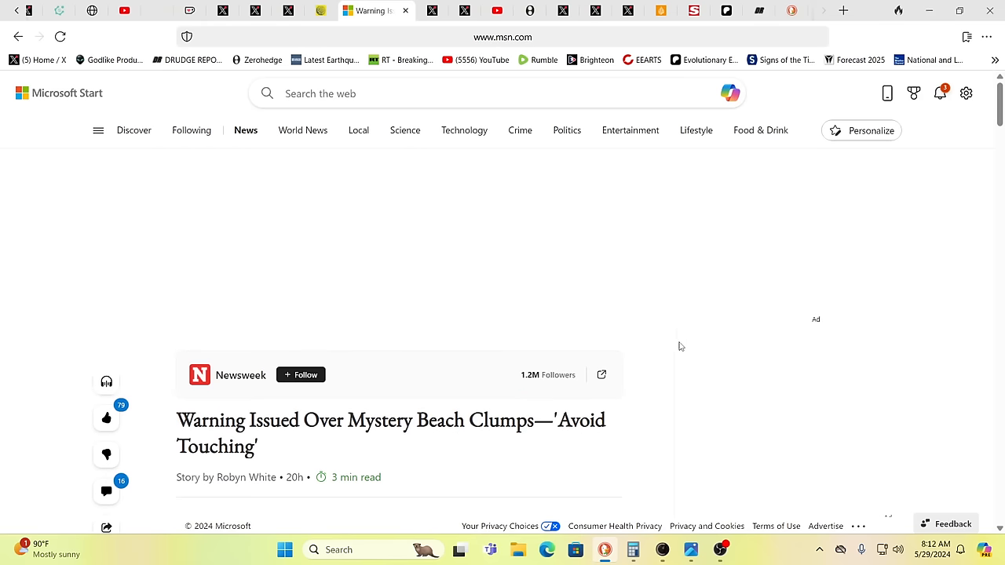
mouse_move(703, 332)
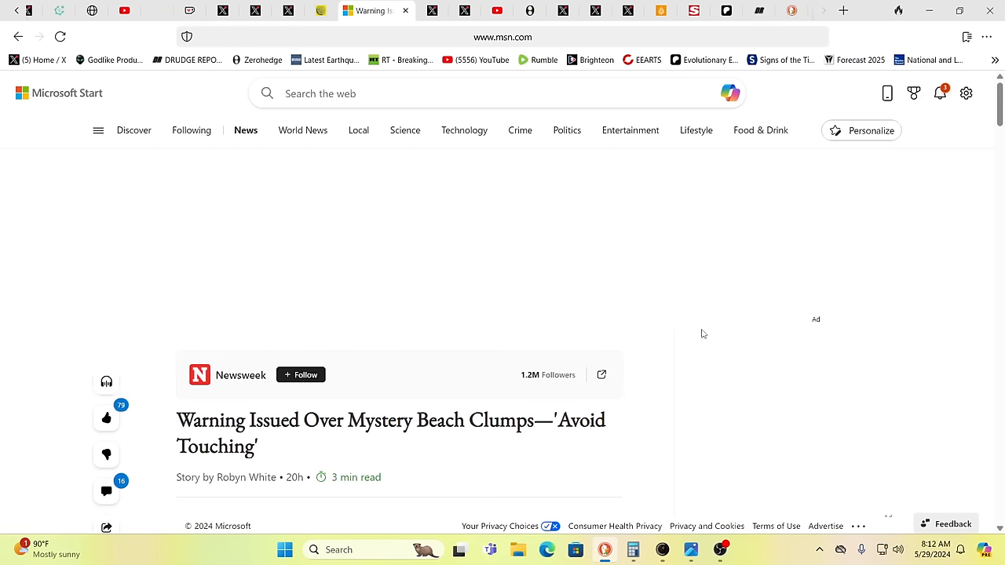
mouse_move(697, 330)
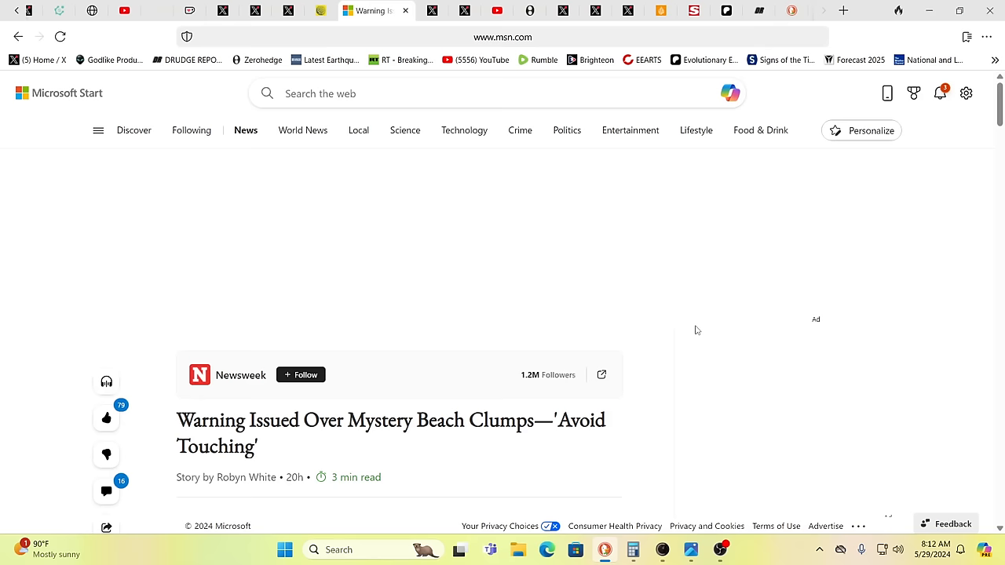
mouse_move(637, 364)
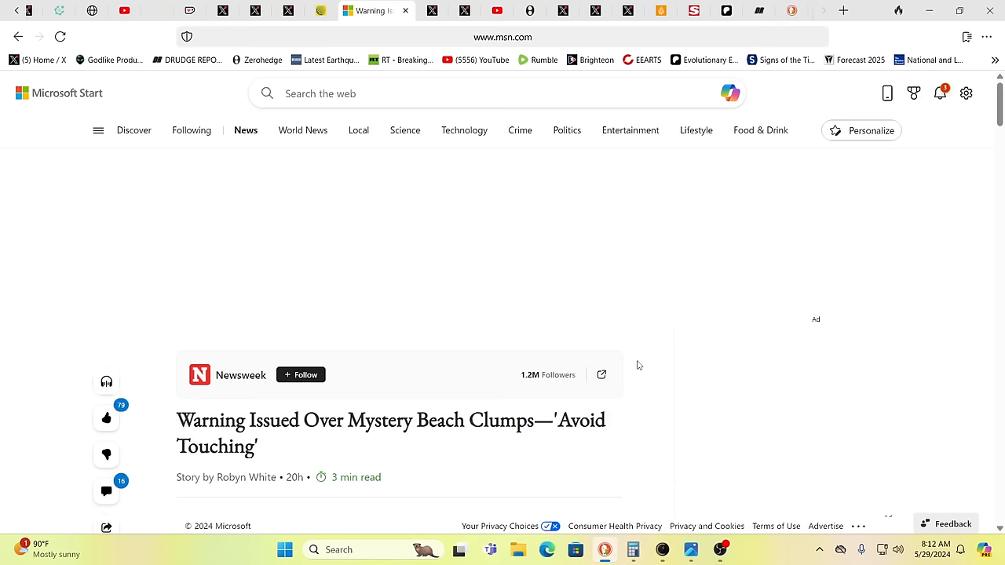
mouse_move(725, 344)
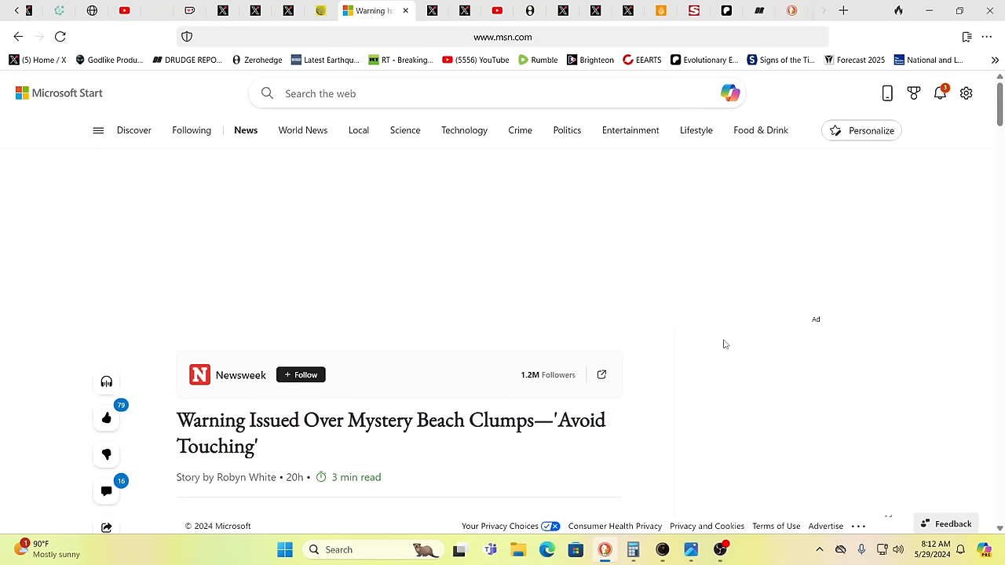
scroll("down", 3)
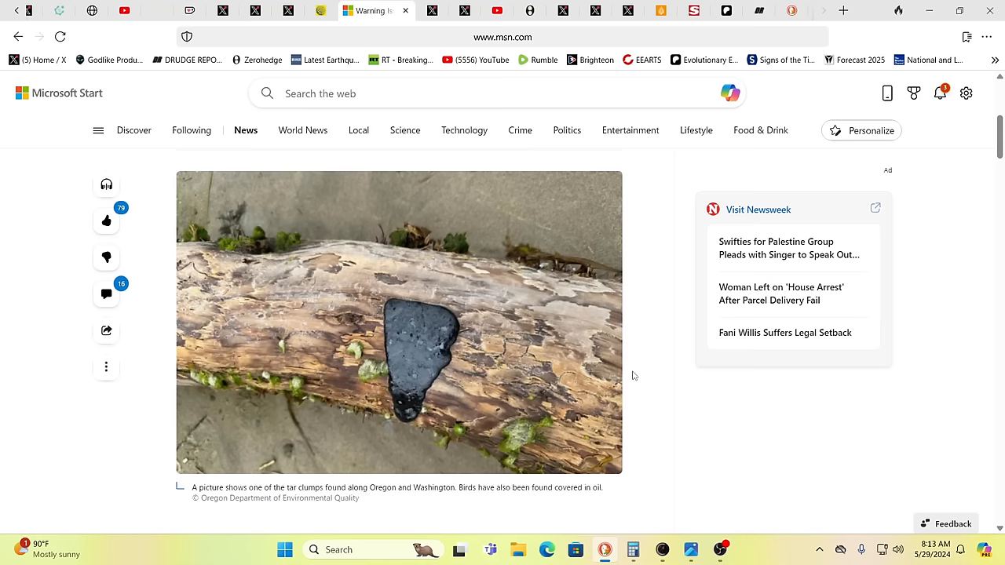
mouse_move(637, 377)
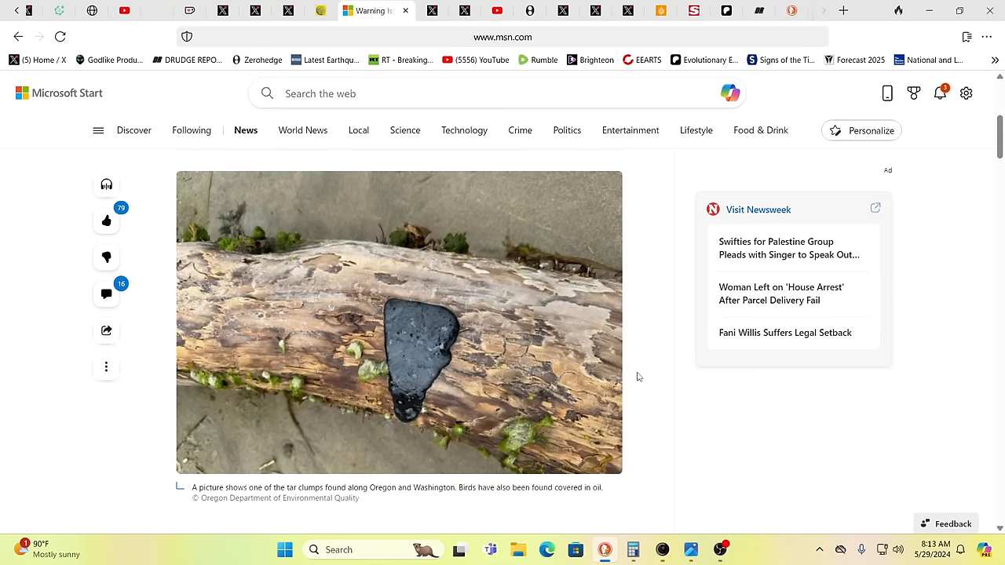
mouse_move(636, 373)
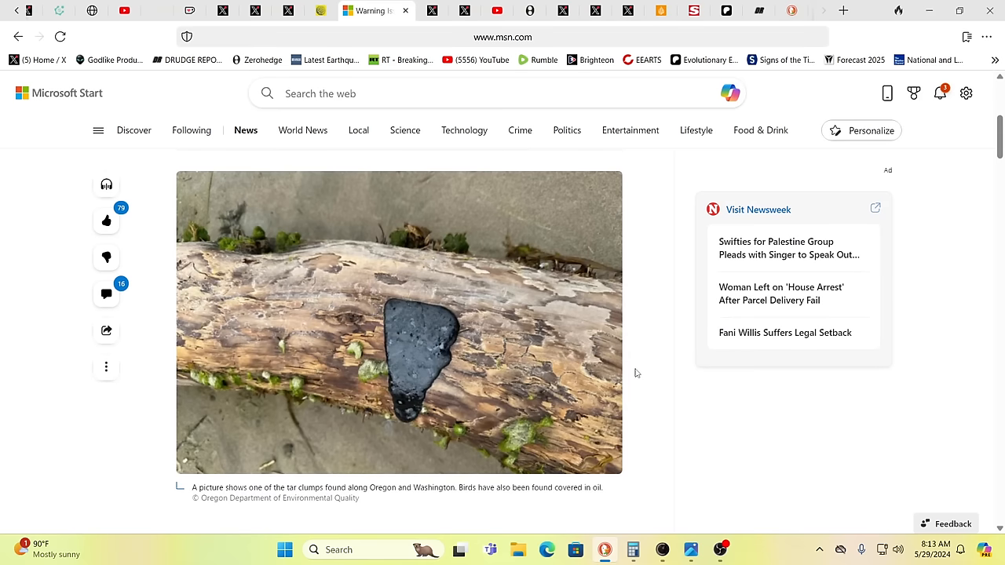
mouse_move(559, 373)
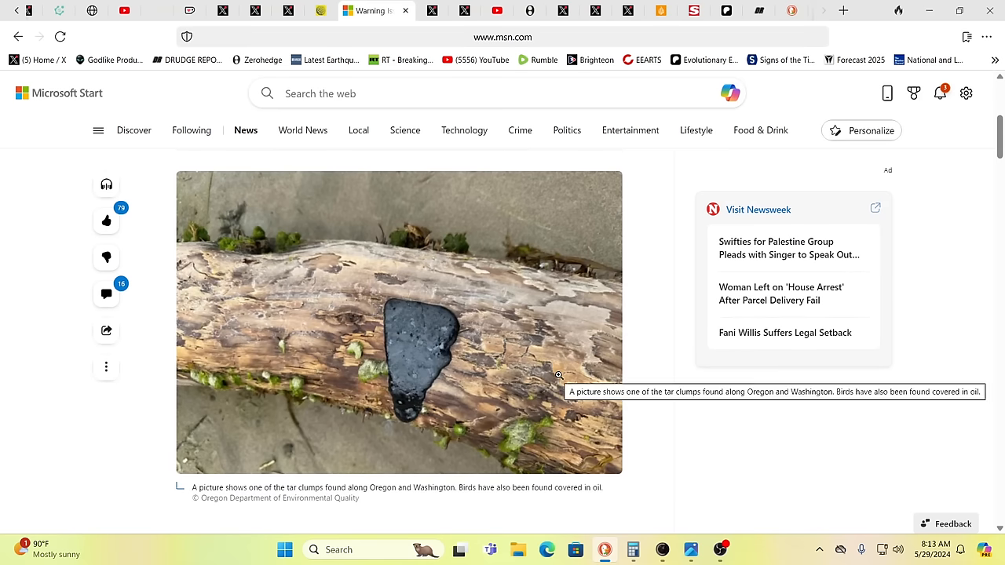
mouse_move(571, 374)
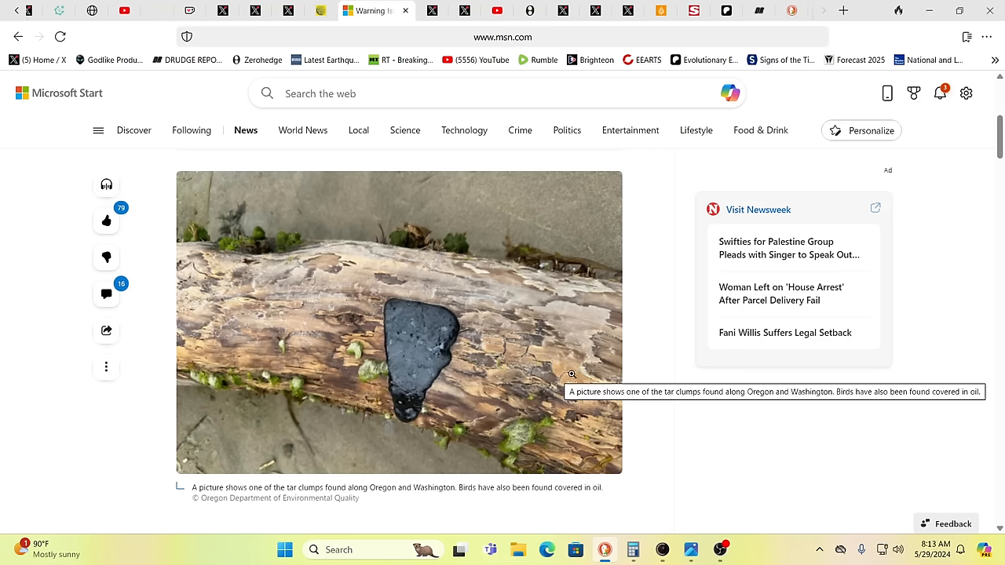
mouse_move(439, 387)
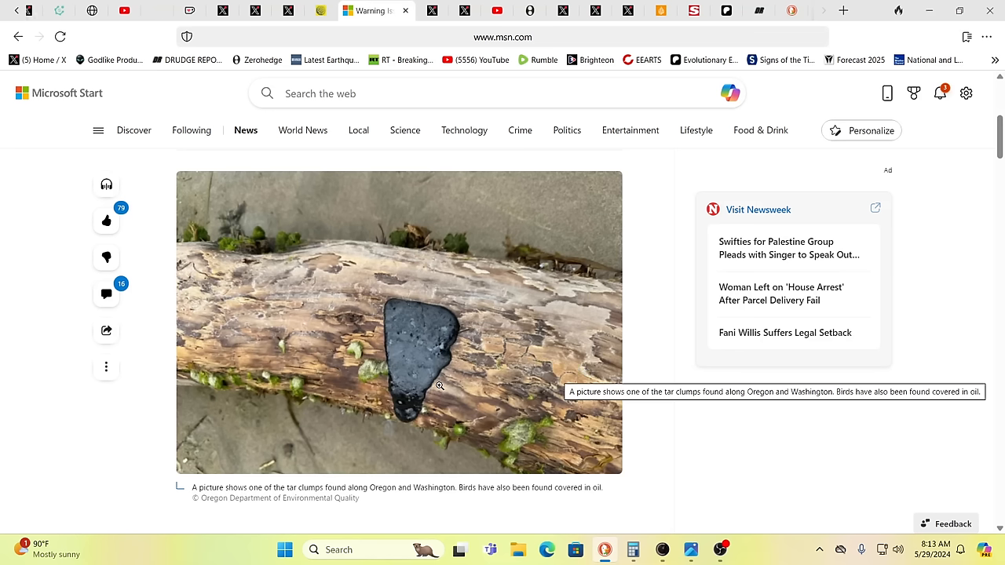
mouse_move(468, 373)
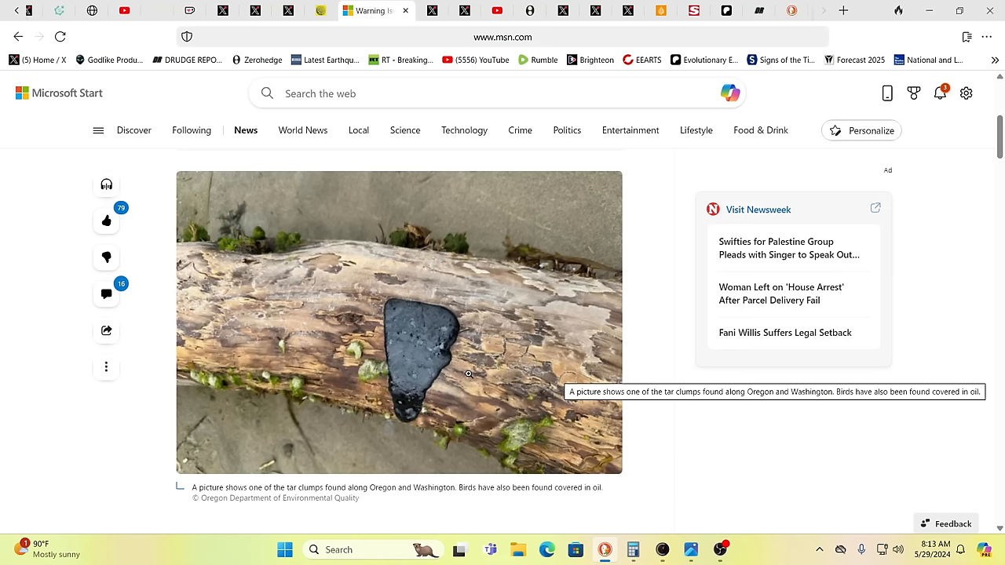
mouse_move(470, 372)
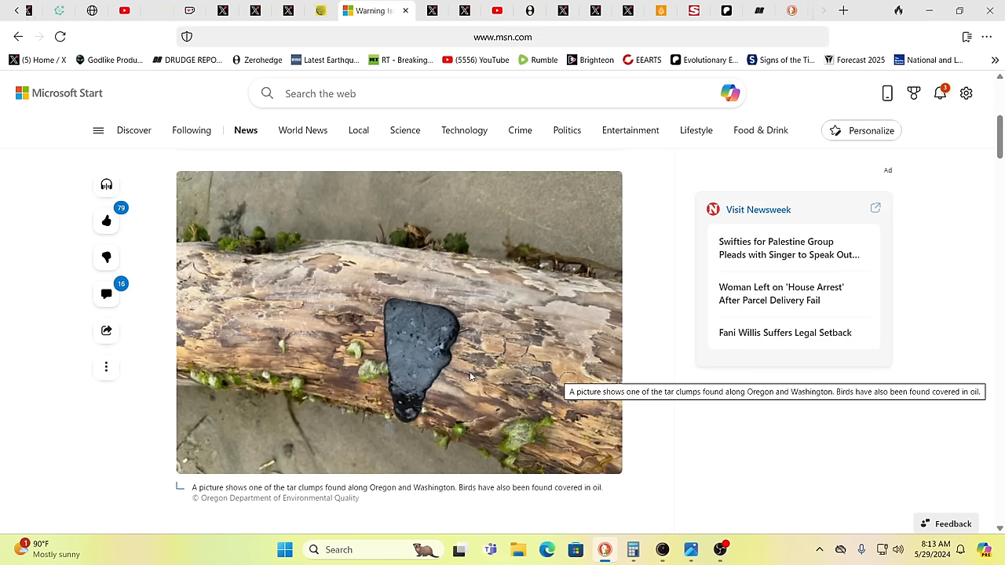
mouse_move(470, 372)
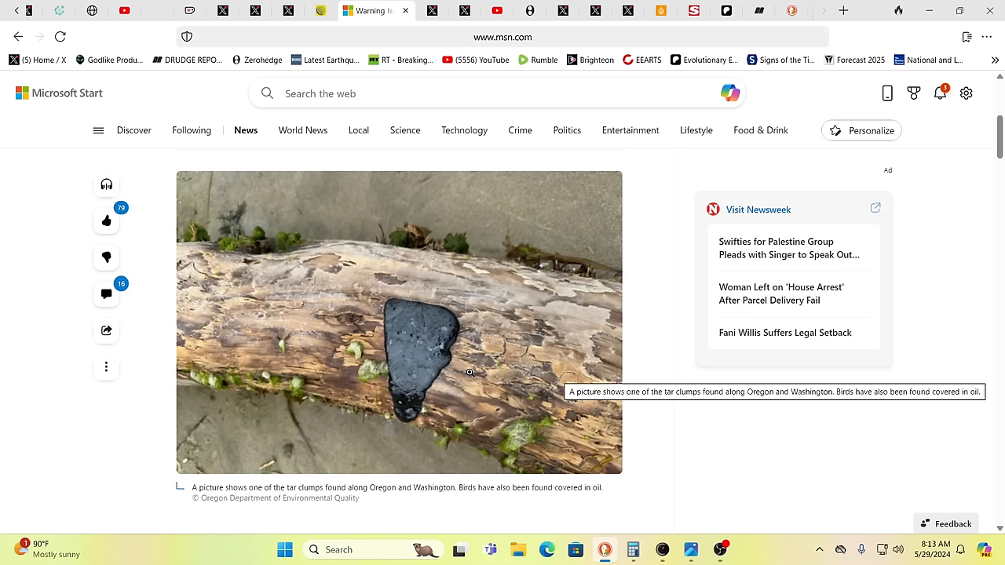
mouse_move(426, 277)
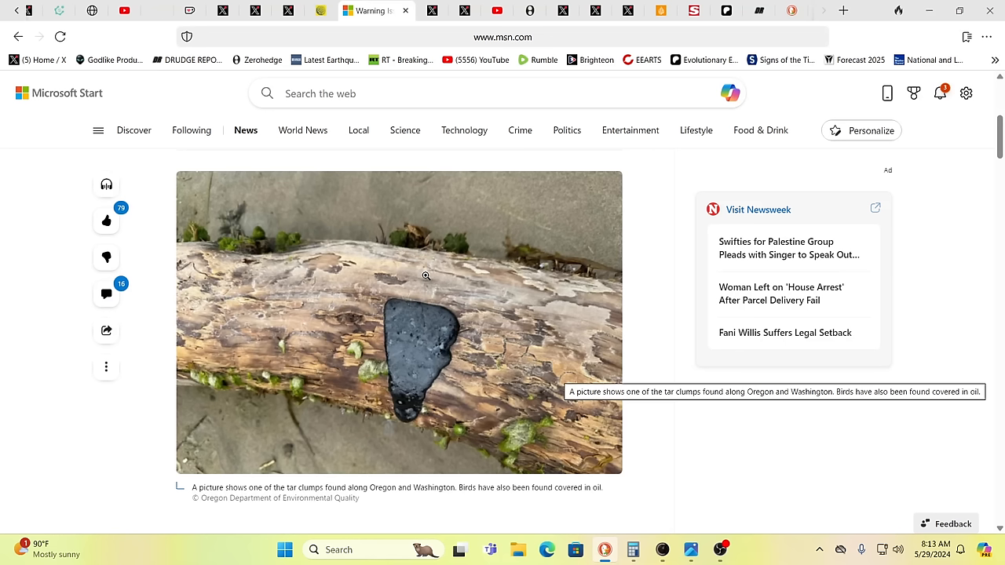
mouse_move(416, 277)
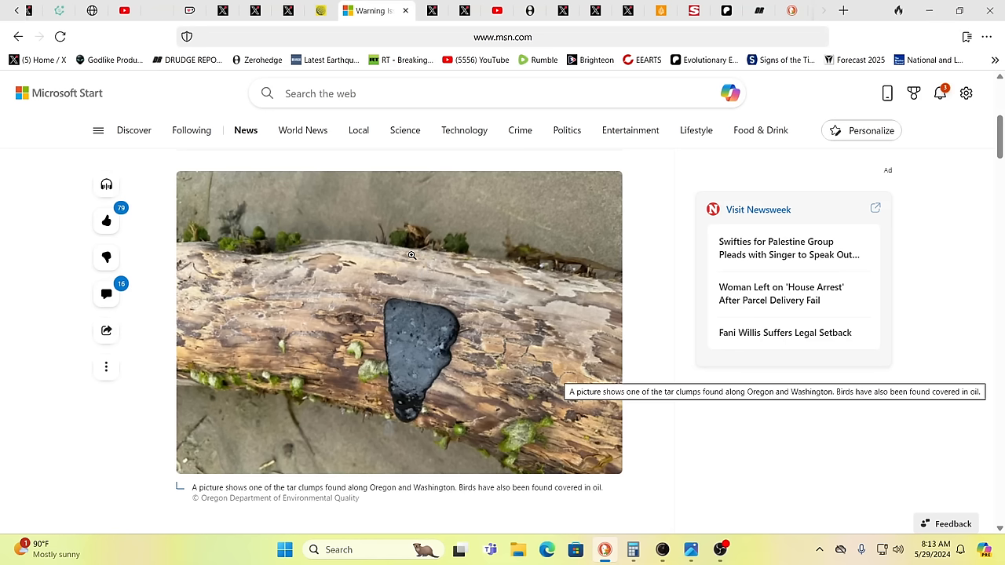
mouse_move(593, 344)
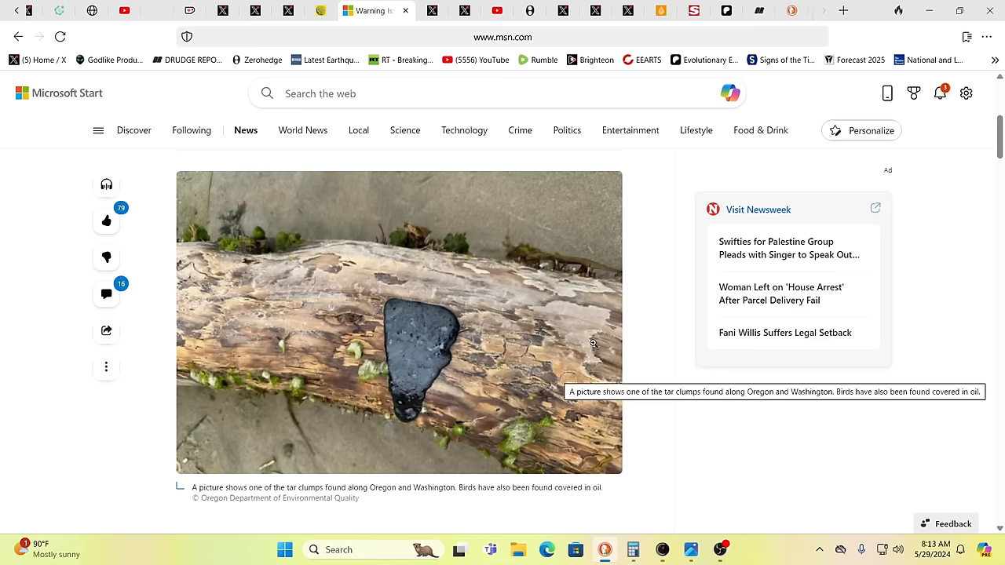
mouse_move(644, 385)
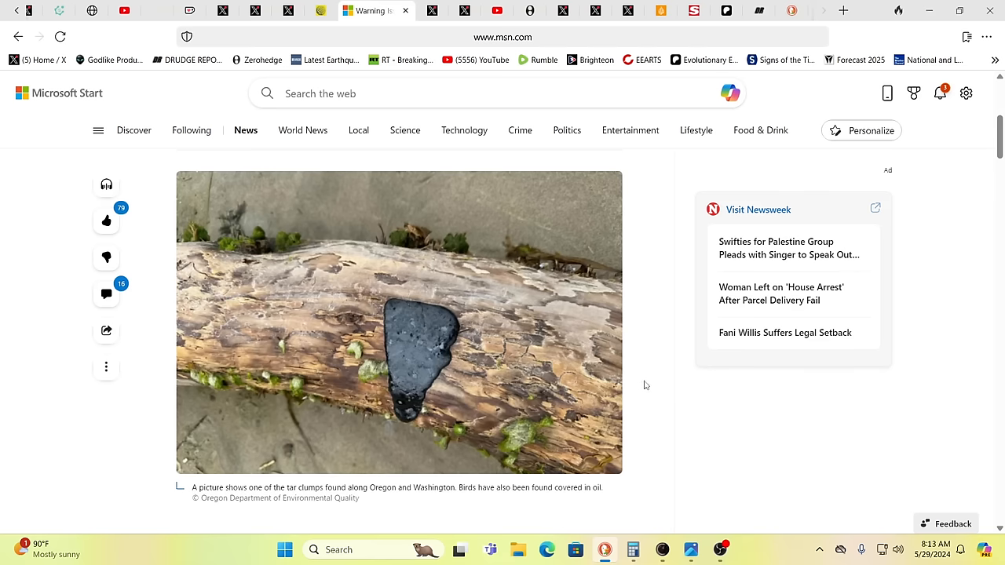
mouse_move(647, 385)
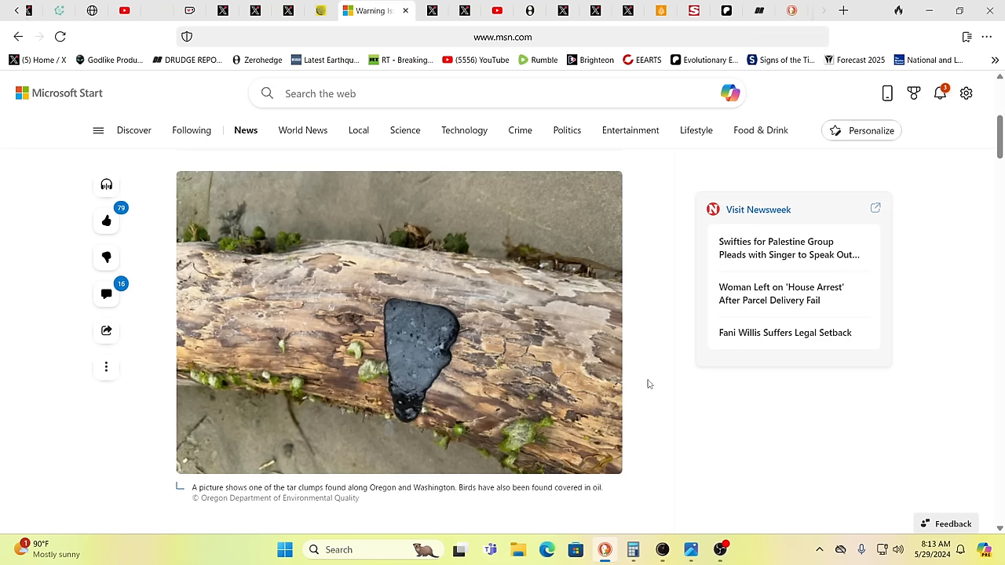
mouse_move(653, 383)
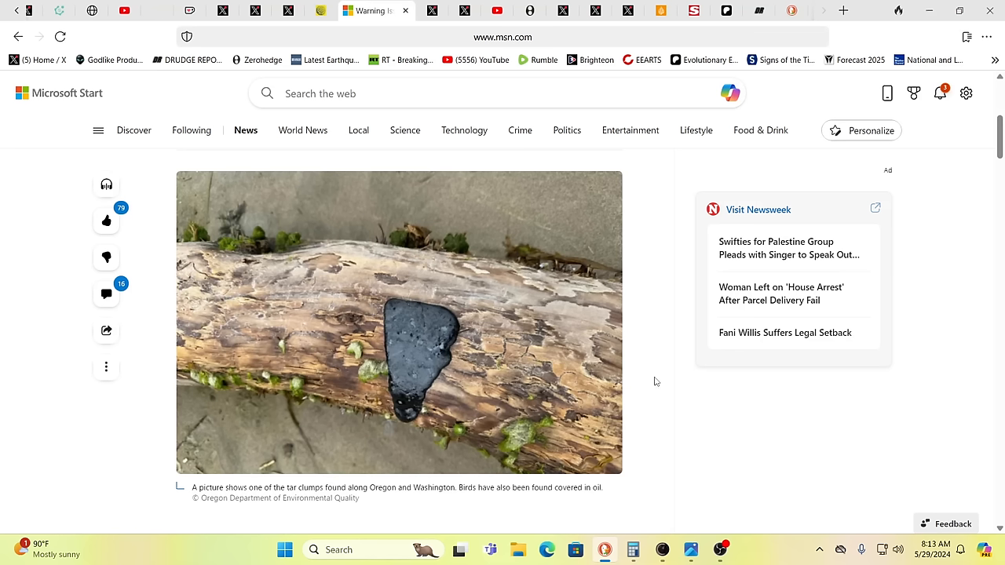
mouse_move(656, 383)
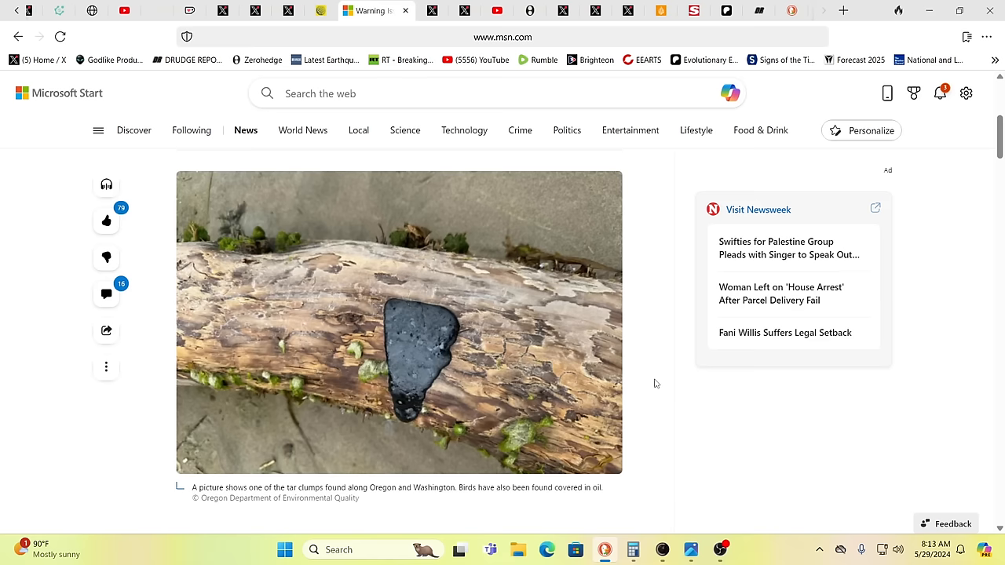
mouse_move(659, 355)
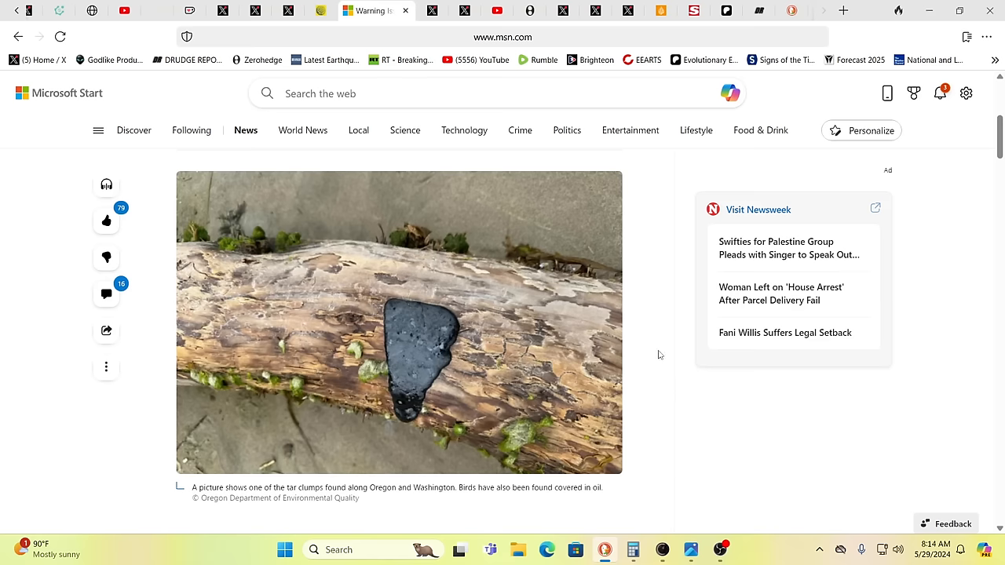
mouse_move(612, 235)
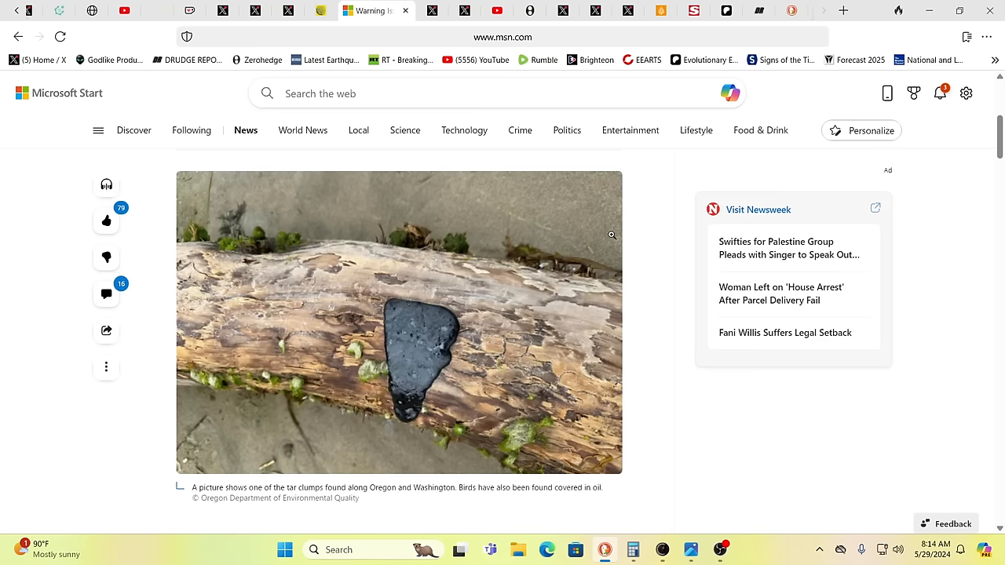
mouse_move(566, 203)
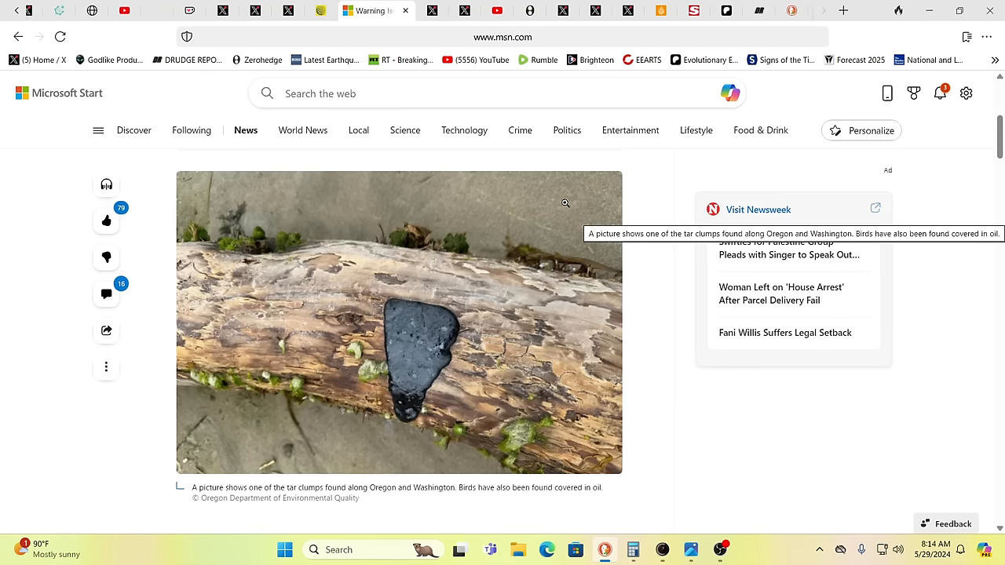
mouse_move(481, 160)
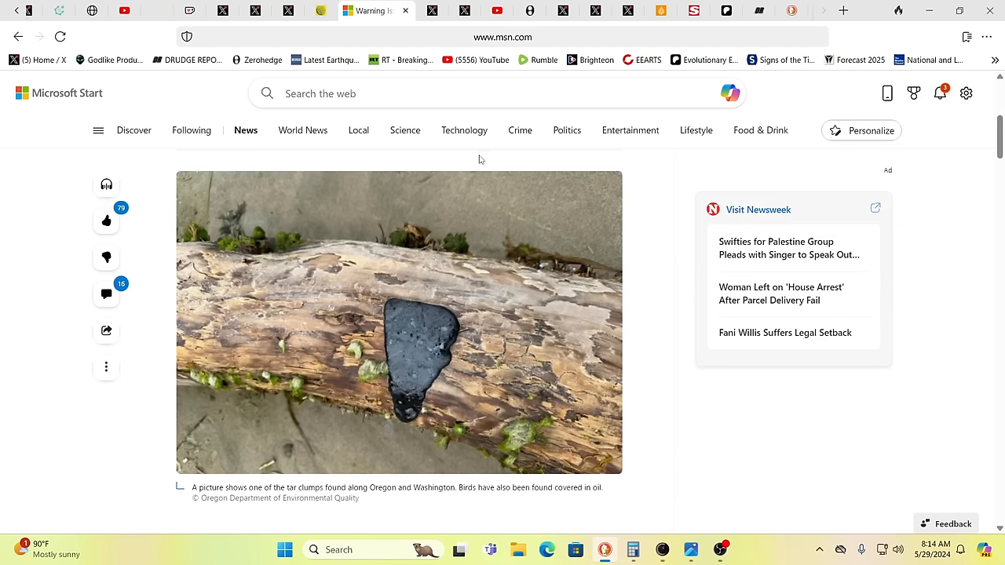
mouse_move(439, 201)
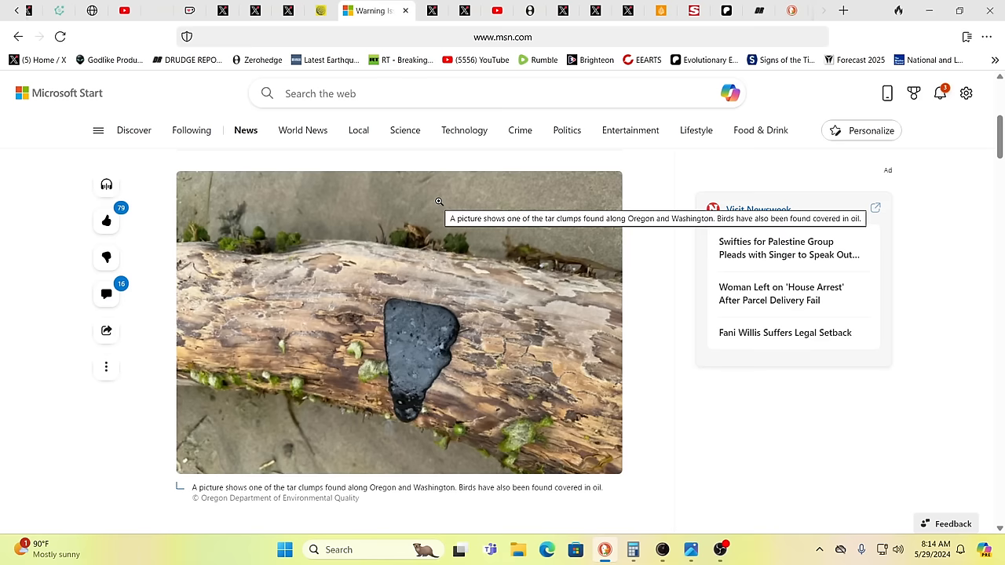
mouse_move(602, 318)
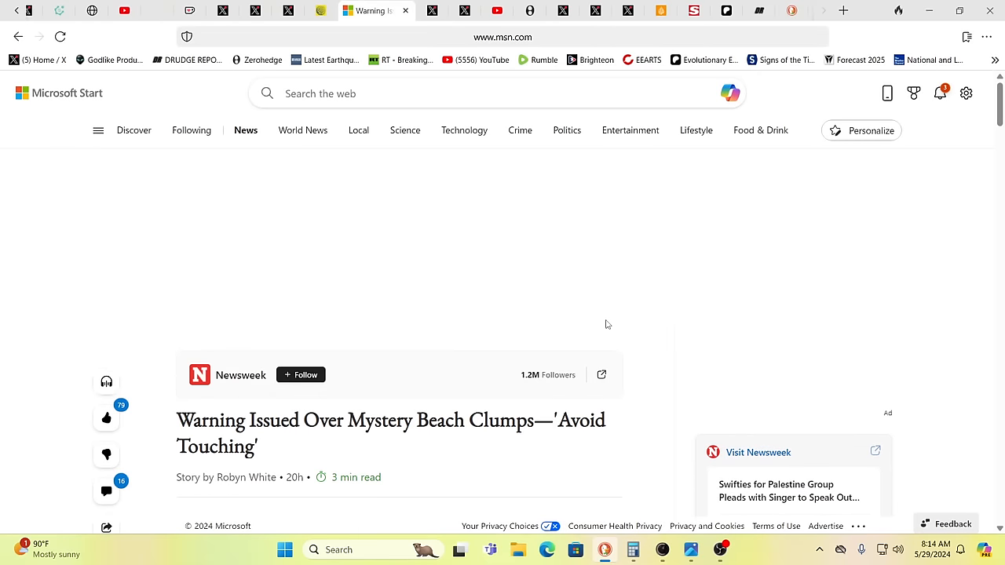
- Read down past the wildlife details and whale video to the passages on tar's toxic chemicals and marine harm
scroll("down", 3)
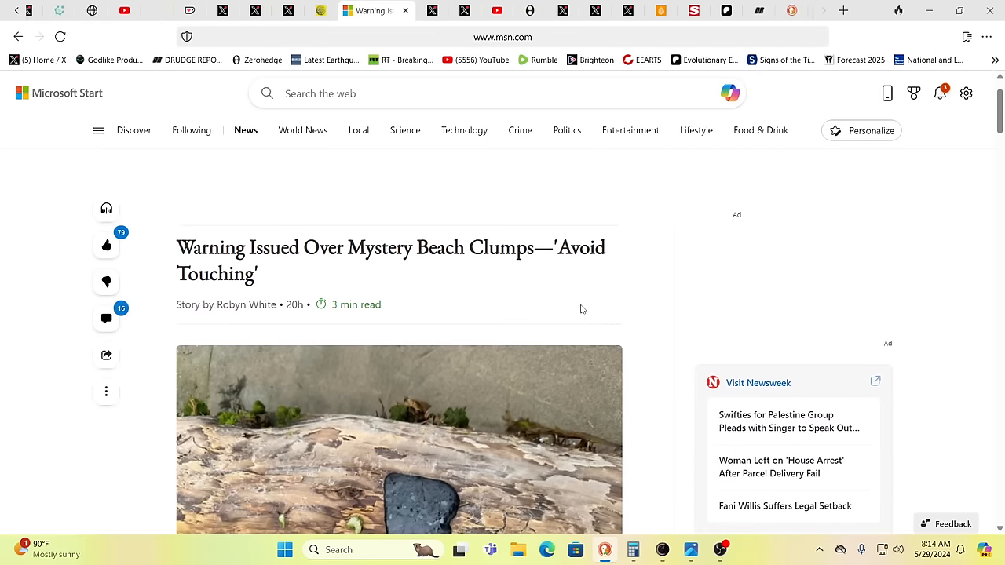
mouse_move(573, 304)
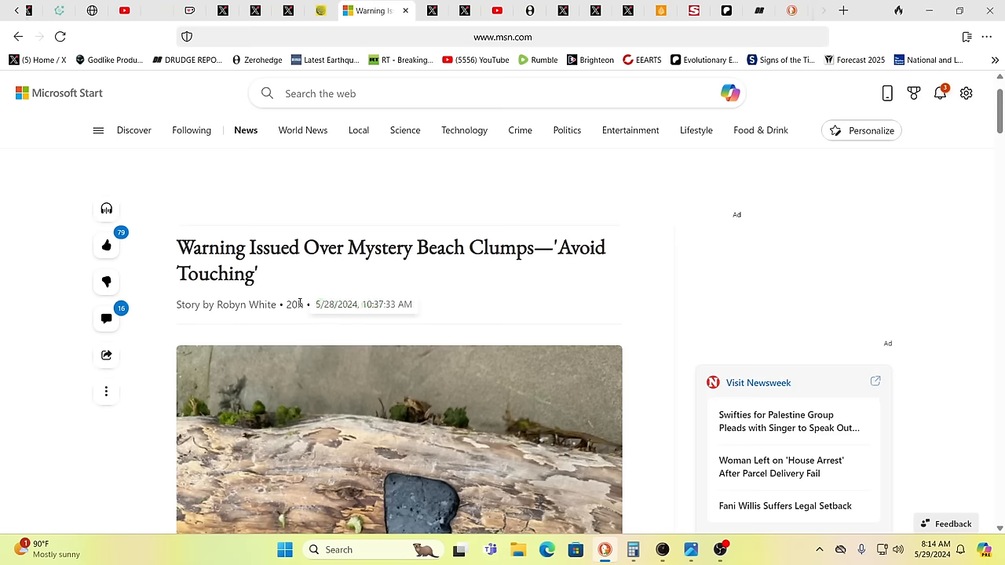
scroll("down", 3)
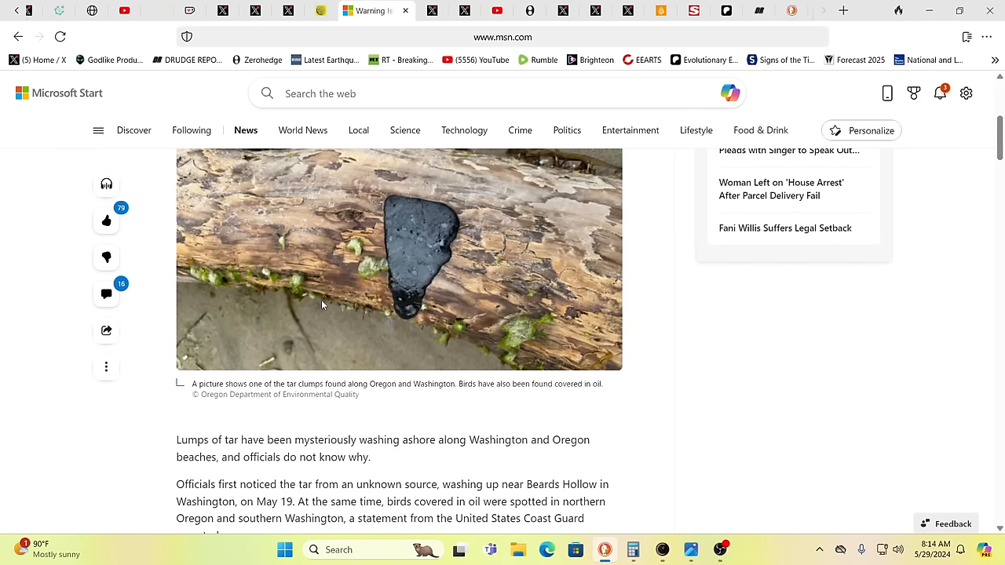
scroll("down", 3)
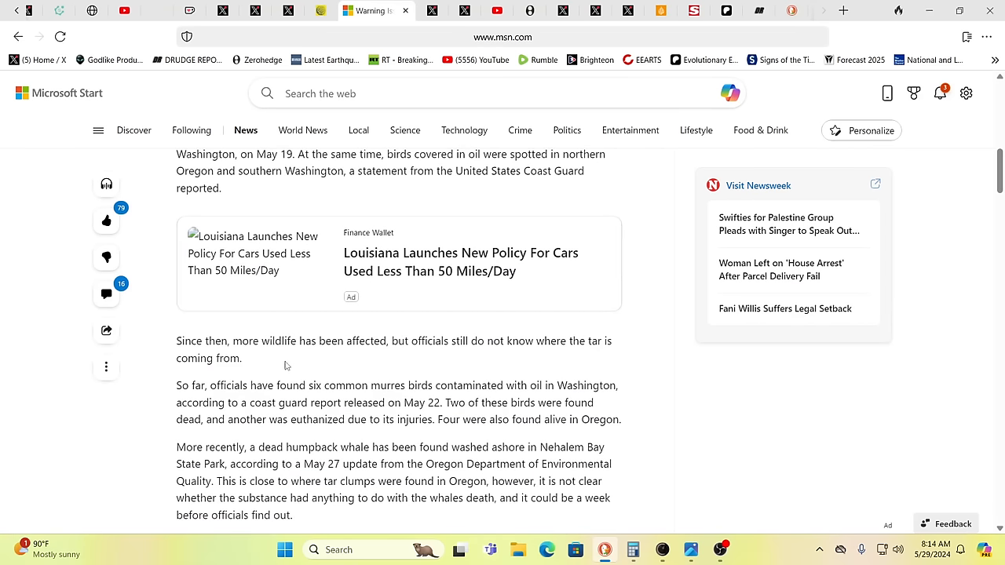
mouse_move(268, 369)
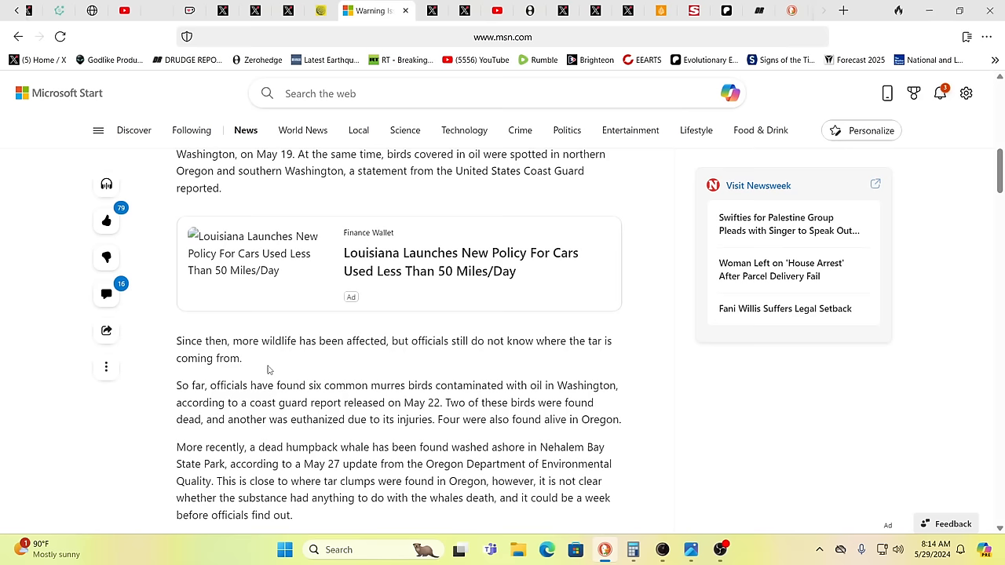
scroll("down", 3)
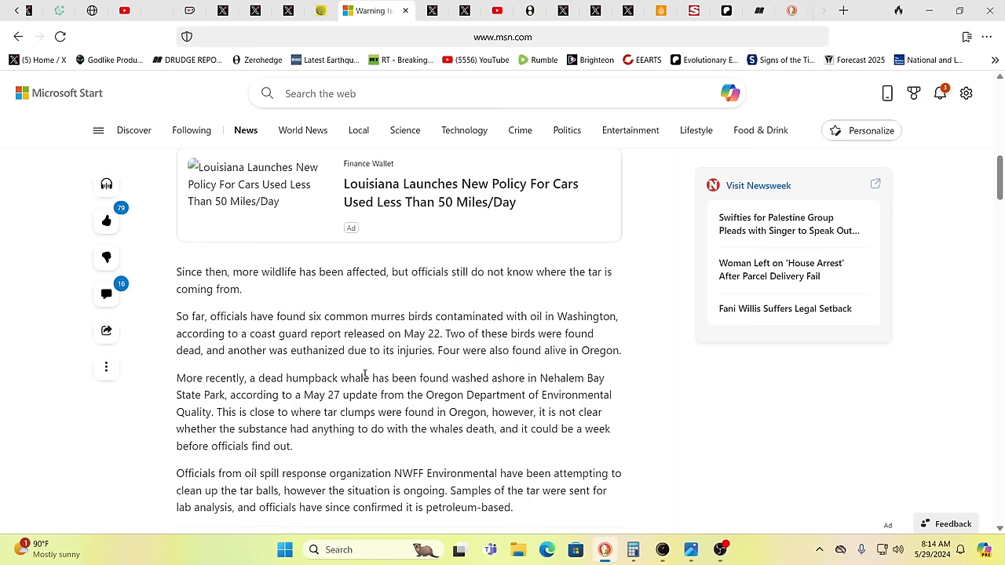
mouse_move(329, 405)
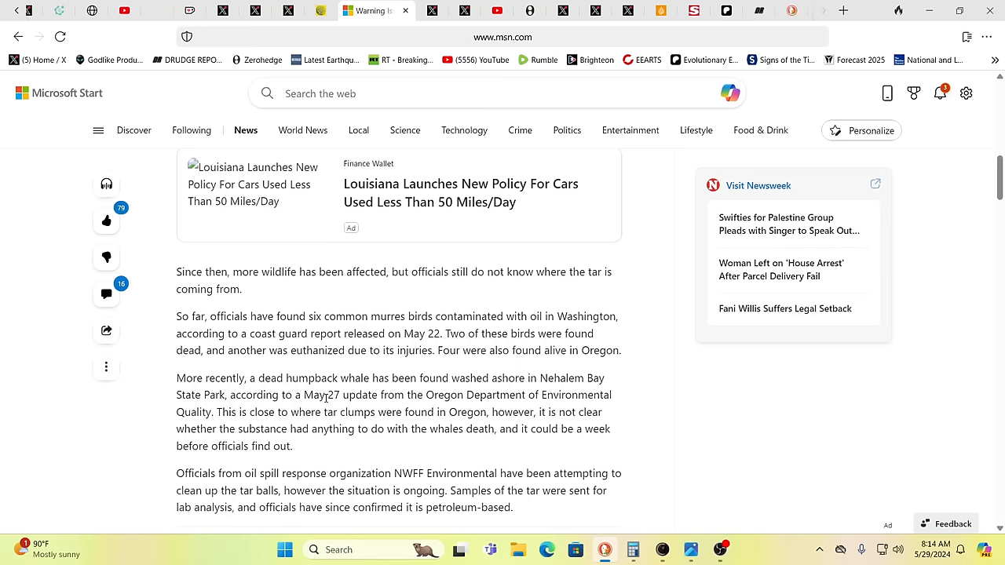
scroll("down", 3)
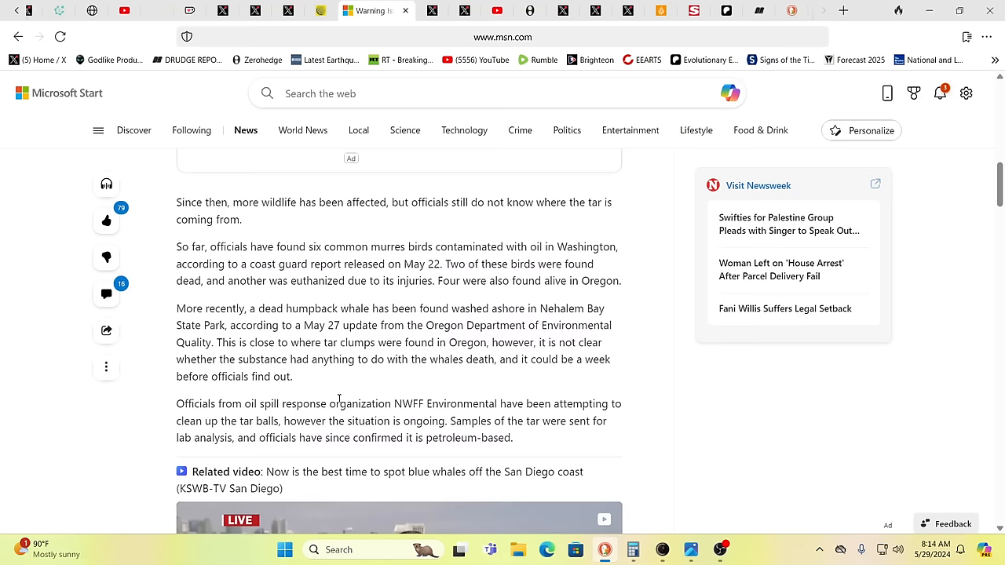
scroll("down", 3)
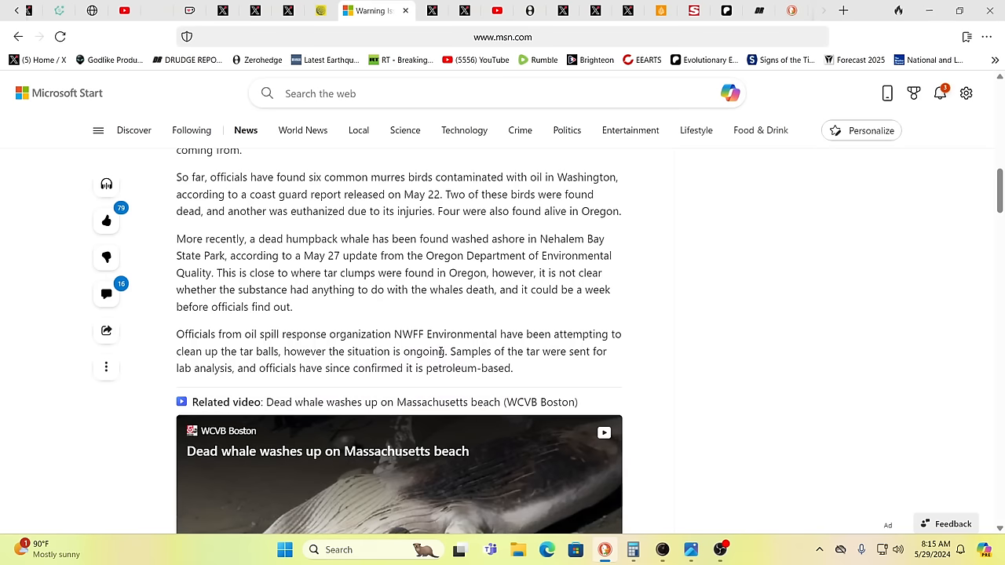
scroll("down", 3)
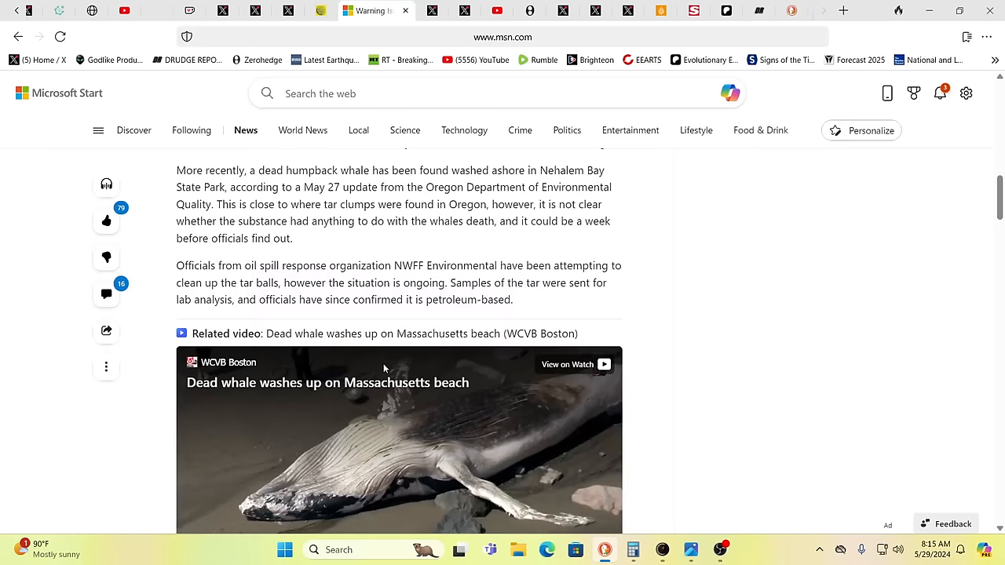
scroll("down", 3)
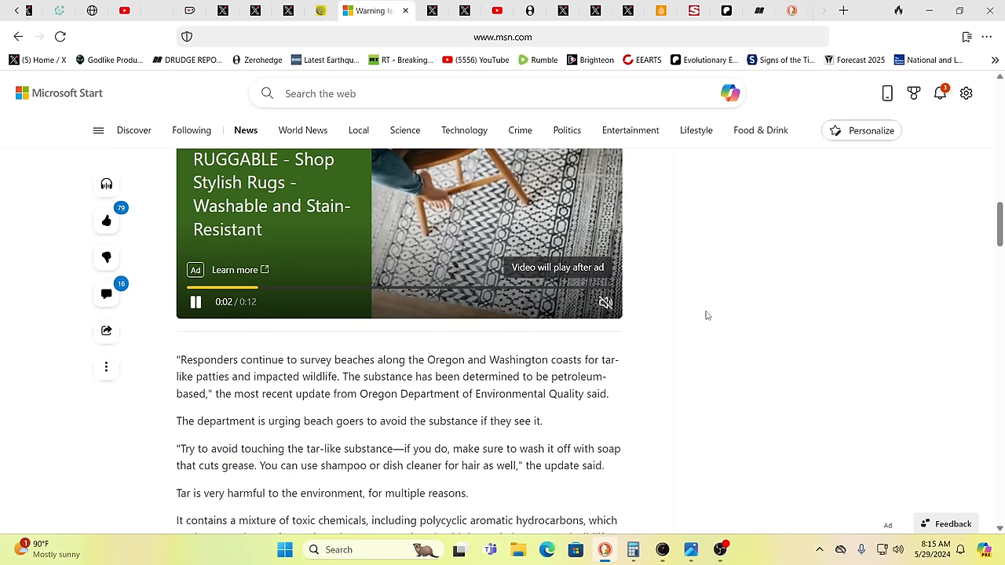
scroll("down", 3)
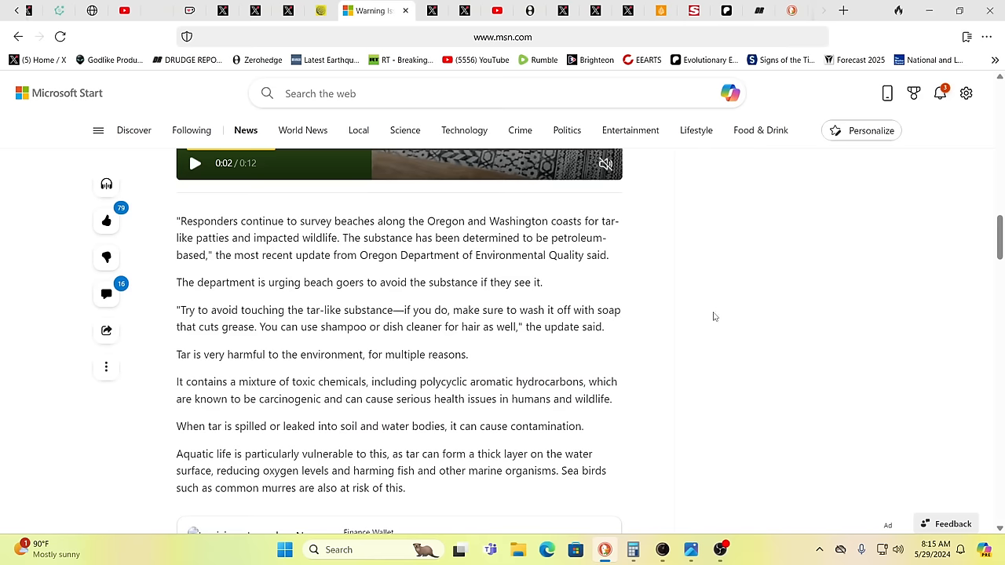
mouse_move(651, 316)
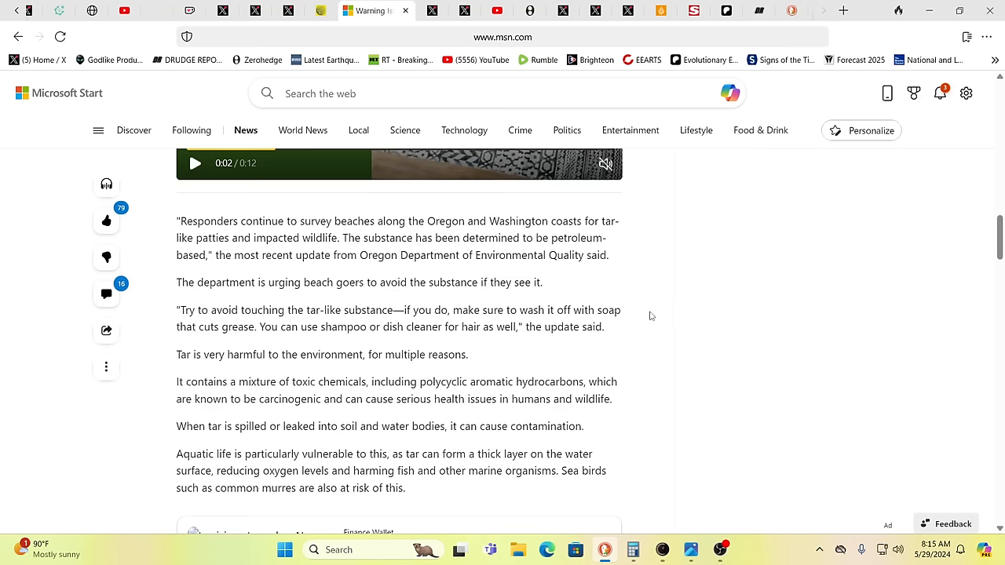
mouse_move(659, 322)
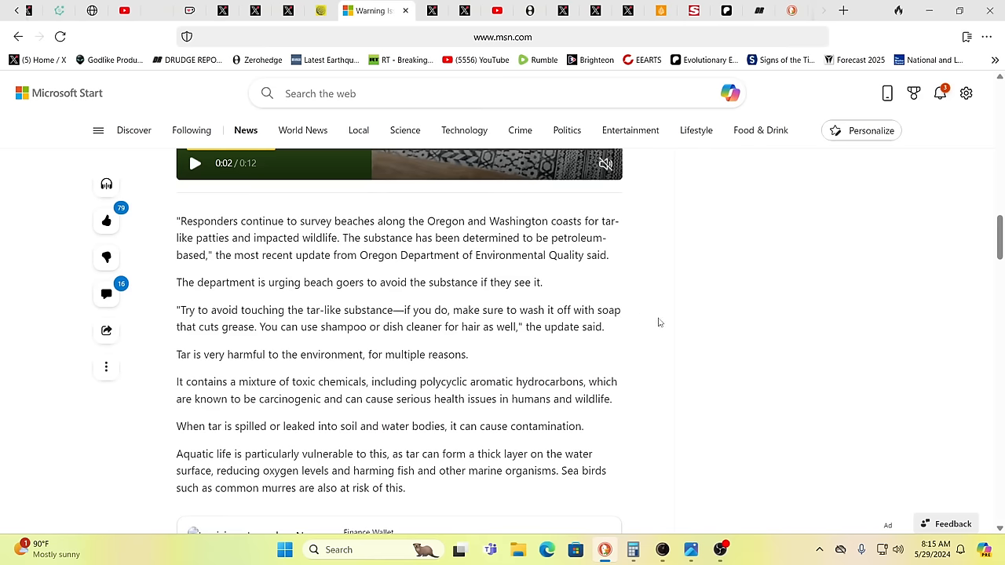
scroll("down", 3)
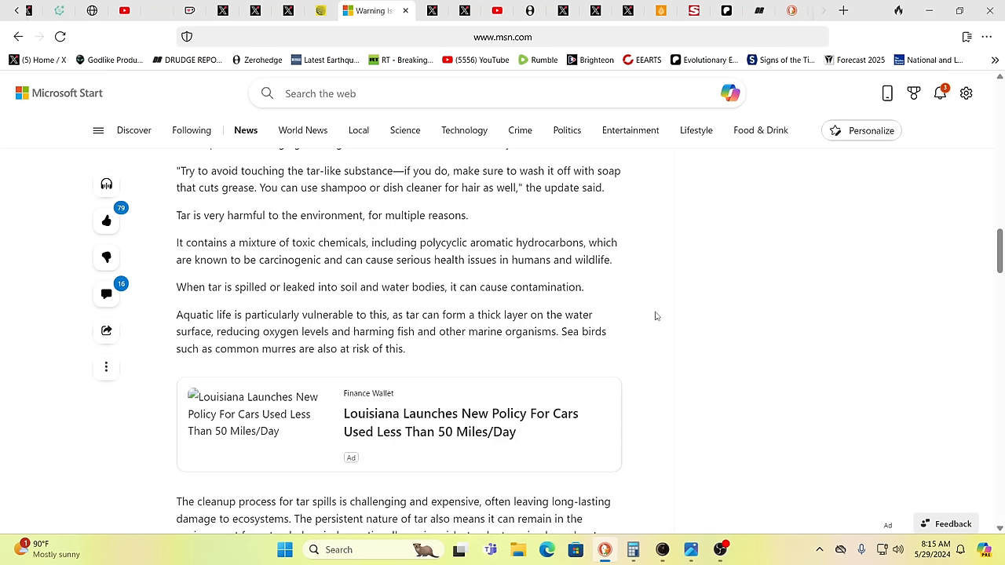
mouse_move(632, 311)
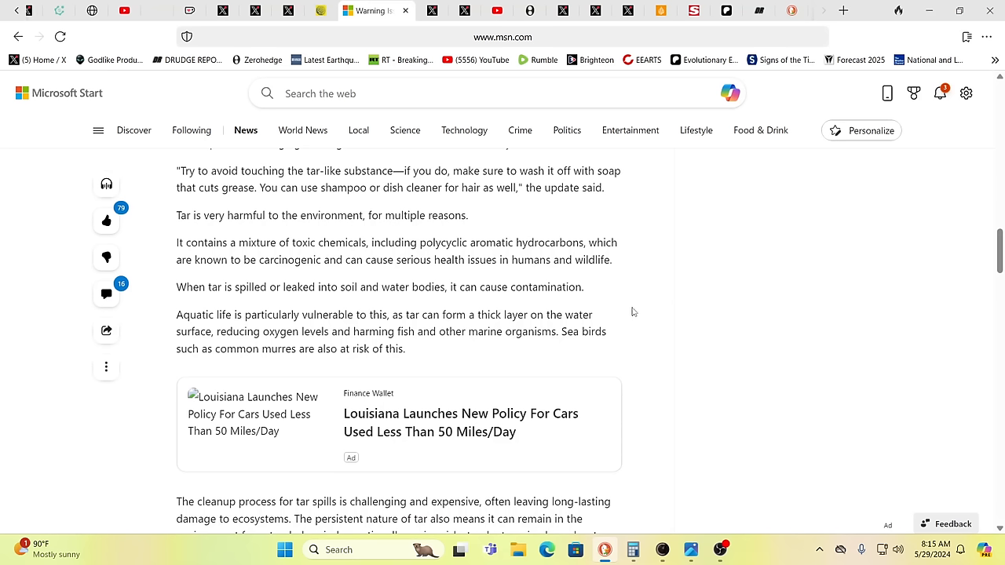
mouse_move(635, 313)
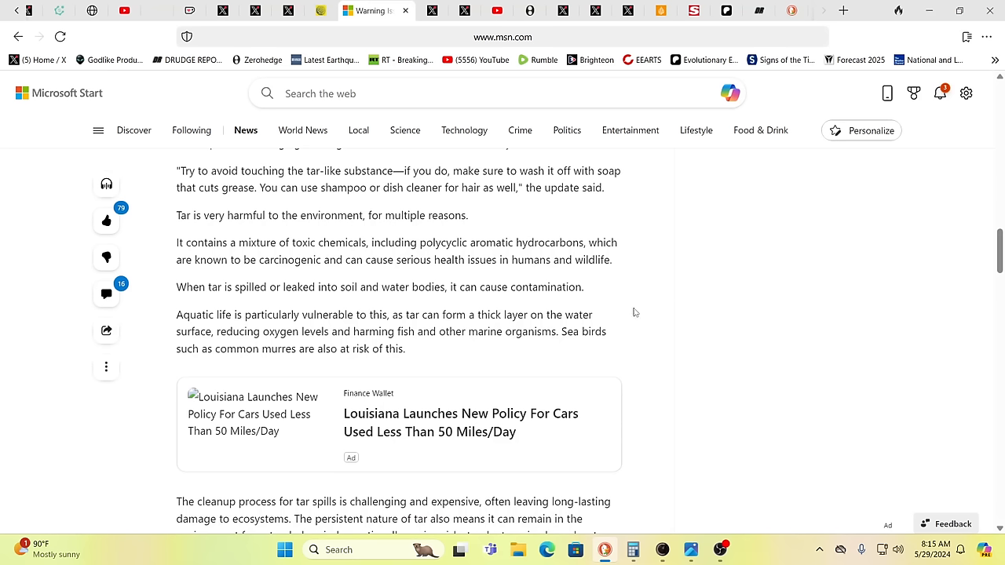
mouse_move(609, 281)
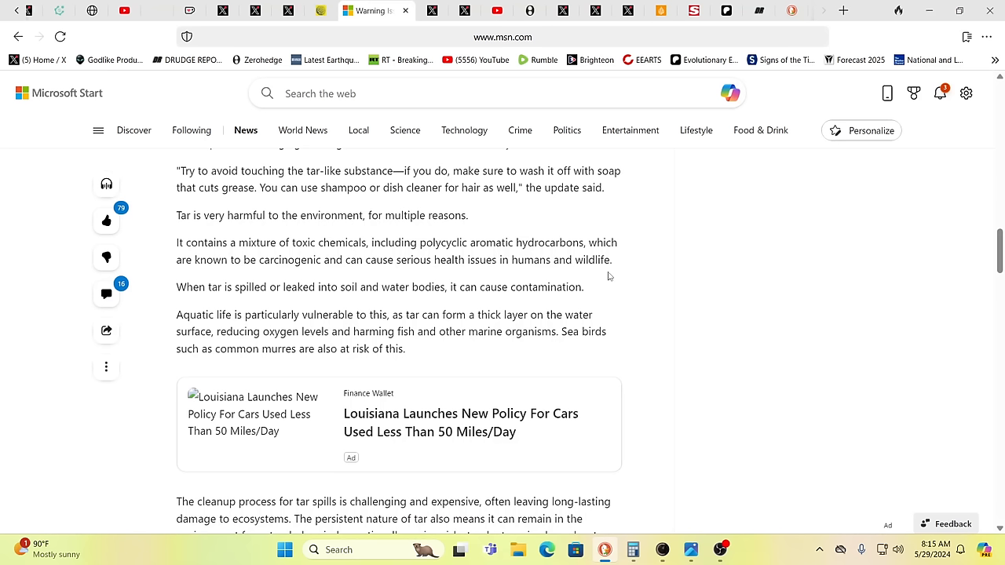
mouse_move(406, 49)
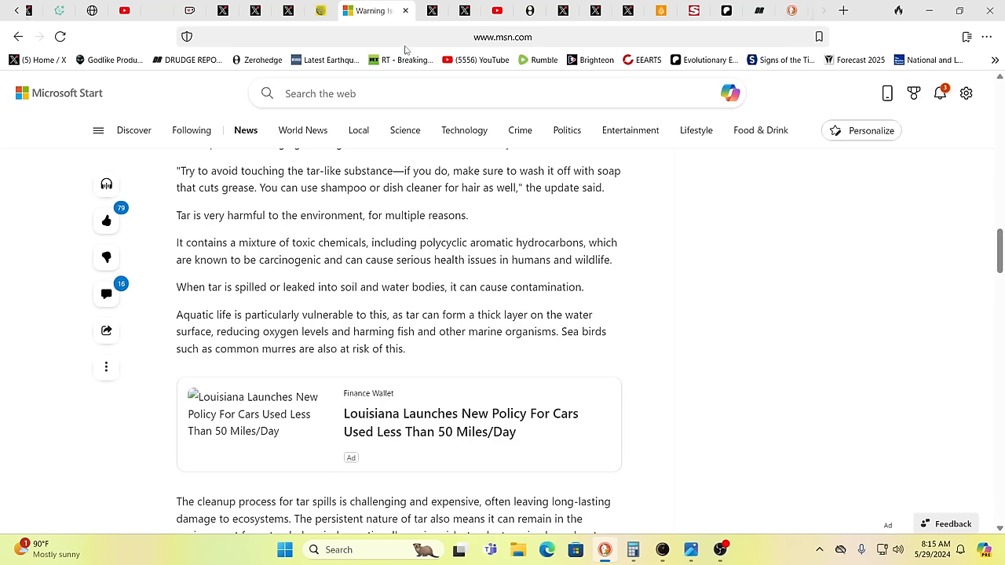
left_click(342, 10)
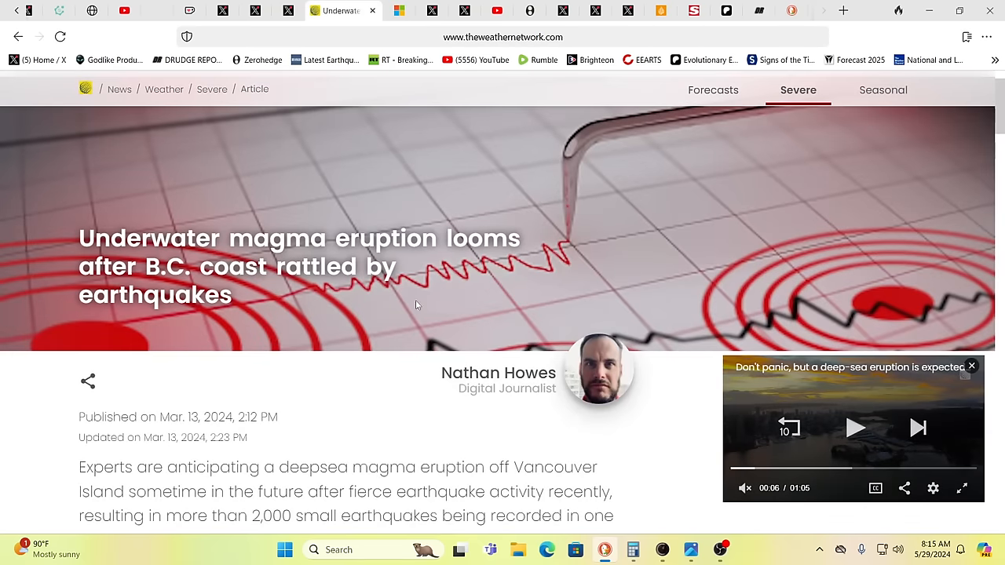
mouse_move(386, 385)
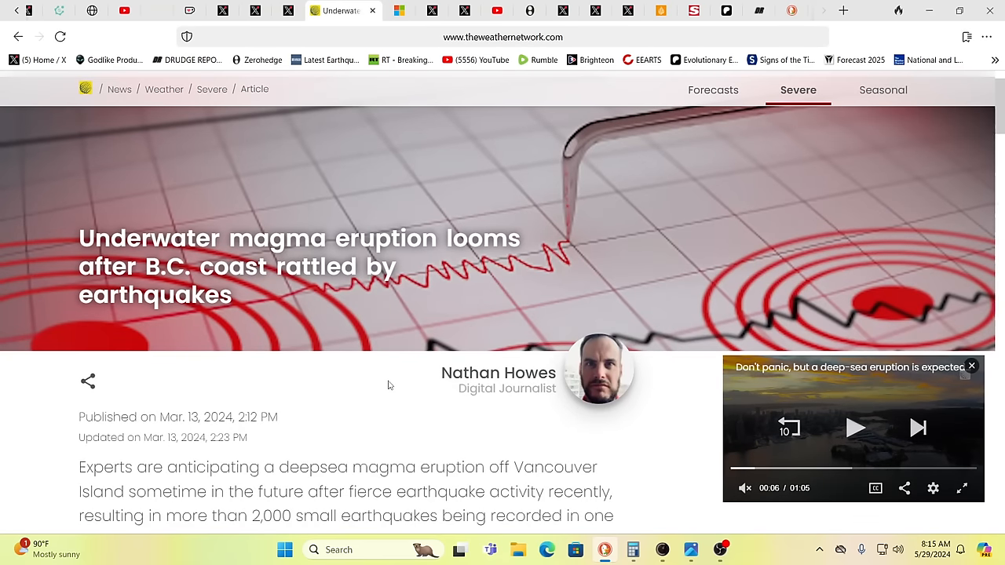
mouse_move(364, 389)
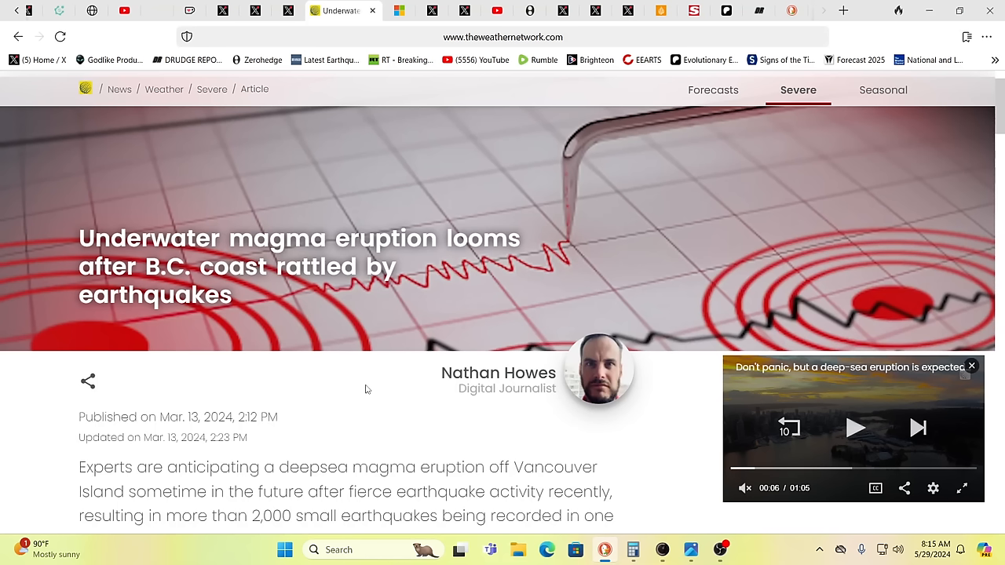
mouse_move(355, 378)
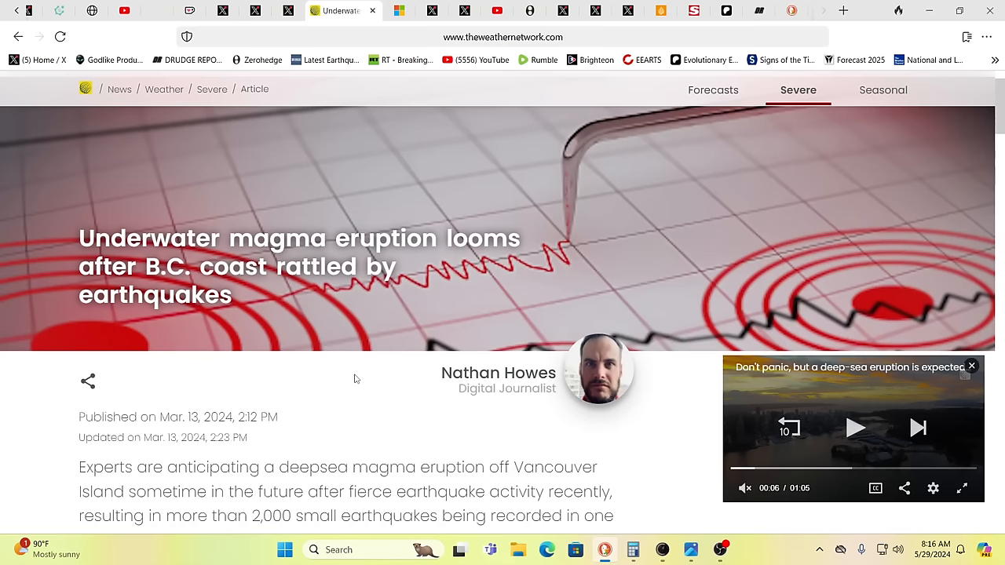
- Switch to the X post about storms blowing an American Airlines 737 from its Dallas gate
left_click(256, 9)
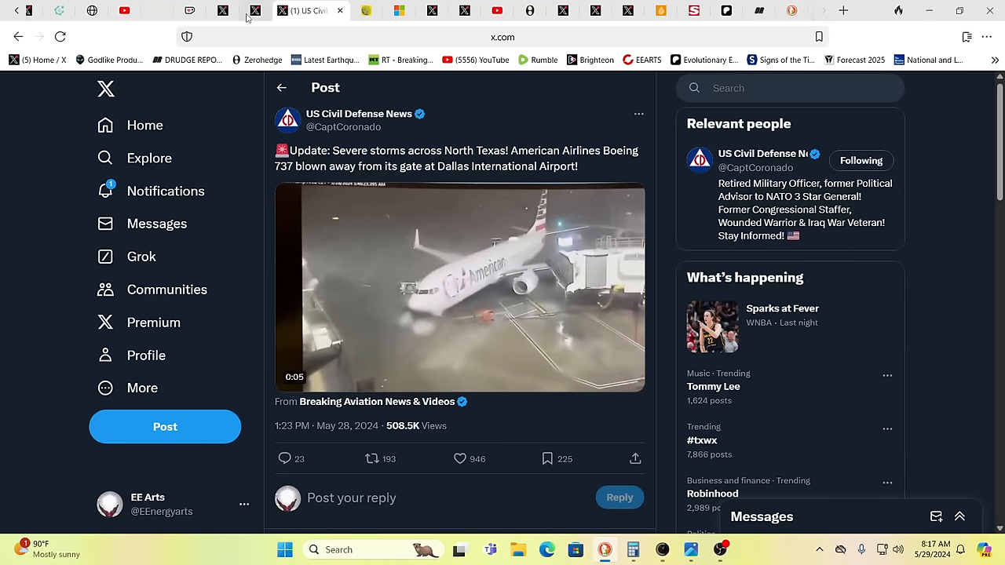
left_click(270, 9)
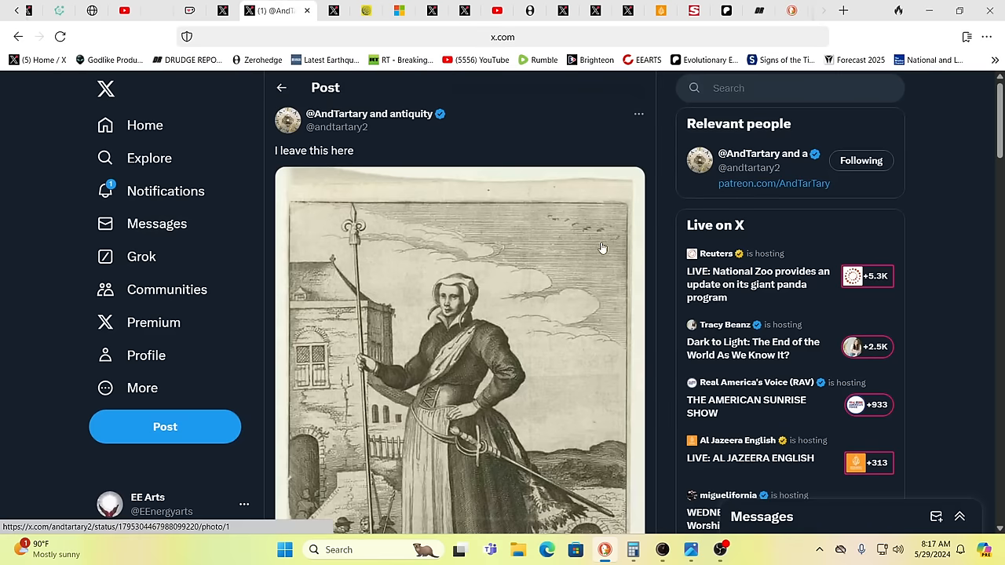
mouse_move(528, 328)
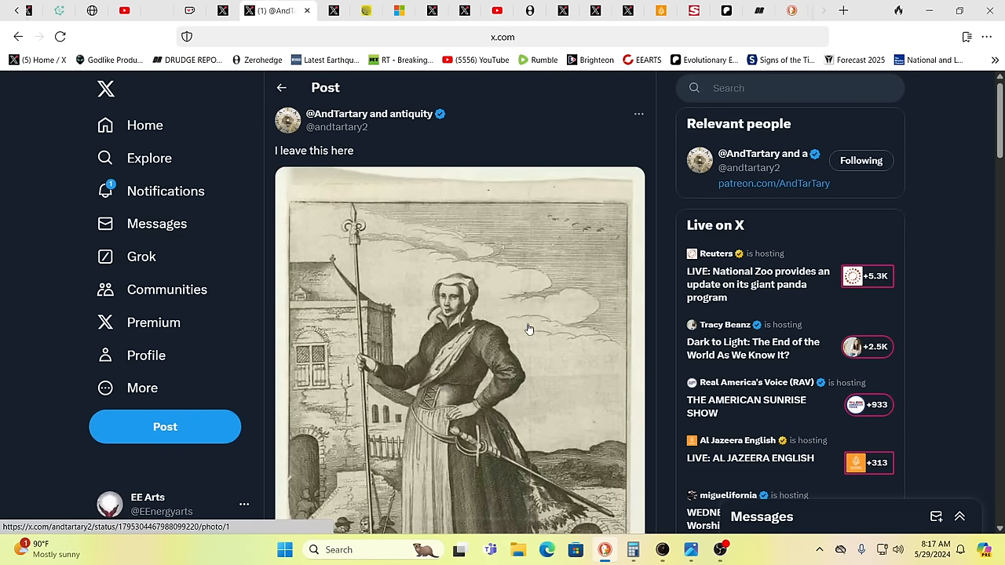
mouse_move(349, 211)
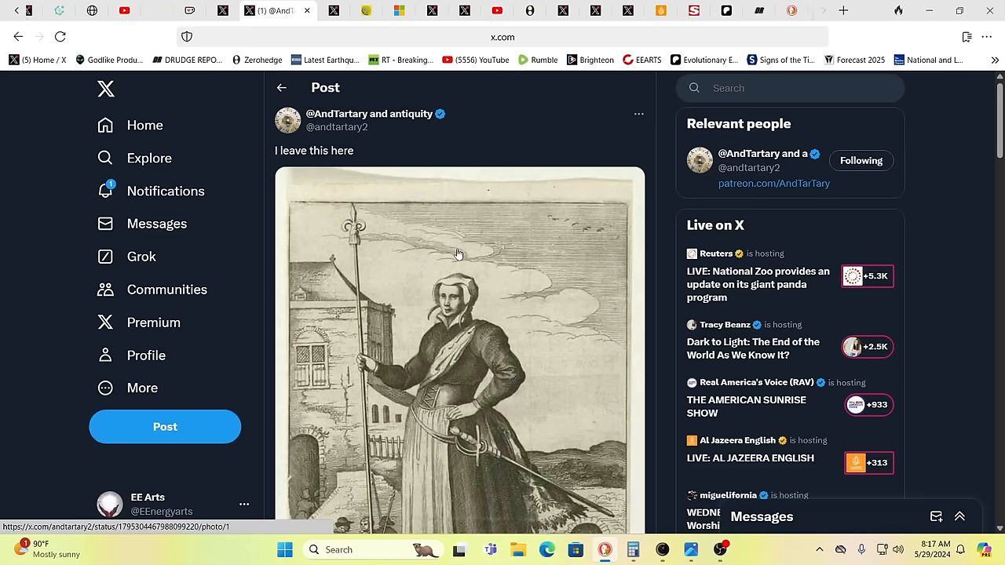
mouse_move(549, 270)
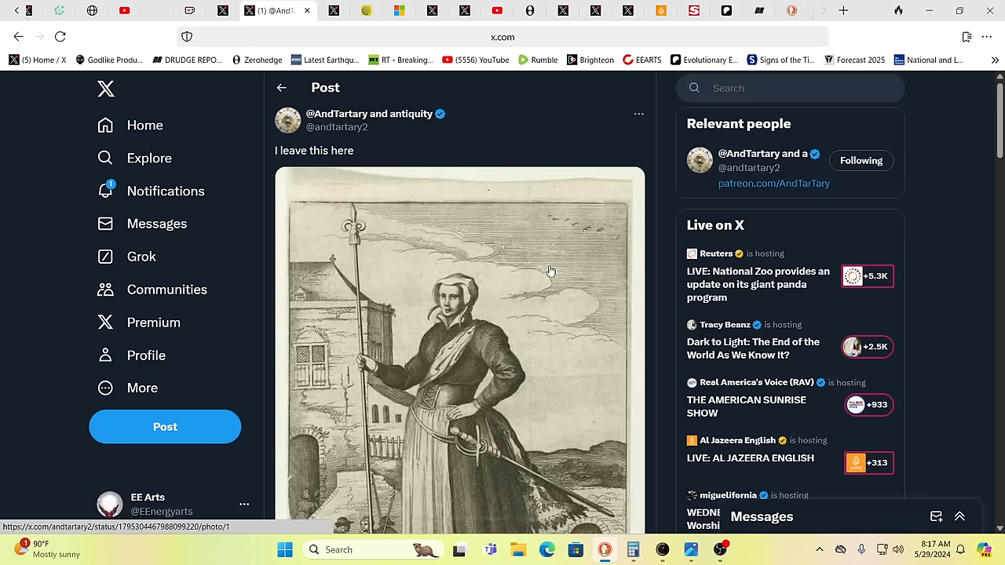
mouse_move(942, 282)
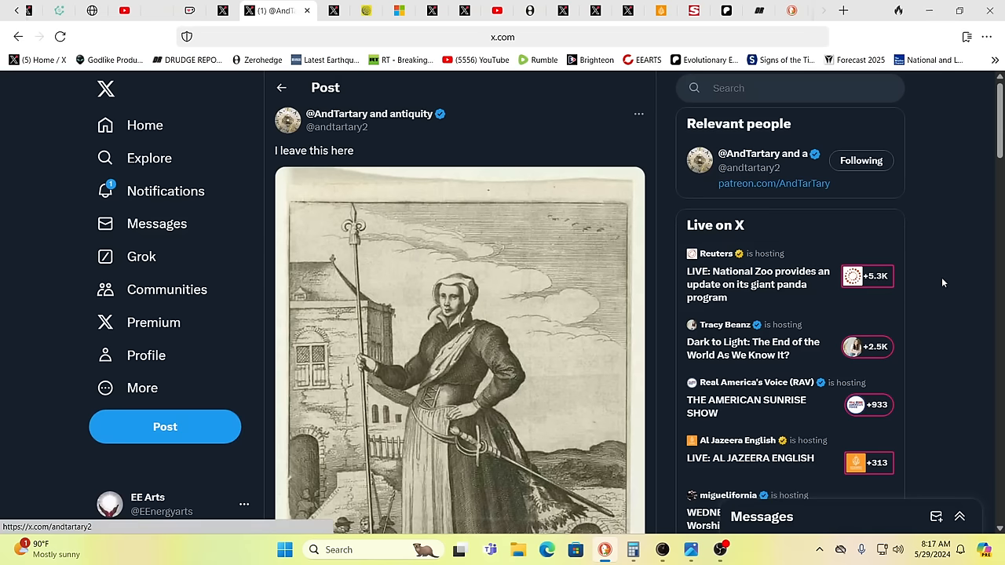
scroll("down", 3)
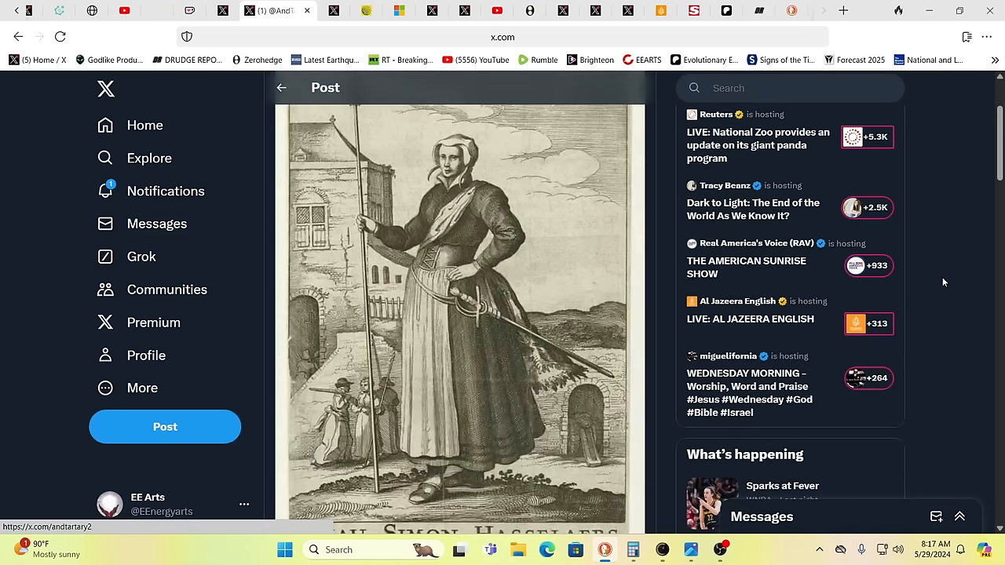
scroll("down", 3)
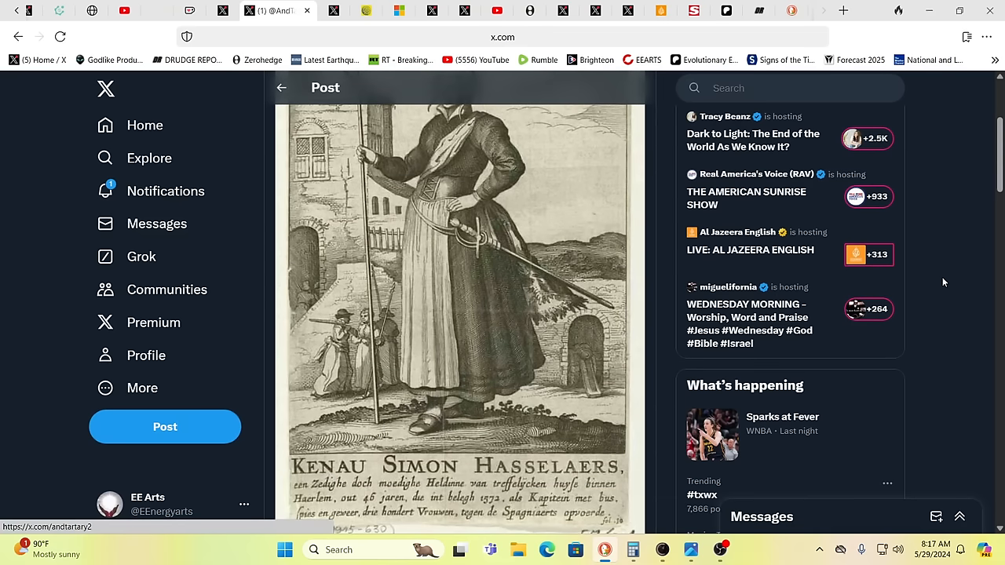
scroll("down", 3)
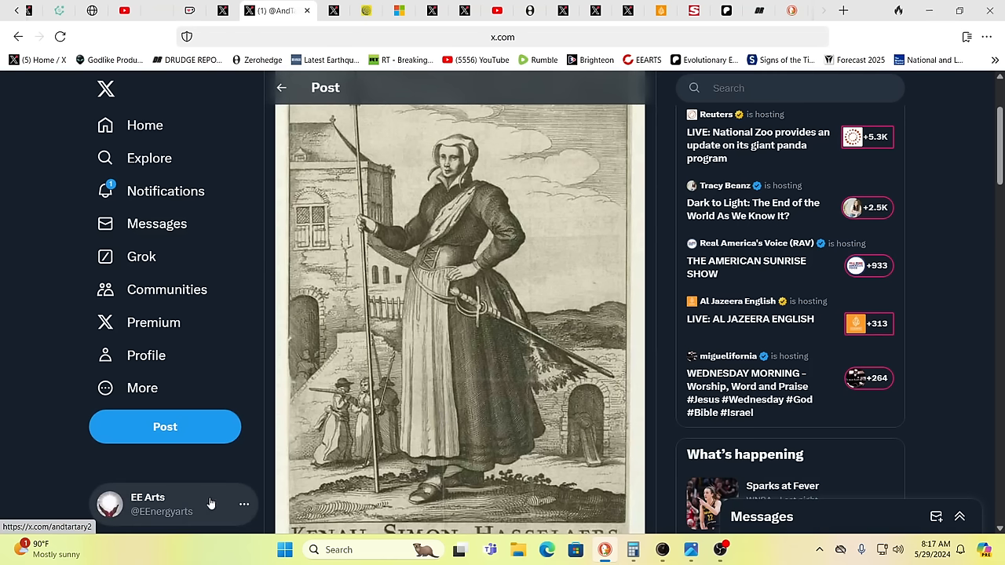
mouse_move(160, 509)
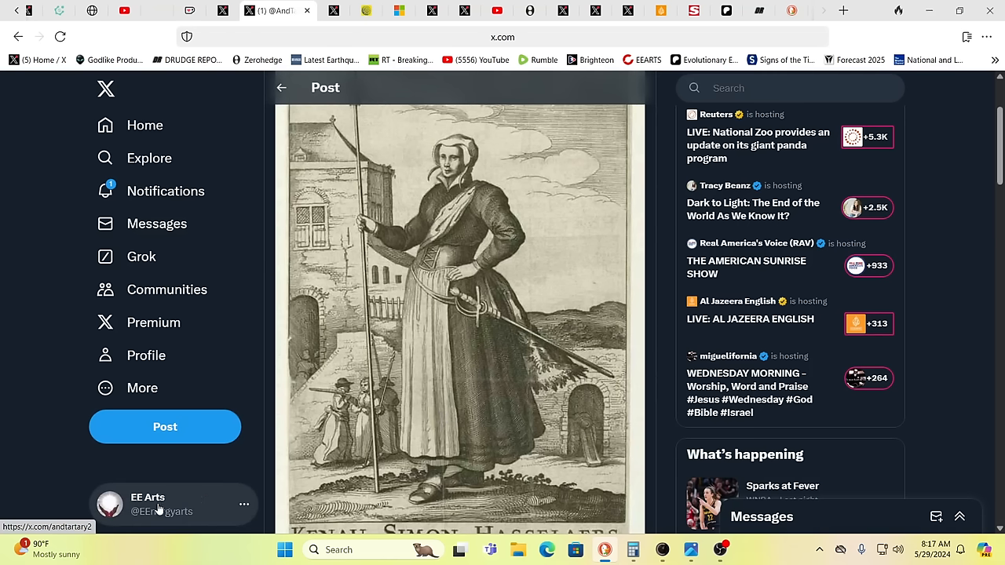
mouse_move(159, 505)
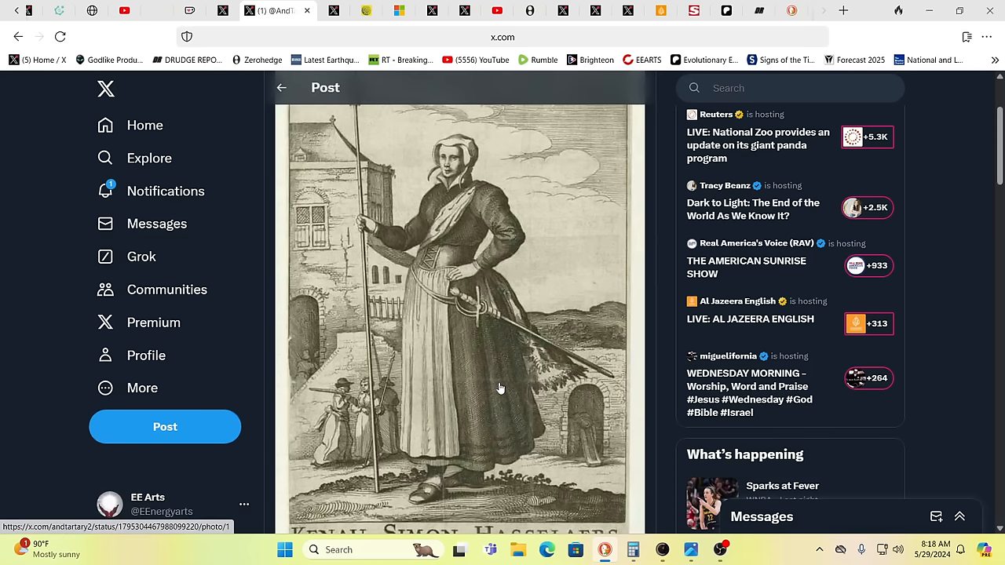
scroll("down", 3)
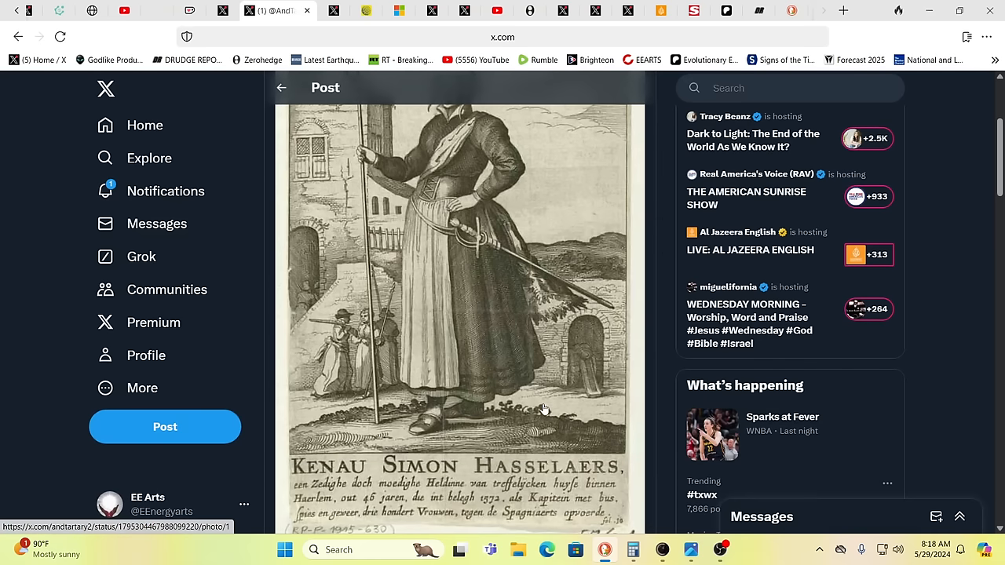
scroll("down", 3)
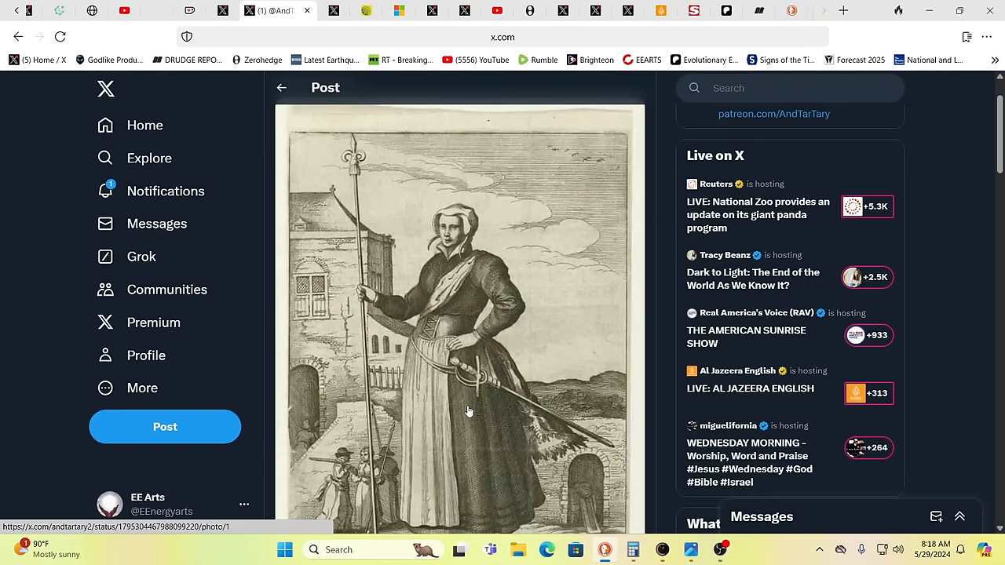
mouse_move(452, 402)
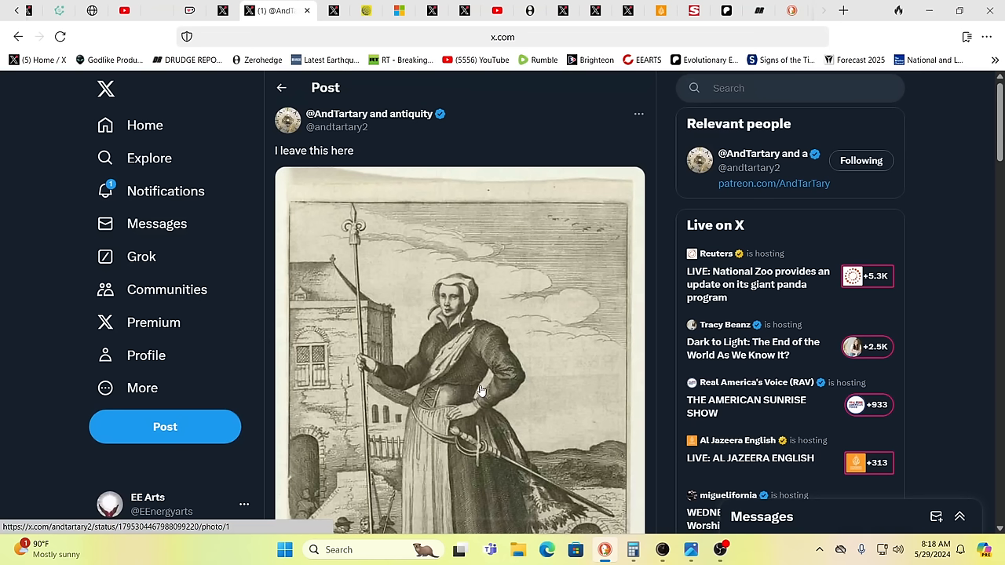
mouse_move(485, 384)
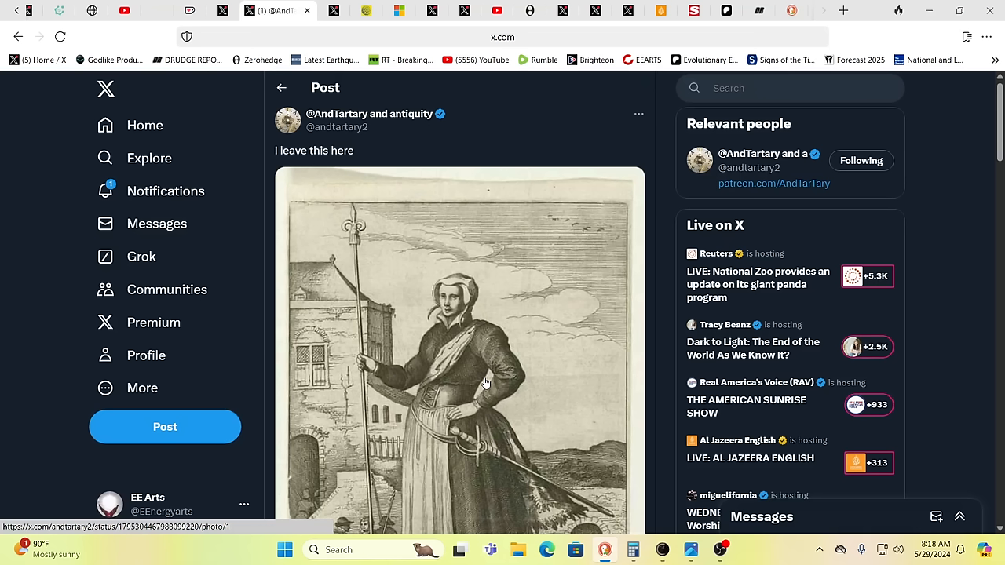
mouse_move(483, 383)
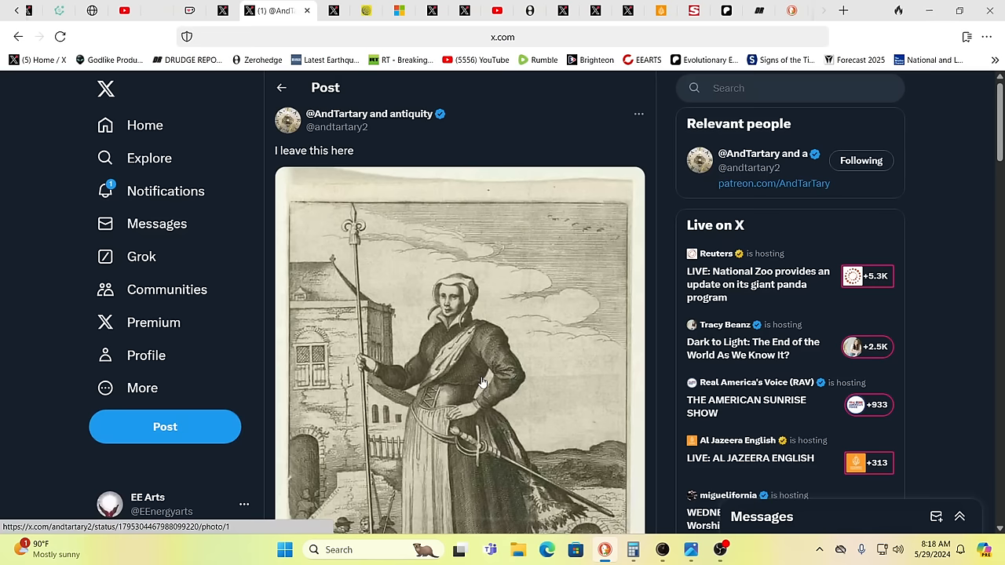
mouse_move(802, 358)
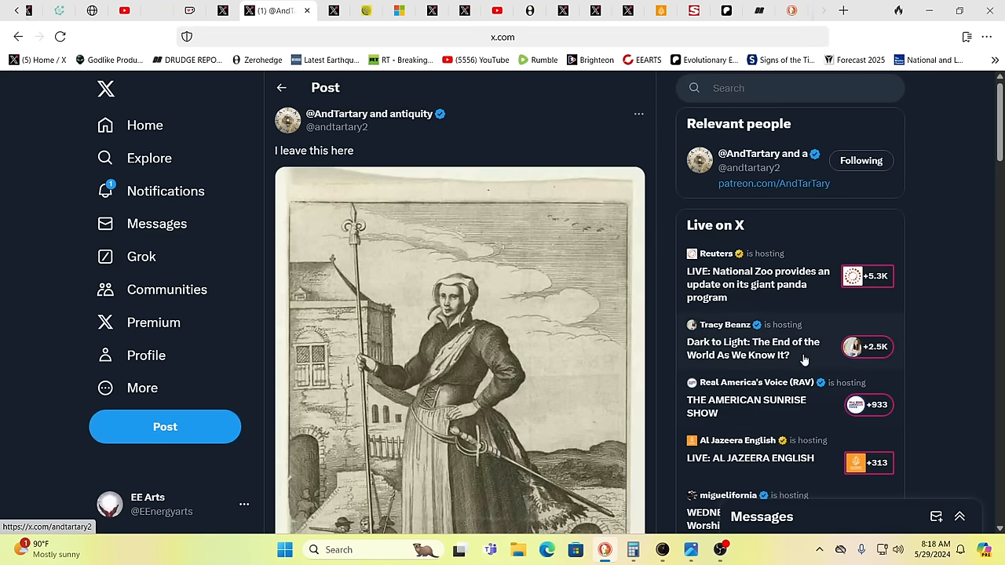
mouse_move(939, 337)
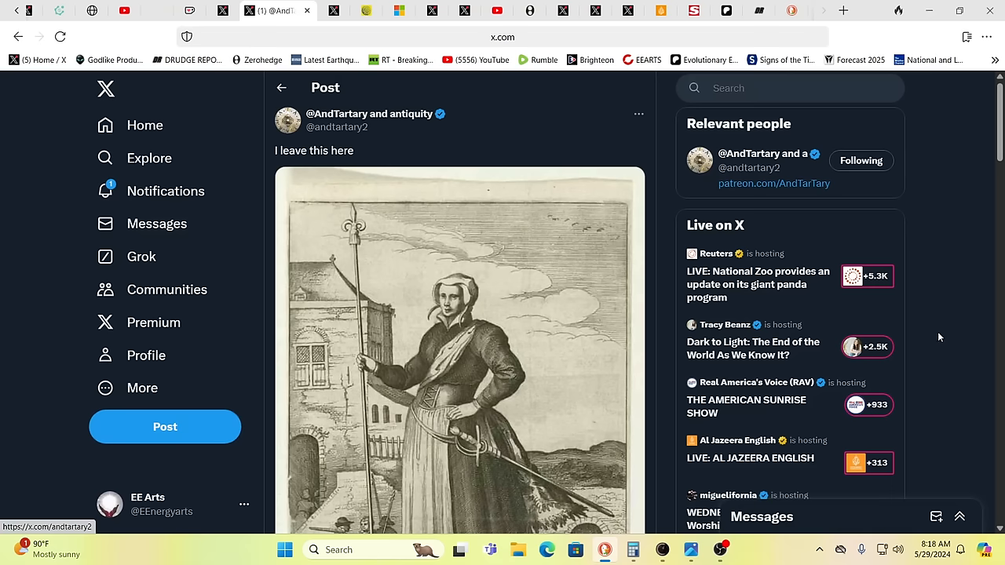
scroll("down", 3)
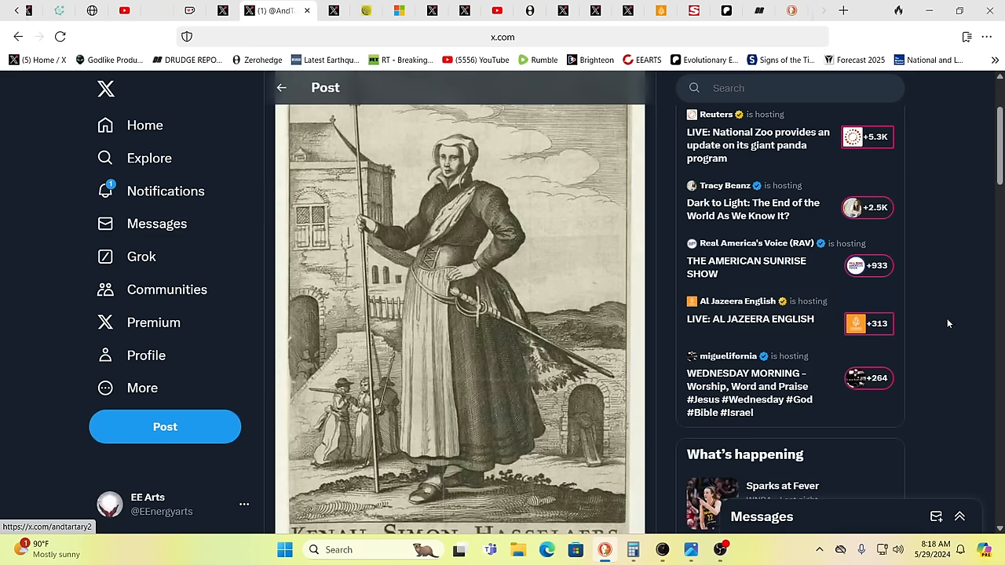
mouse_move(935, 322)
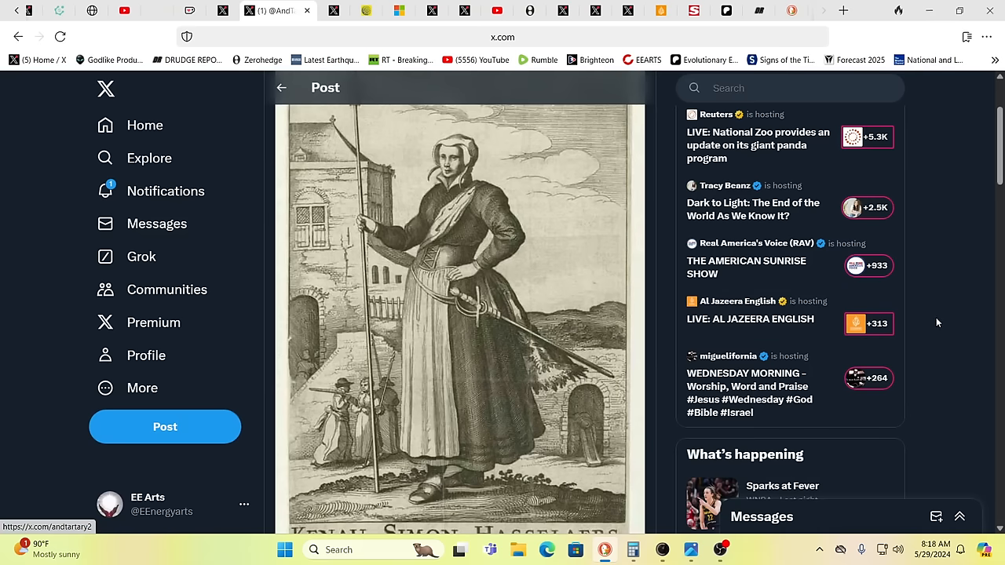
scroll("down", 3)
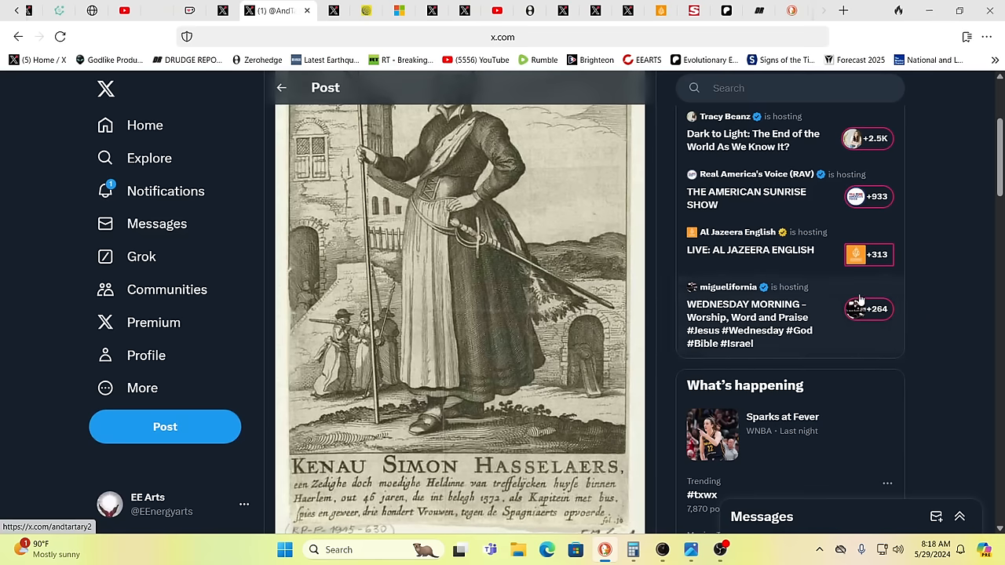
scroll("down", 3)
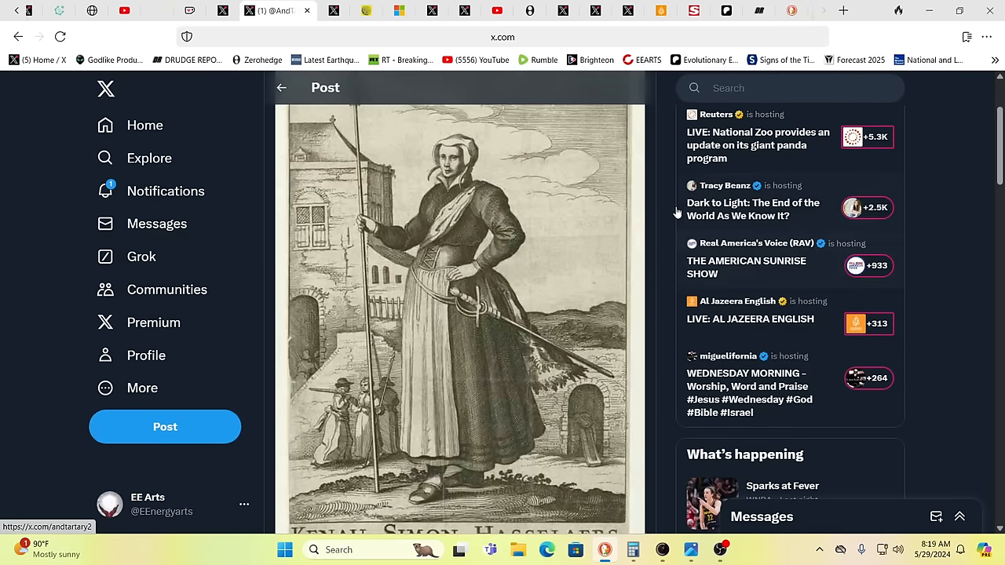